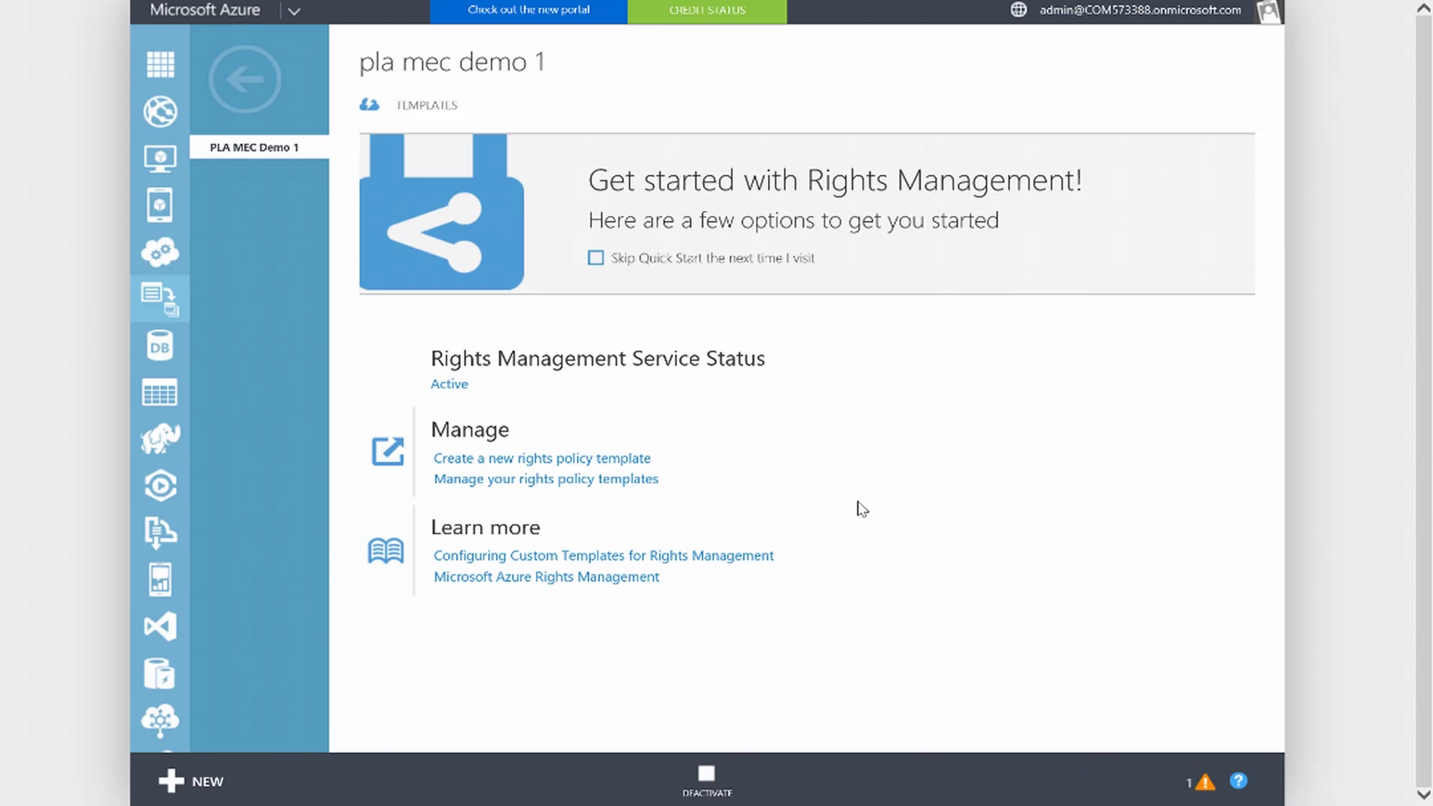
pyautogui.moveTo(980, 458)
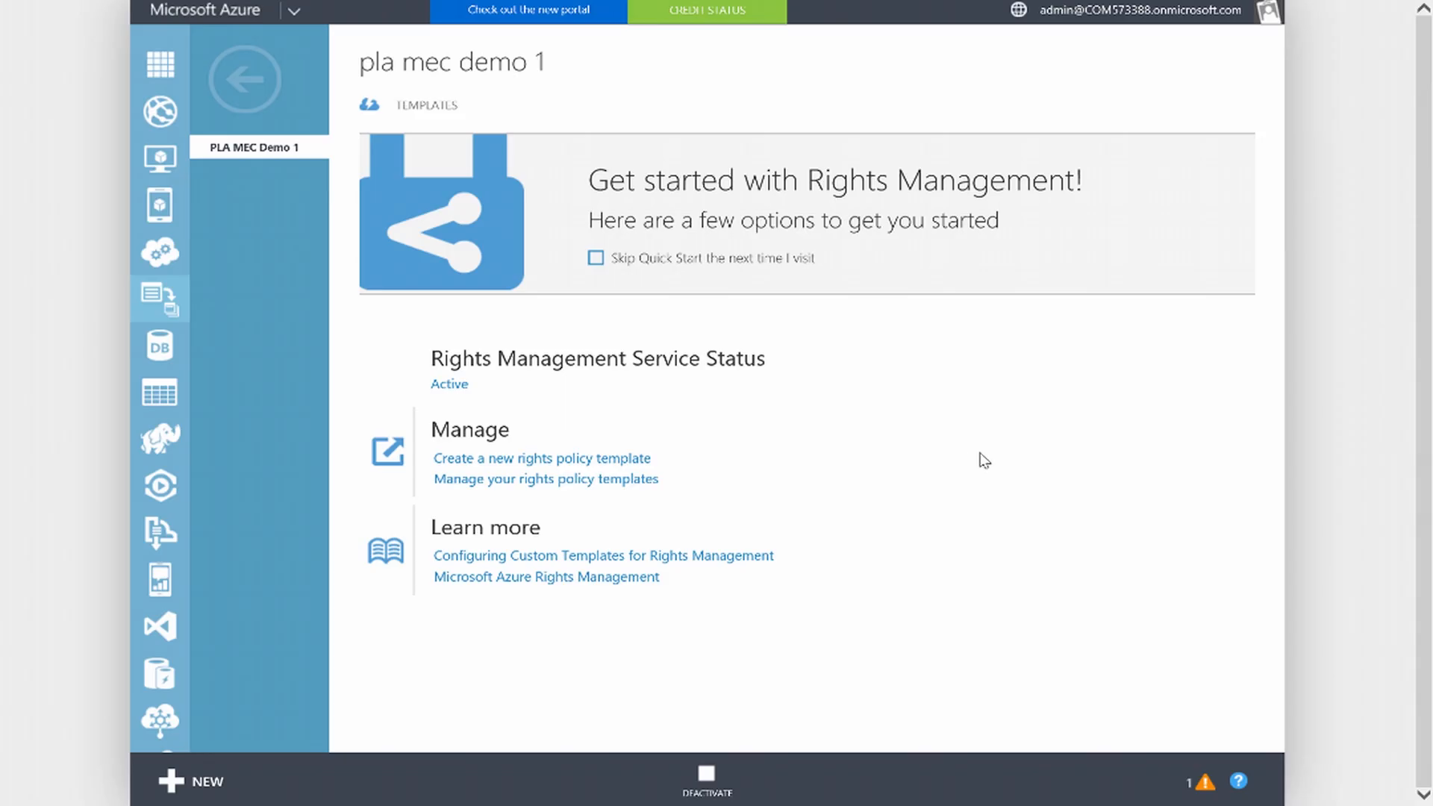
pyautogui.moveTo(842, 414)
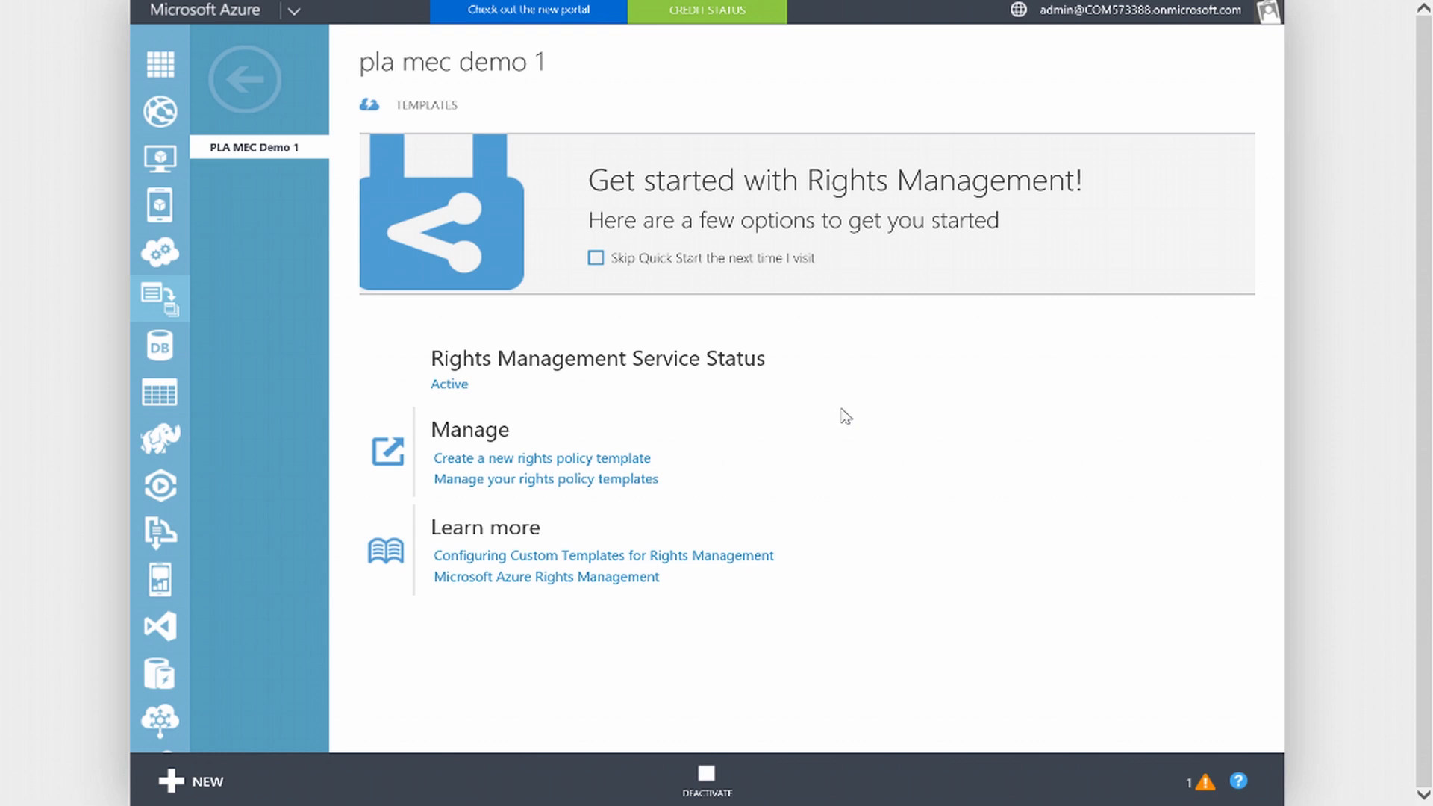
pyautogui.moveTo(511, 486)
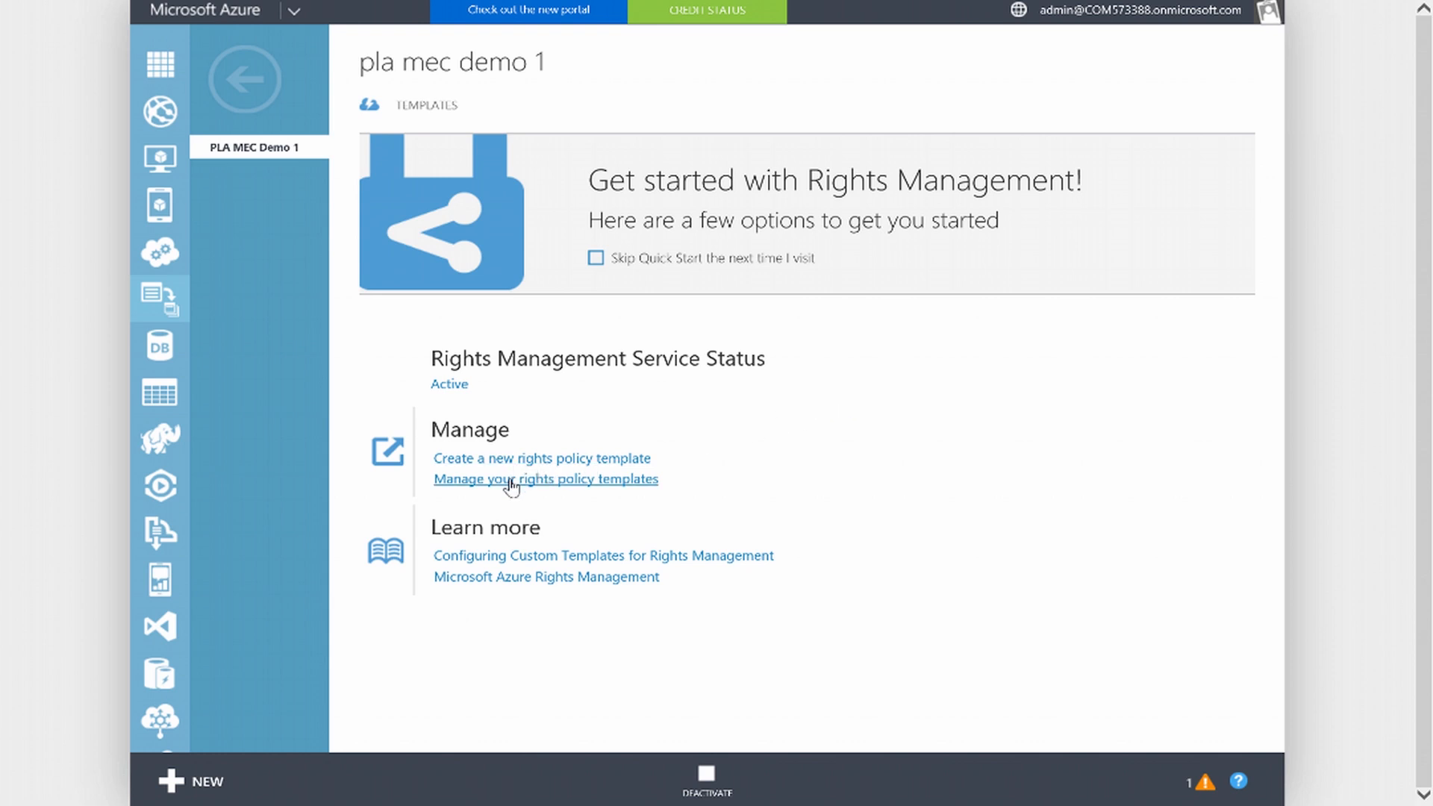
# Open pla mec demo 1's list of rights policy templates
pyautogui.click(546, 479)
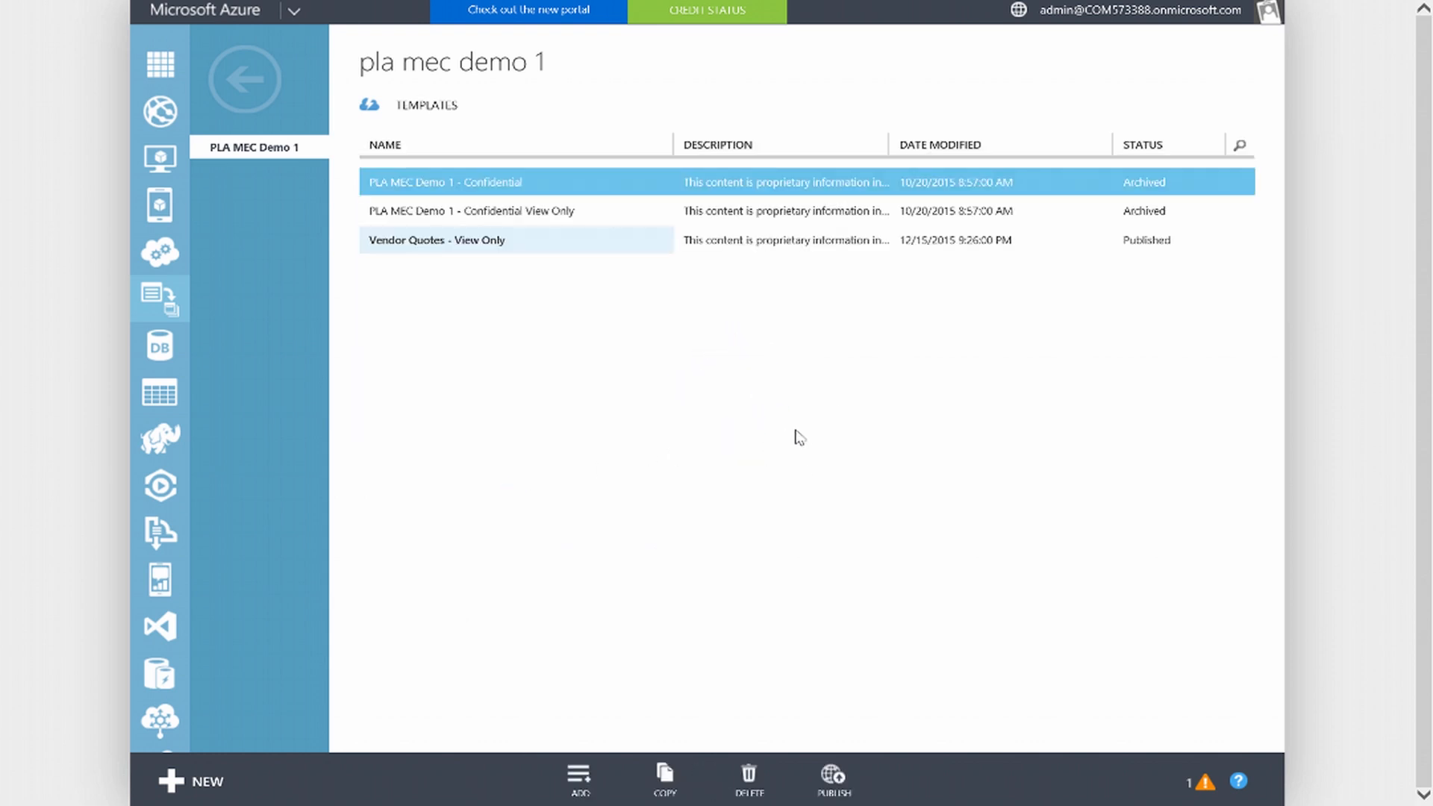
pyautogui.moveTo(449, 247)
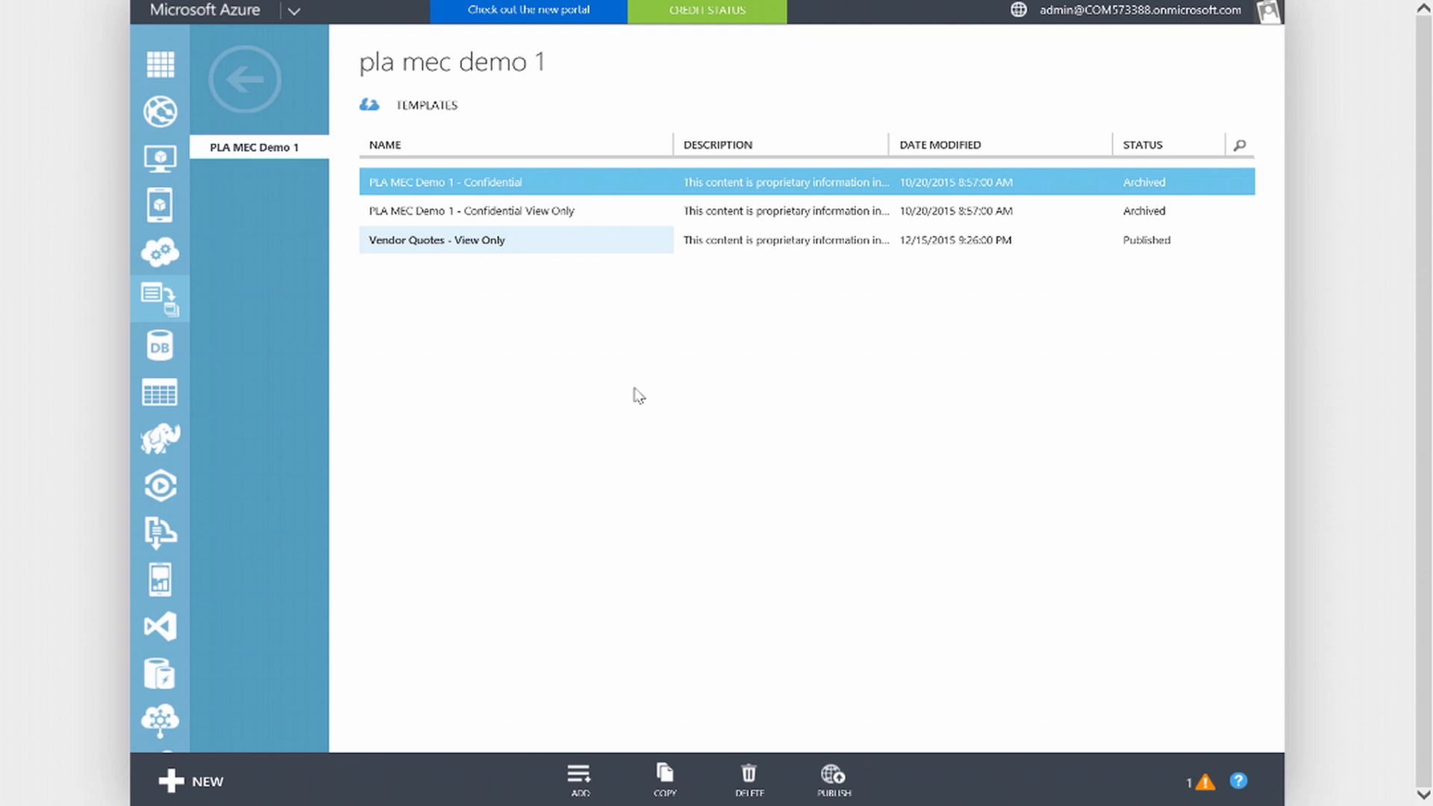
pyautogui.moveTo(1117, 201)
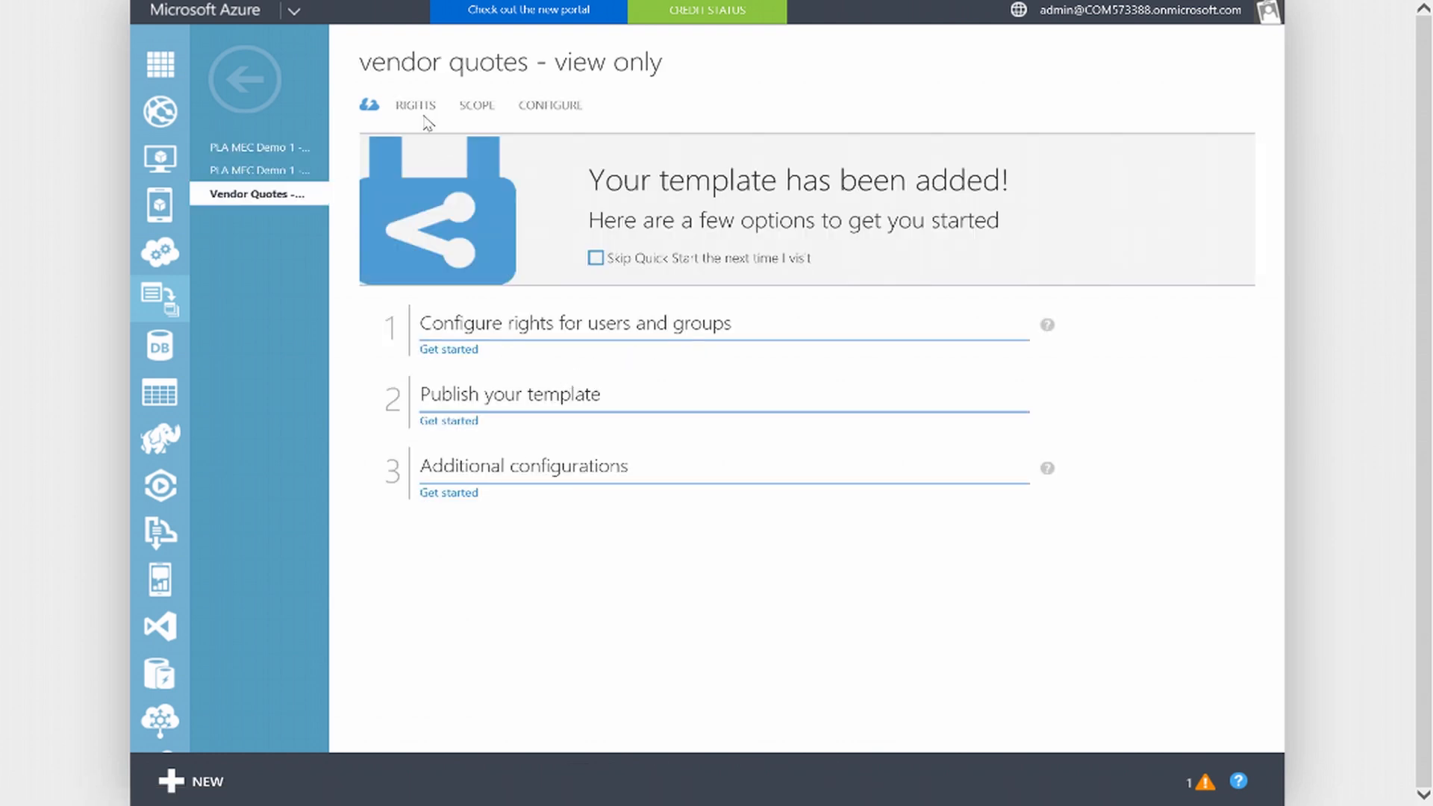
# Check that the Vendor Quotes template grants all staff only View Content
pyautogui.click(415, 105)
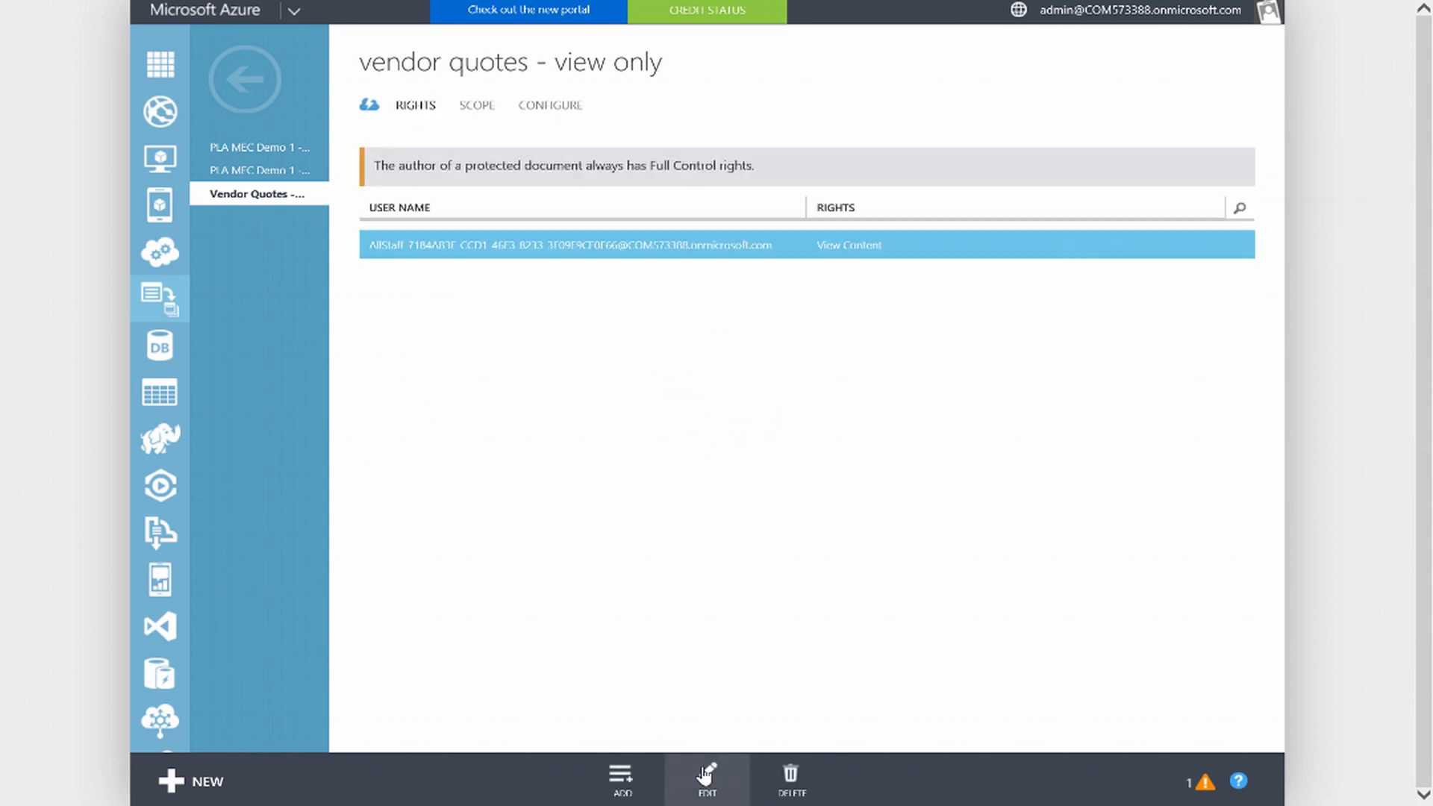
pyautogui.click(707, 797)
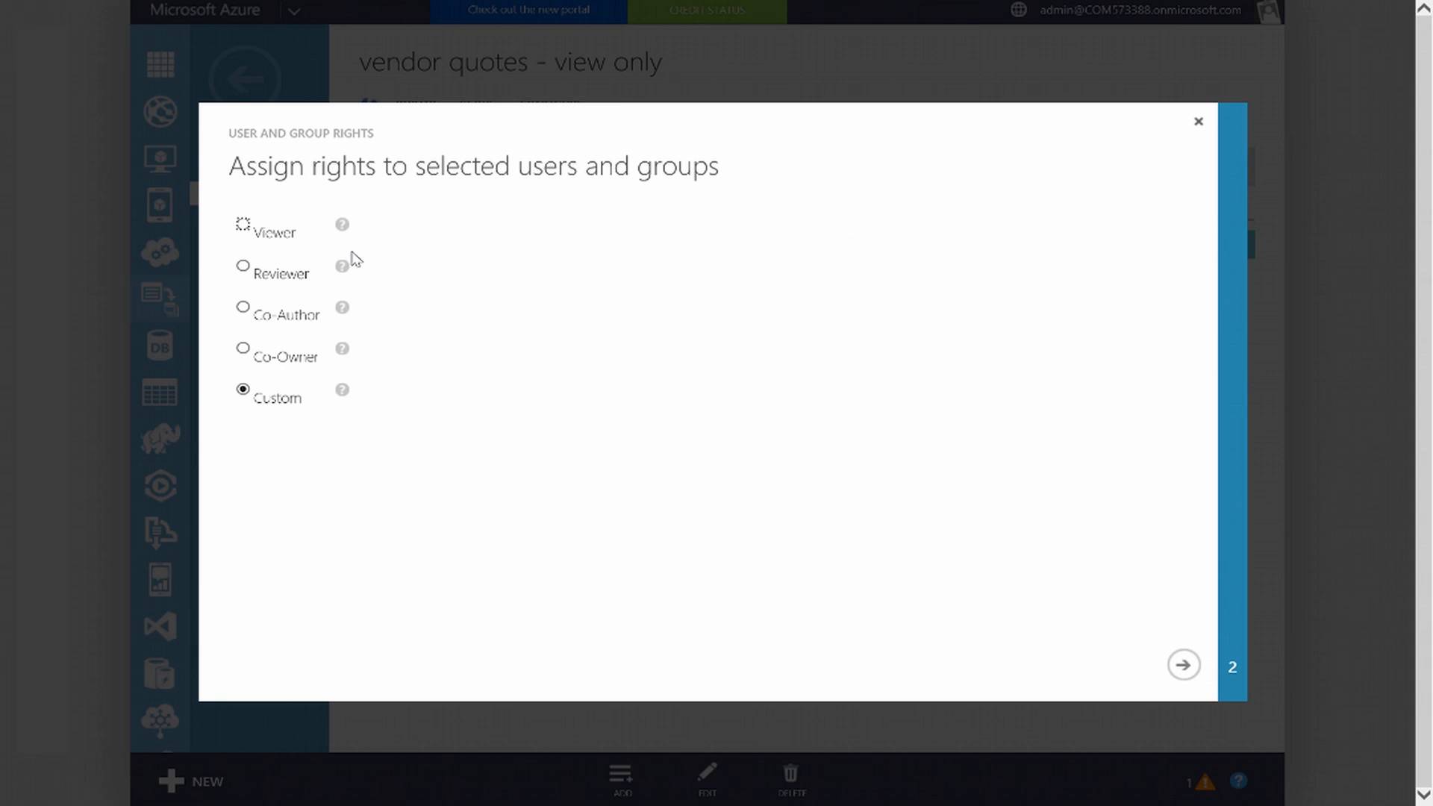
pyautogui.moveTo(439, 481)
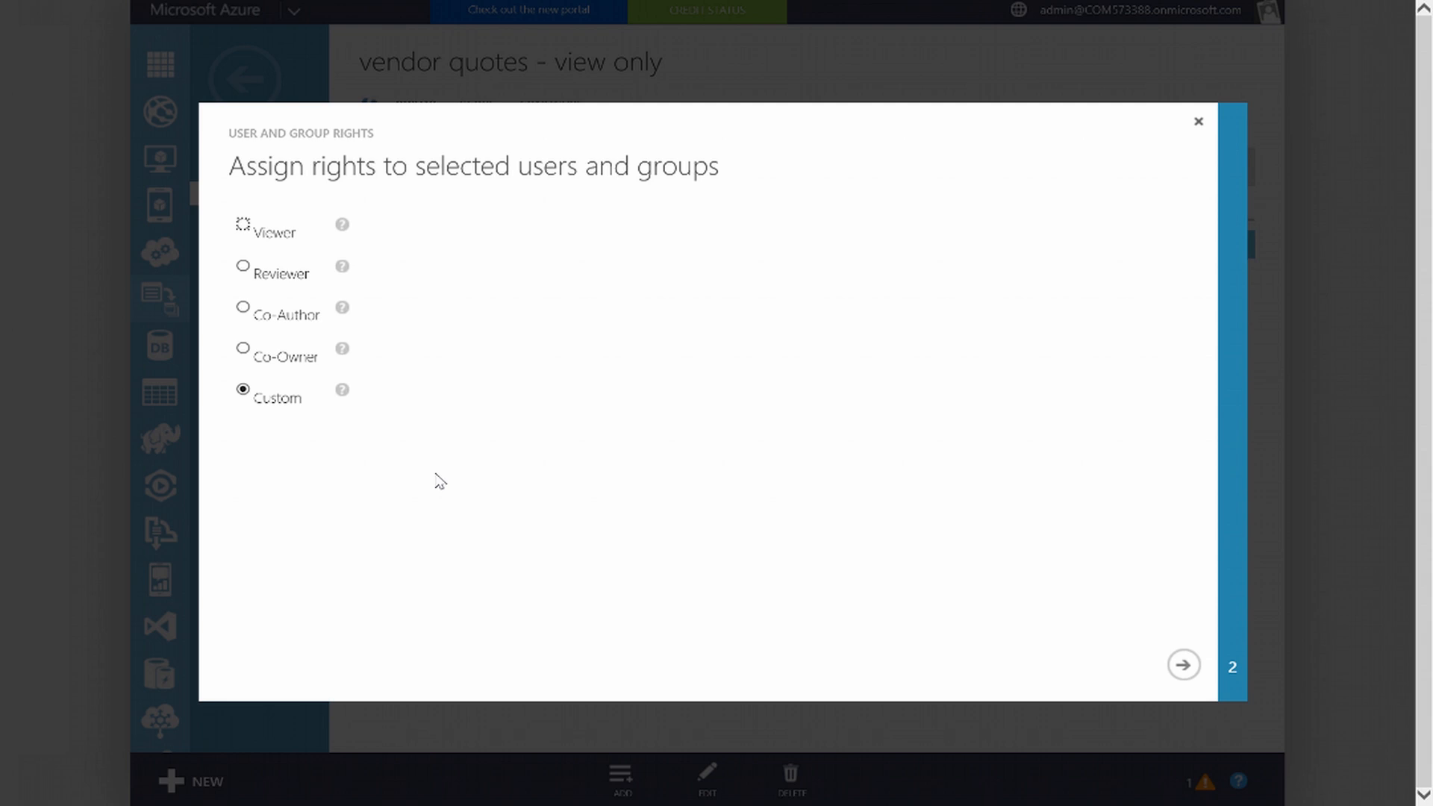
pyautogui.moveTo(868, 610)
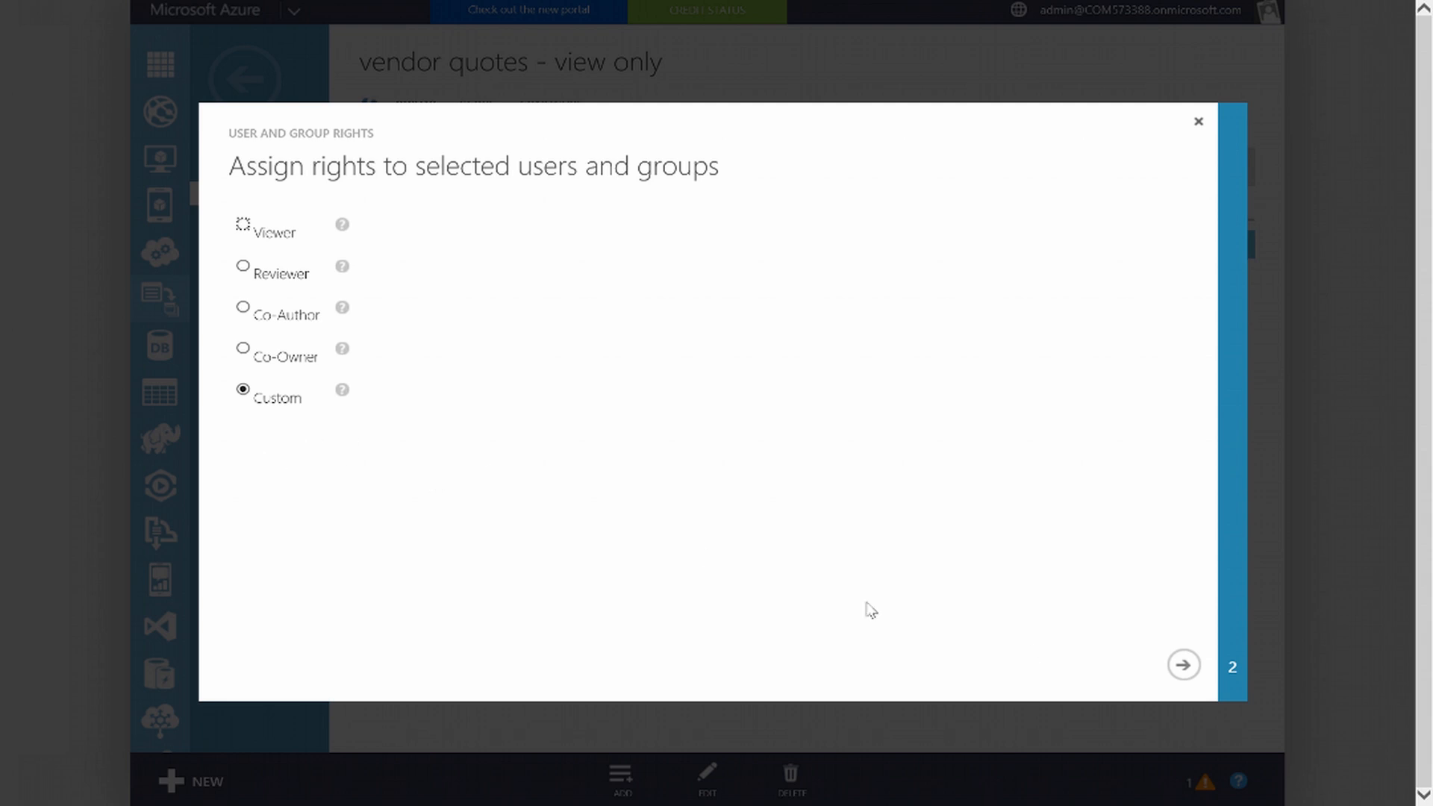
pyautogui.click(1184, 665)
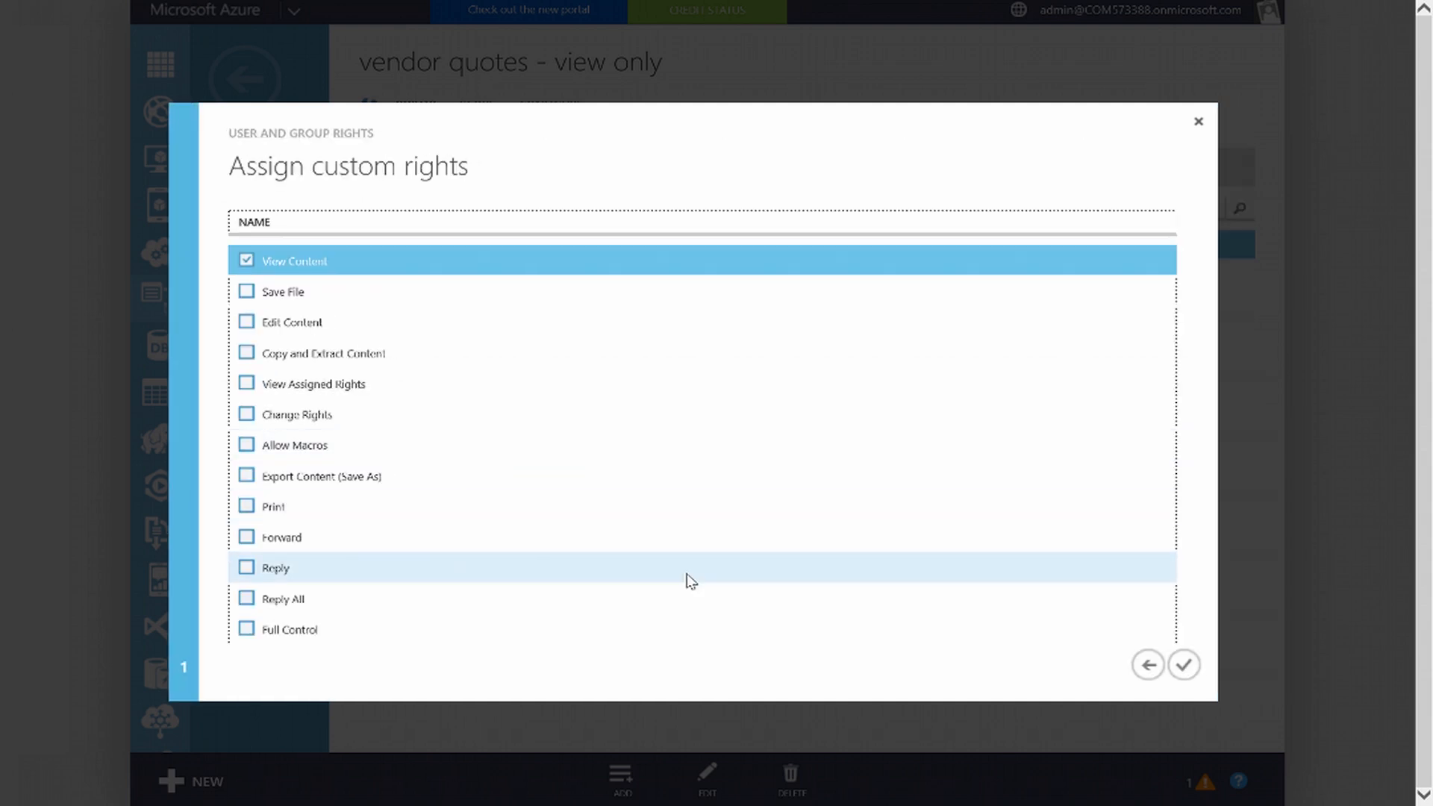
pyautogui.moveTo(406, 256)
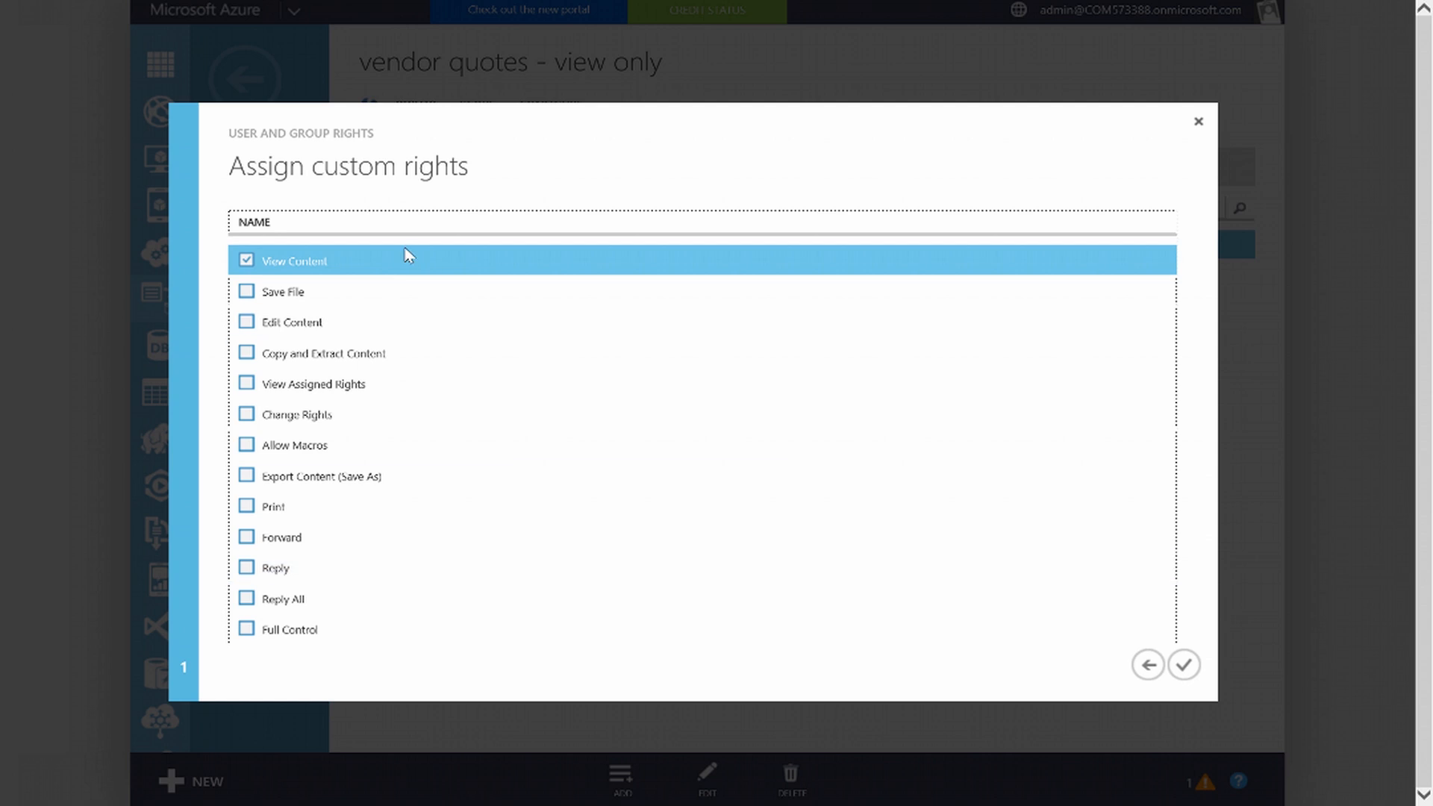
pyautogui.moveTo(633, 158)
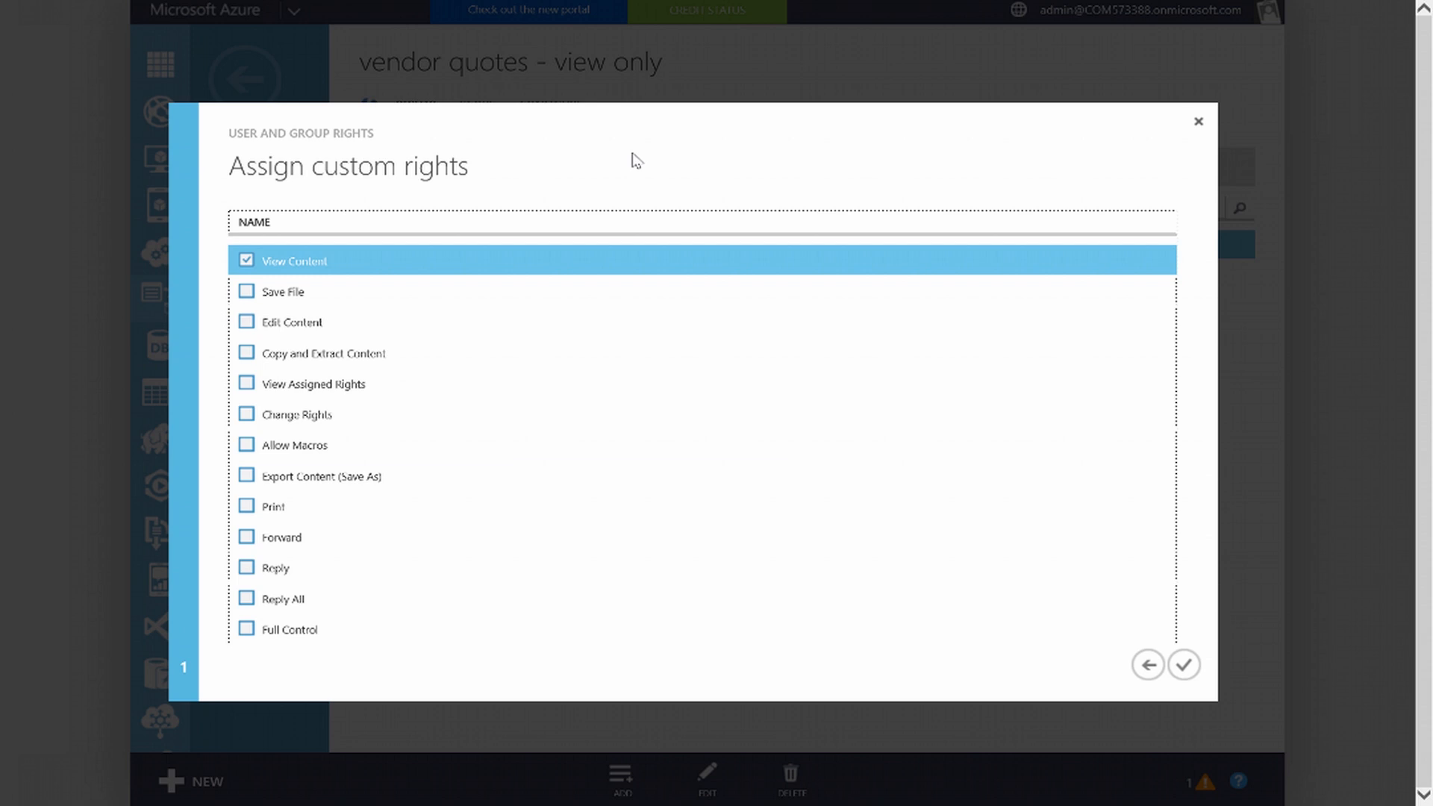
pyautogui.moveTo(809, 141)
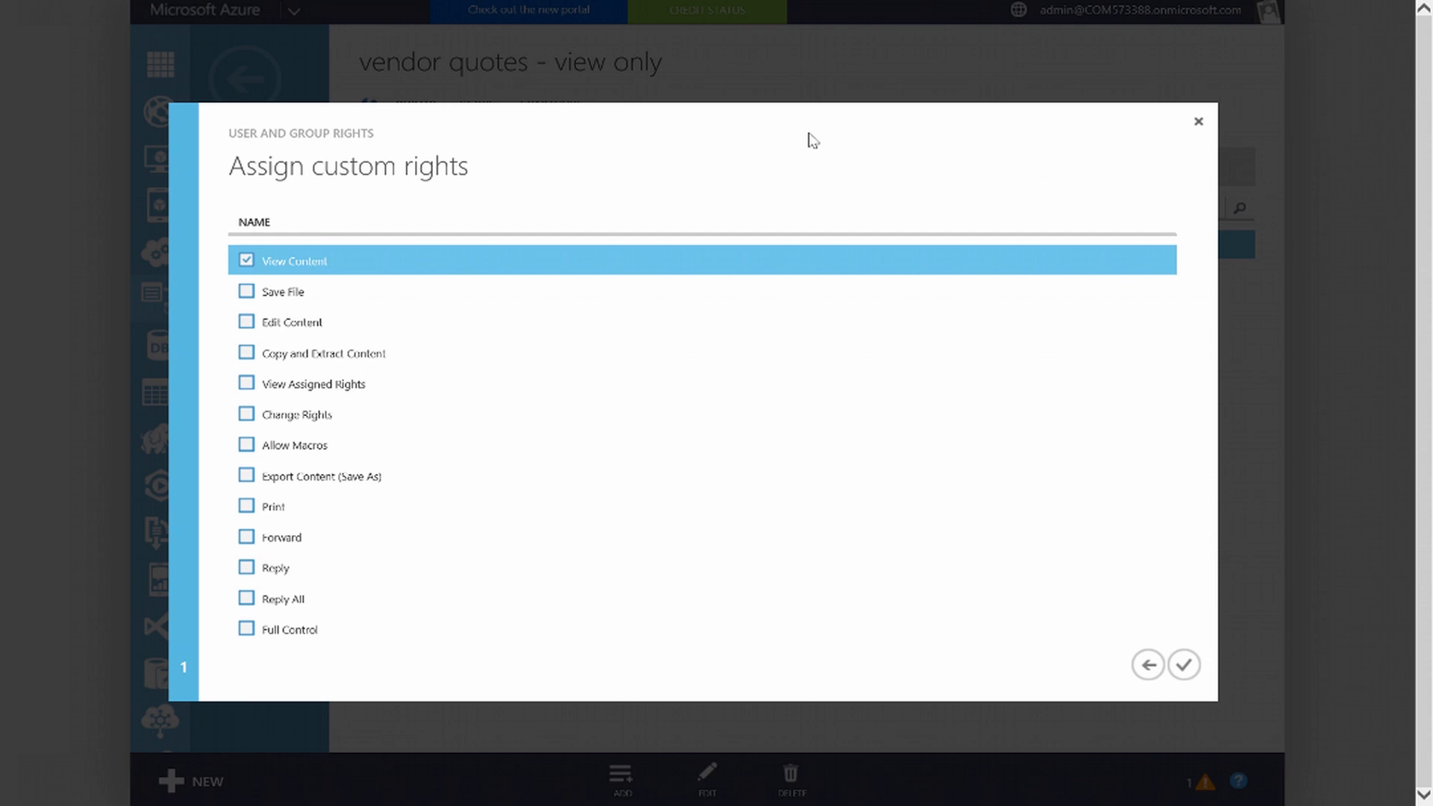
pyautogui.moveTo(925, 147)
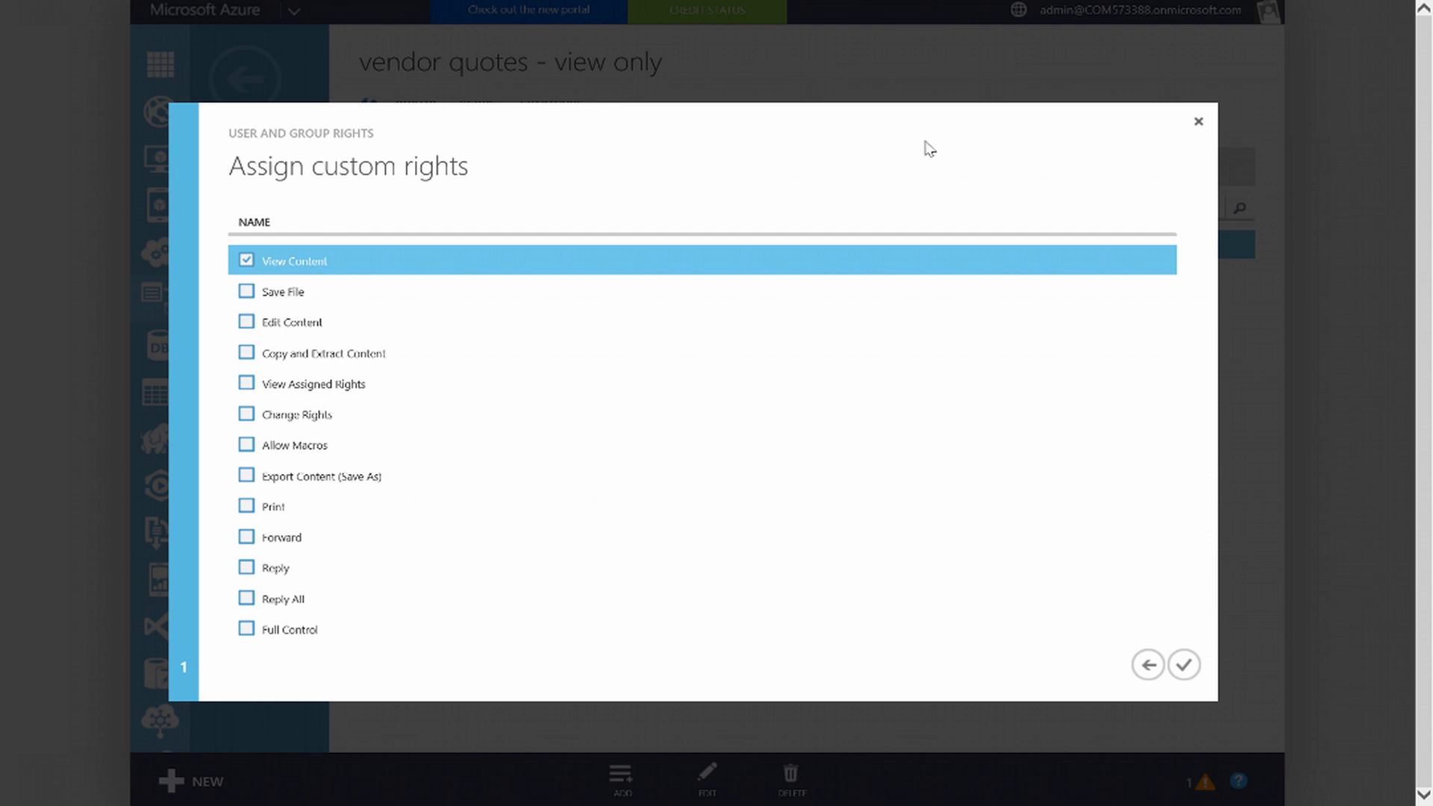
pyautogui.moveTo(1198, 135)
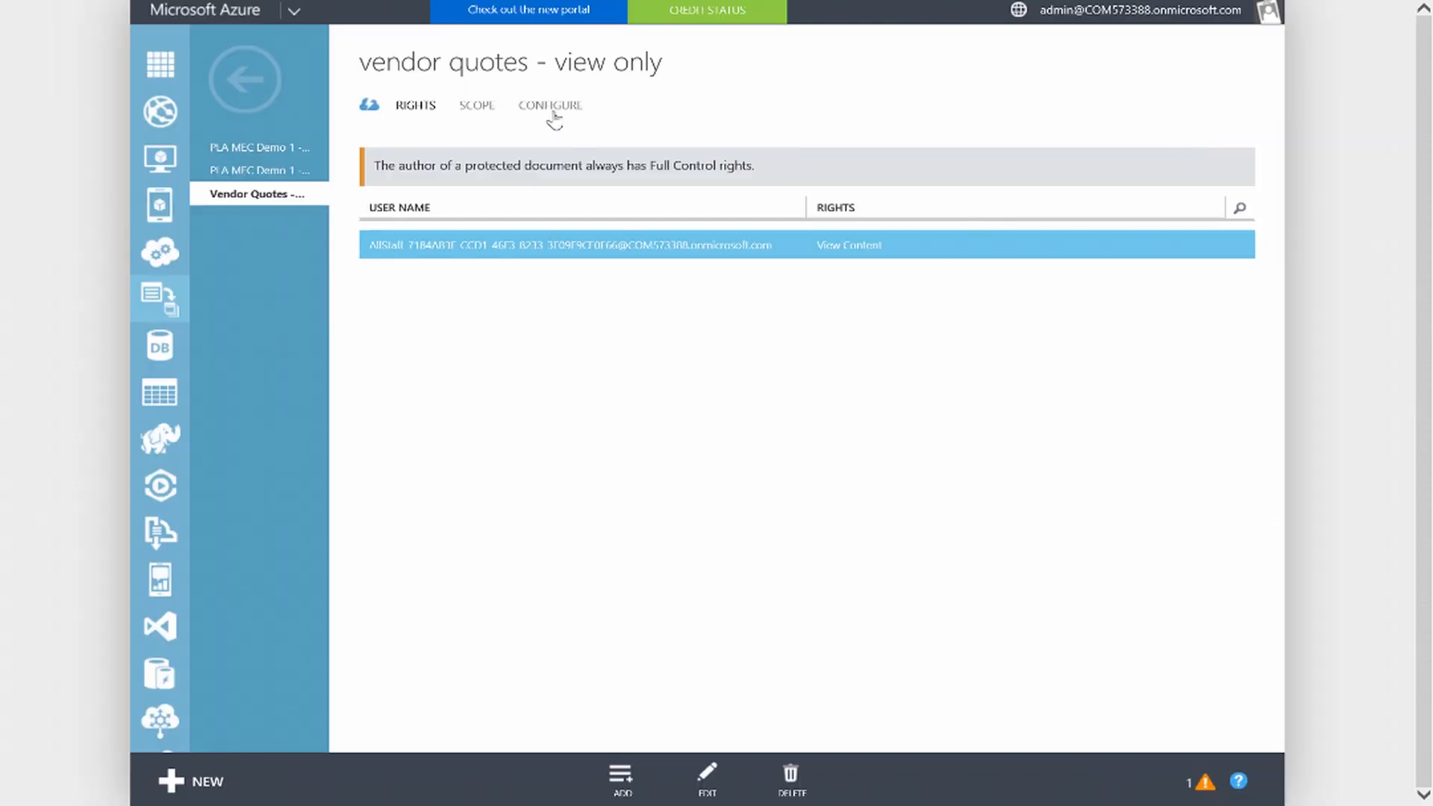
# Review the template's configuration: published, 30-day expiration, offline access requires Internet
pyautogui.click(550, 105)
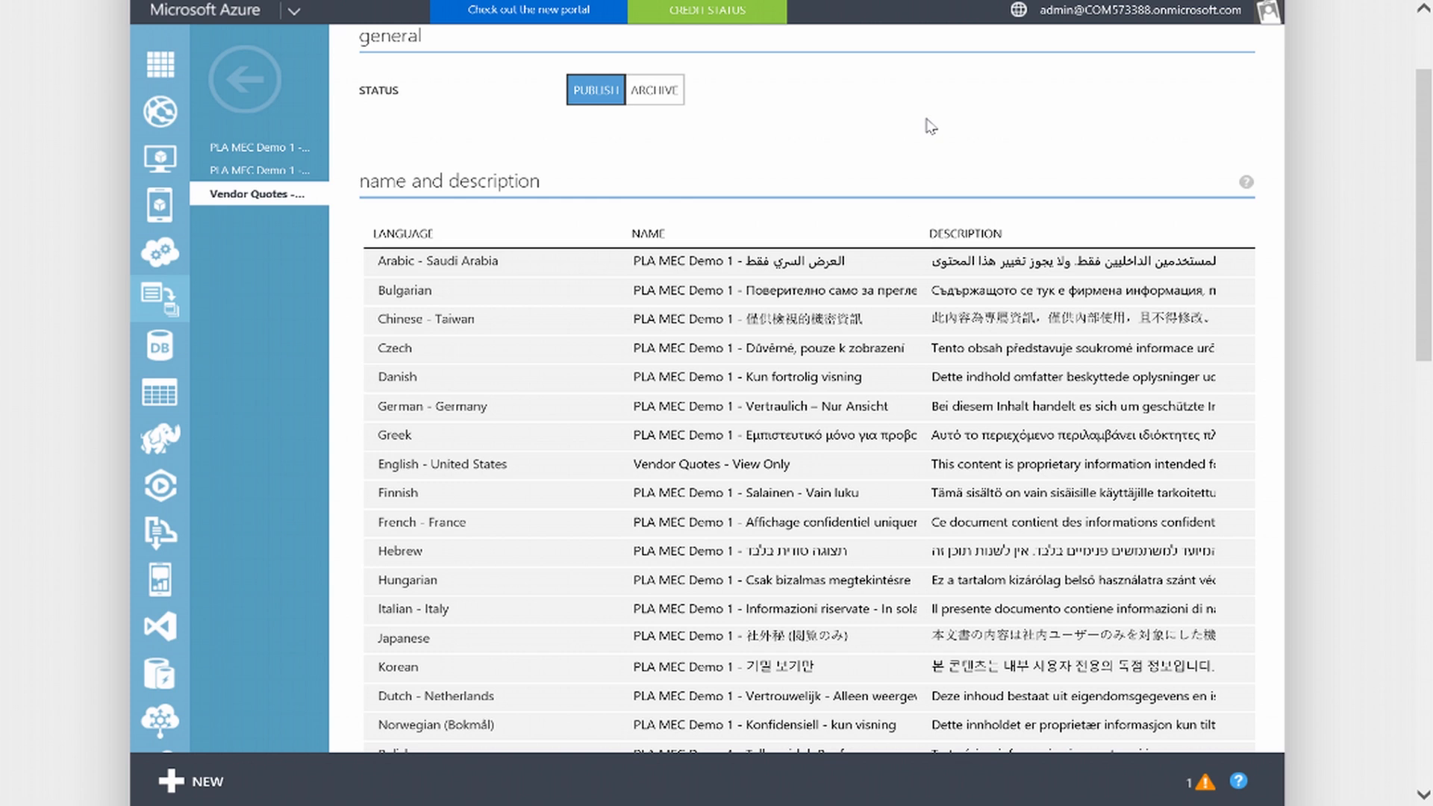
pyautogui.scroll(-3)
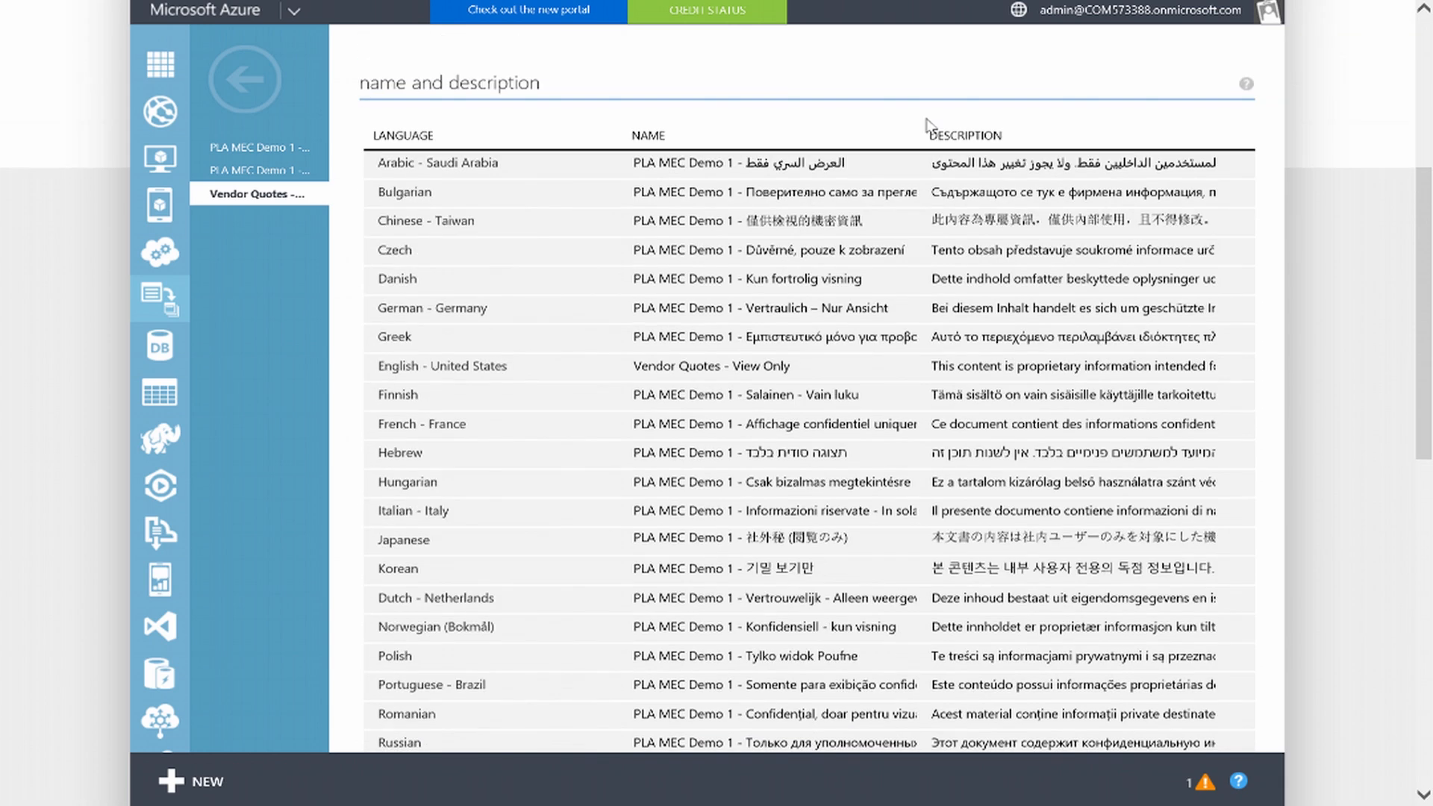
pyautogui.scroll(-3)
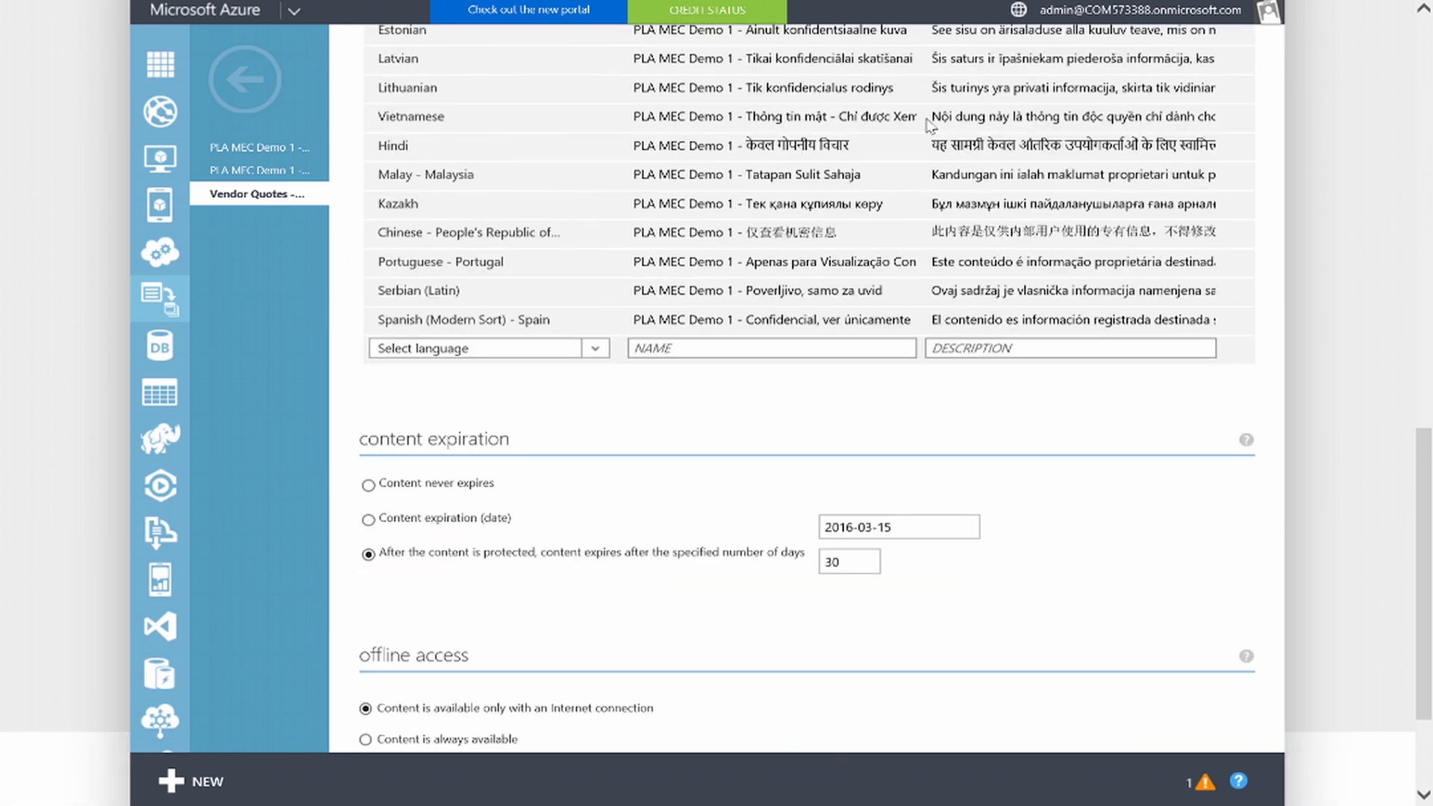
pyautogui.scroll(-3)
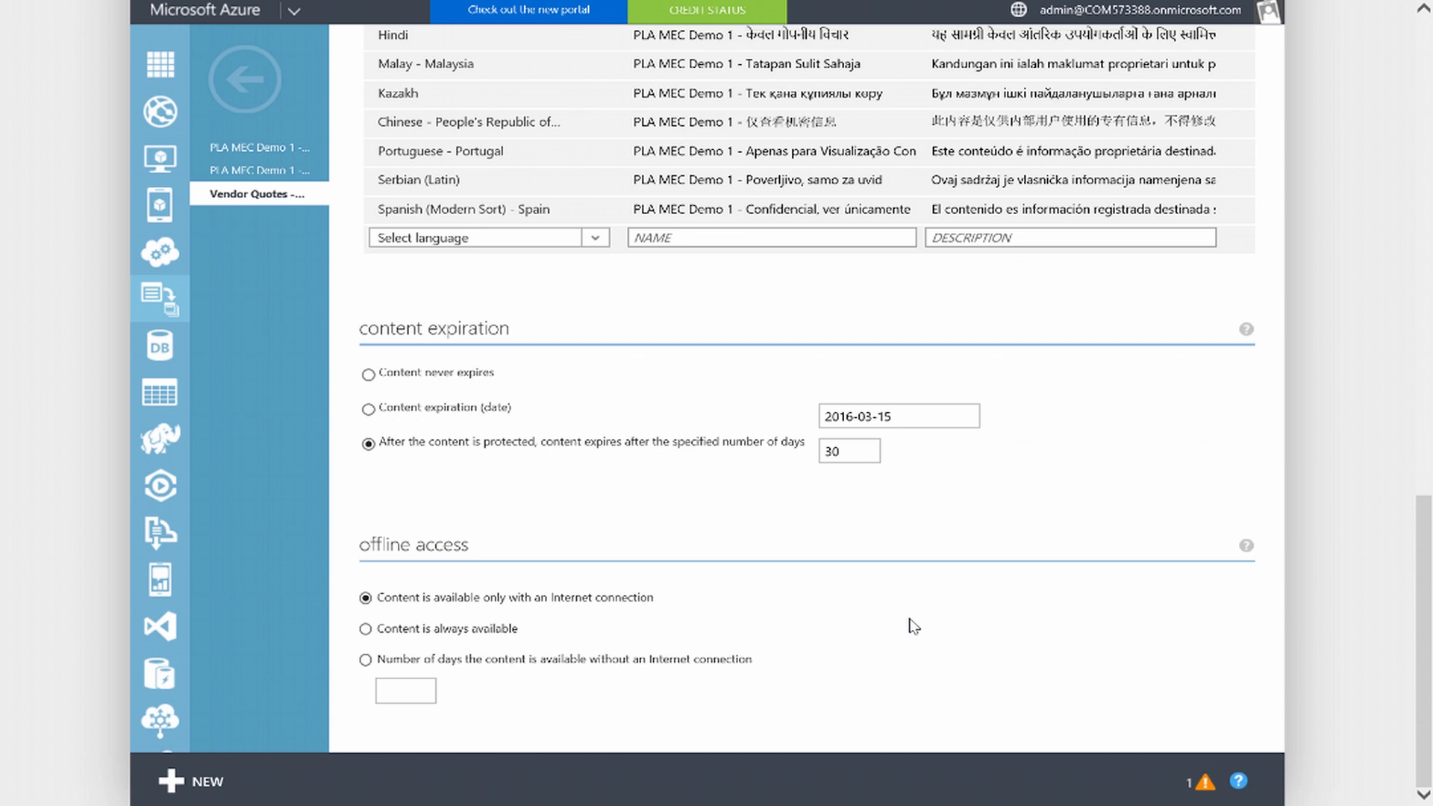
pyautogui.moveTo(604, 489)
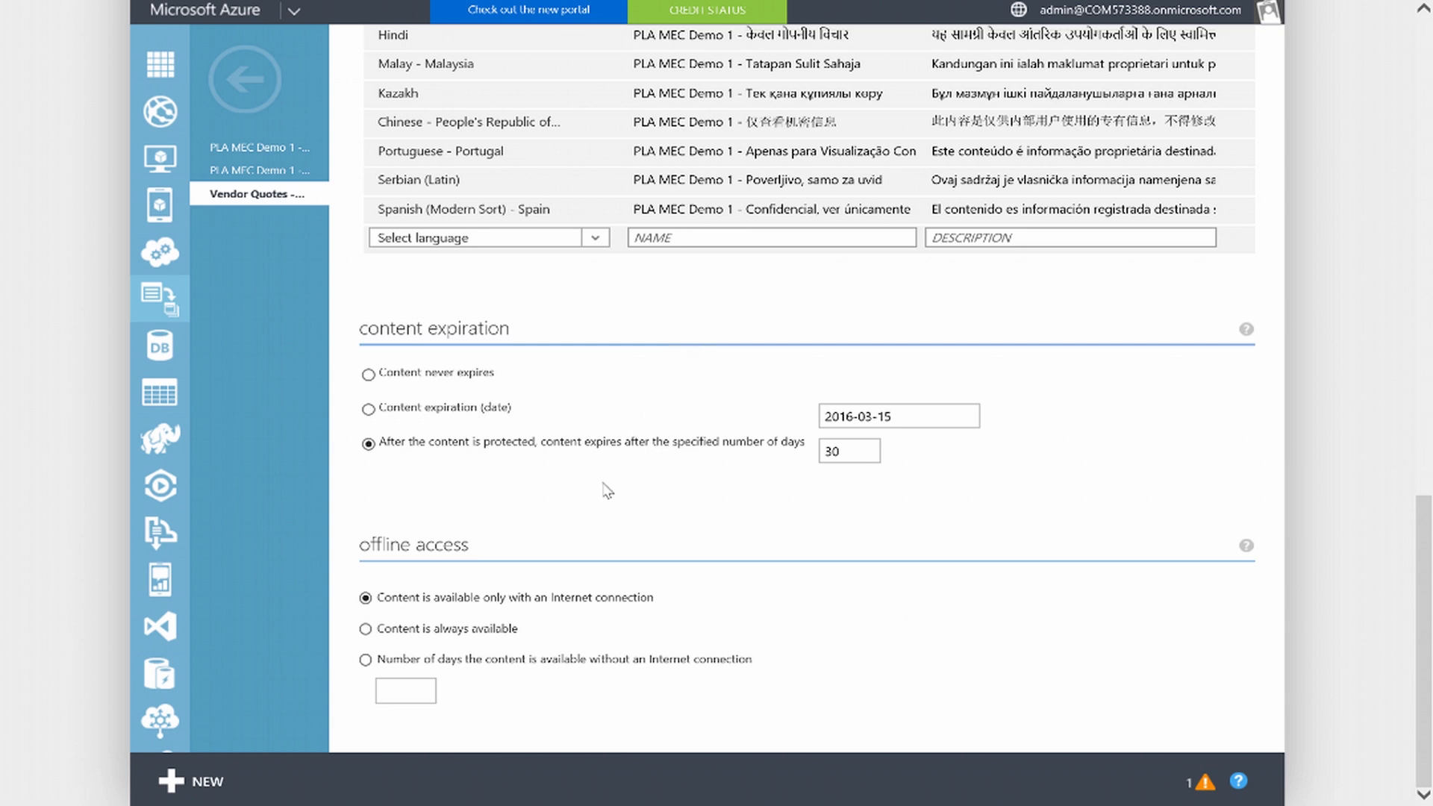
pyautogui.moveTo(583, 509)
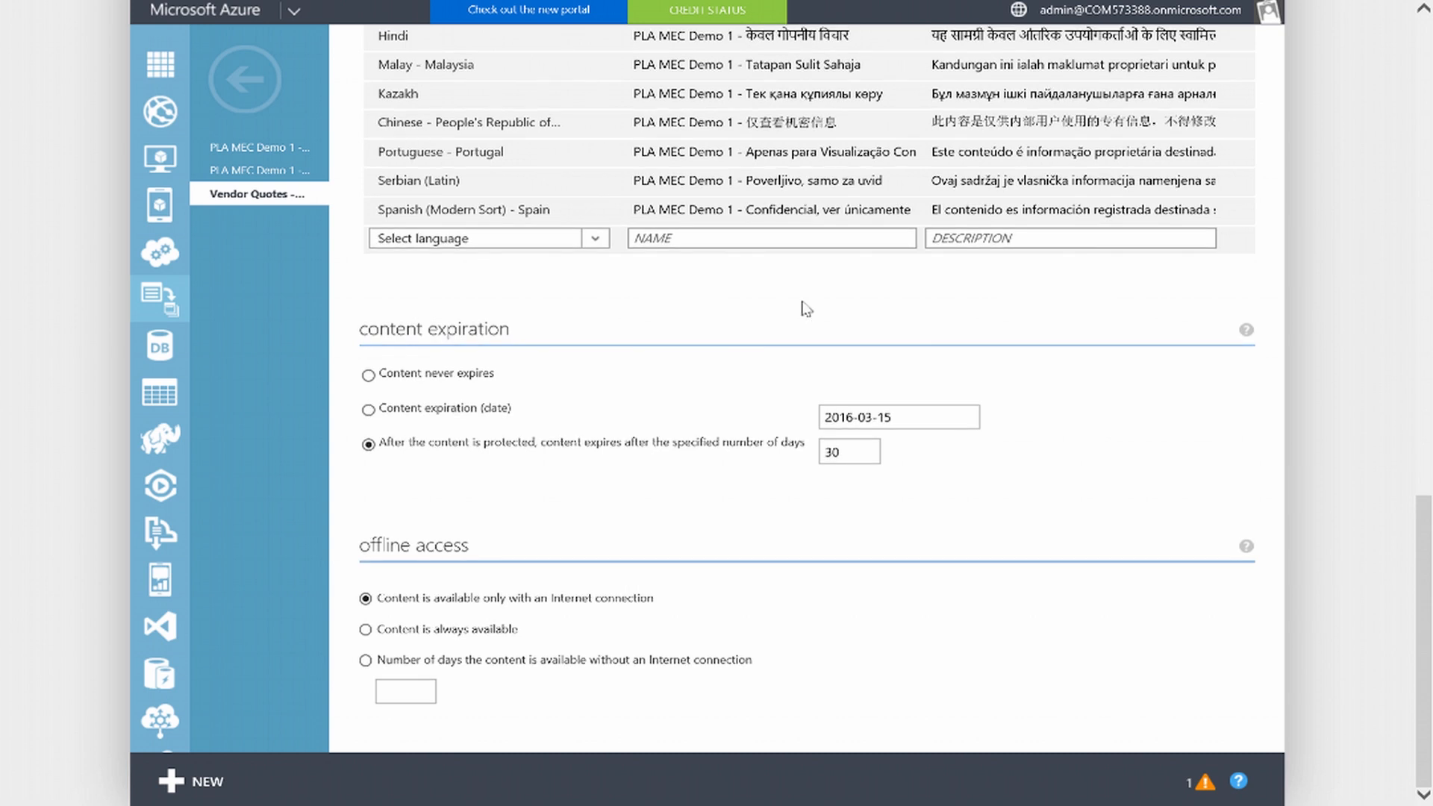
pyautogui.moveTo(607, 484)
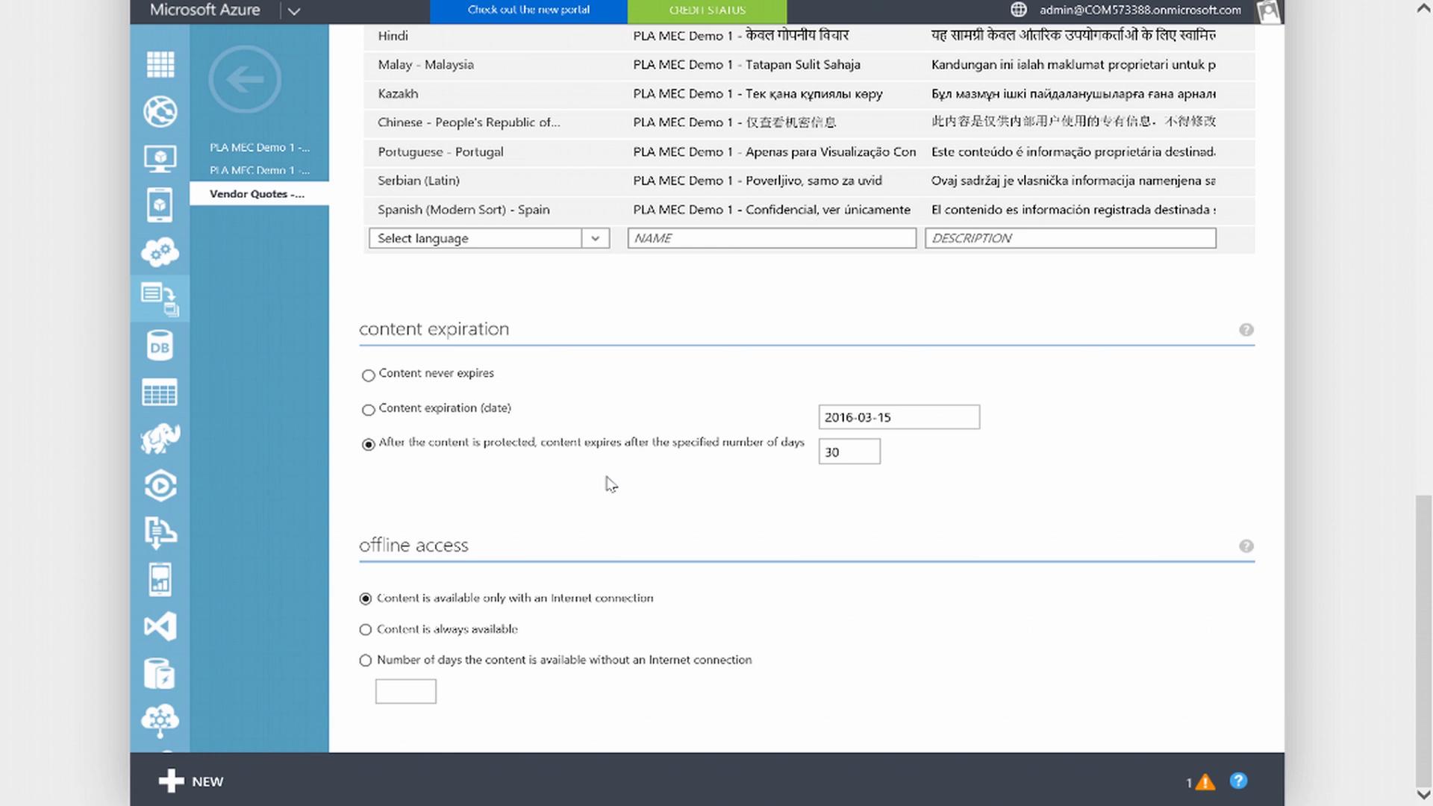
pyautogui.moveTo(824, 547)
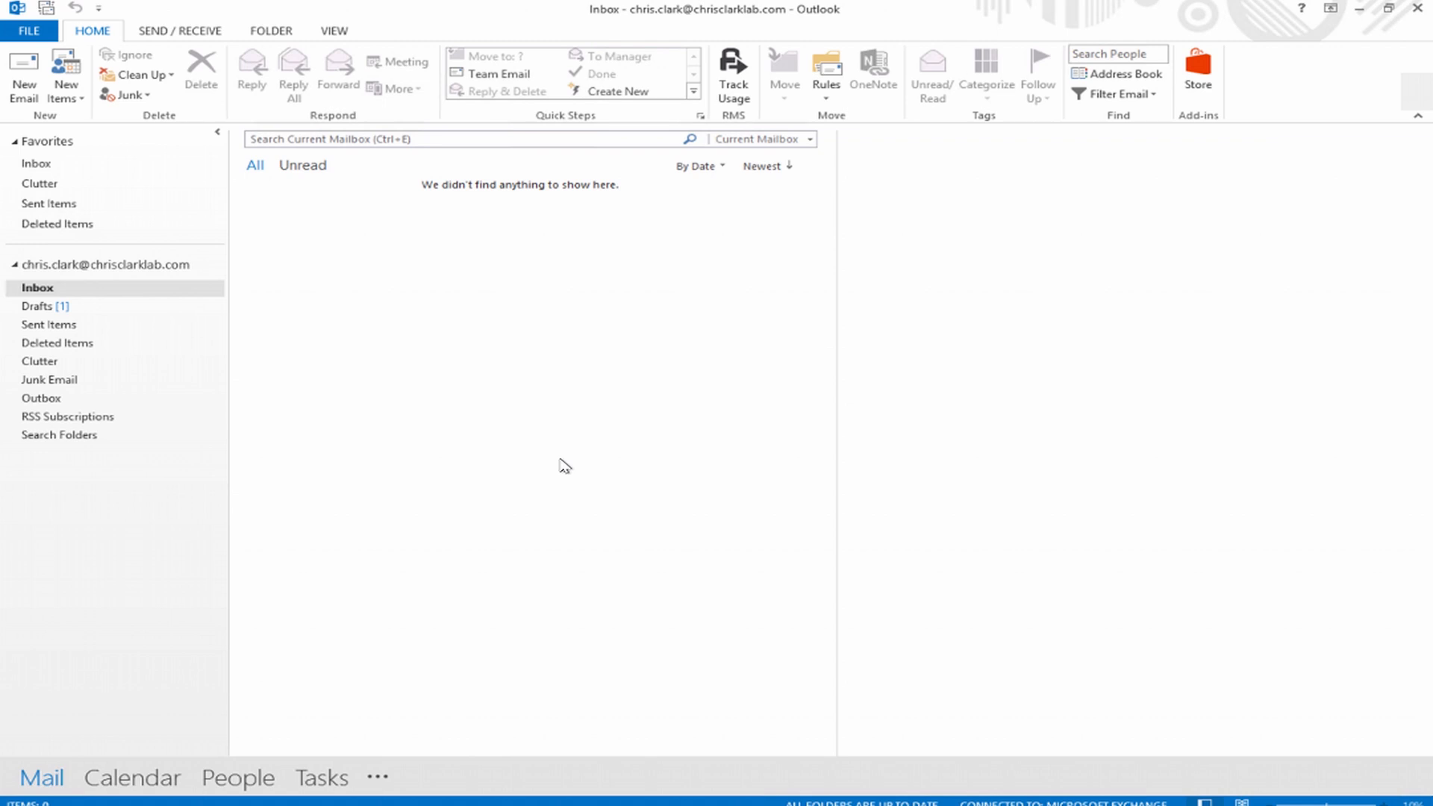
# Open the Requested Quote draft to Elon Musk from the Drafts folder
pyautogui.click(33, 306)
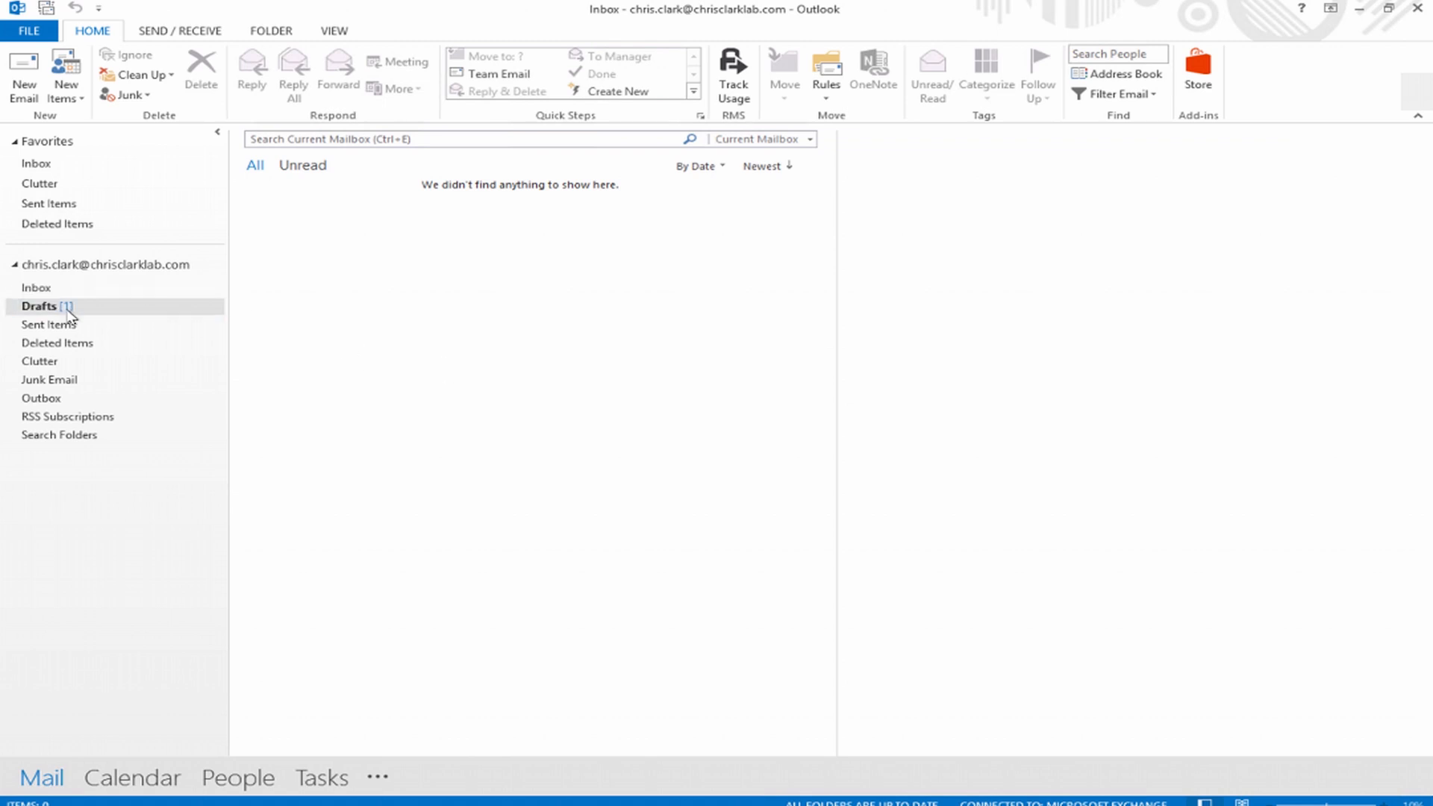
pyautogui.click(36, 306)
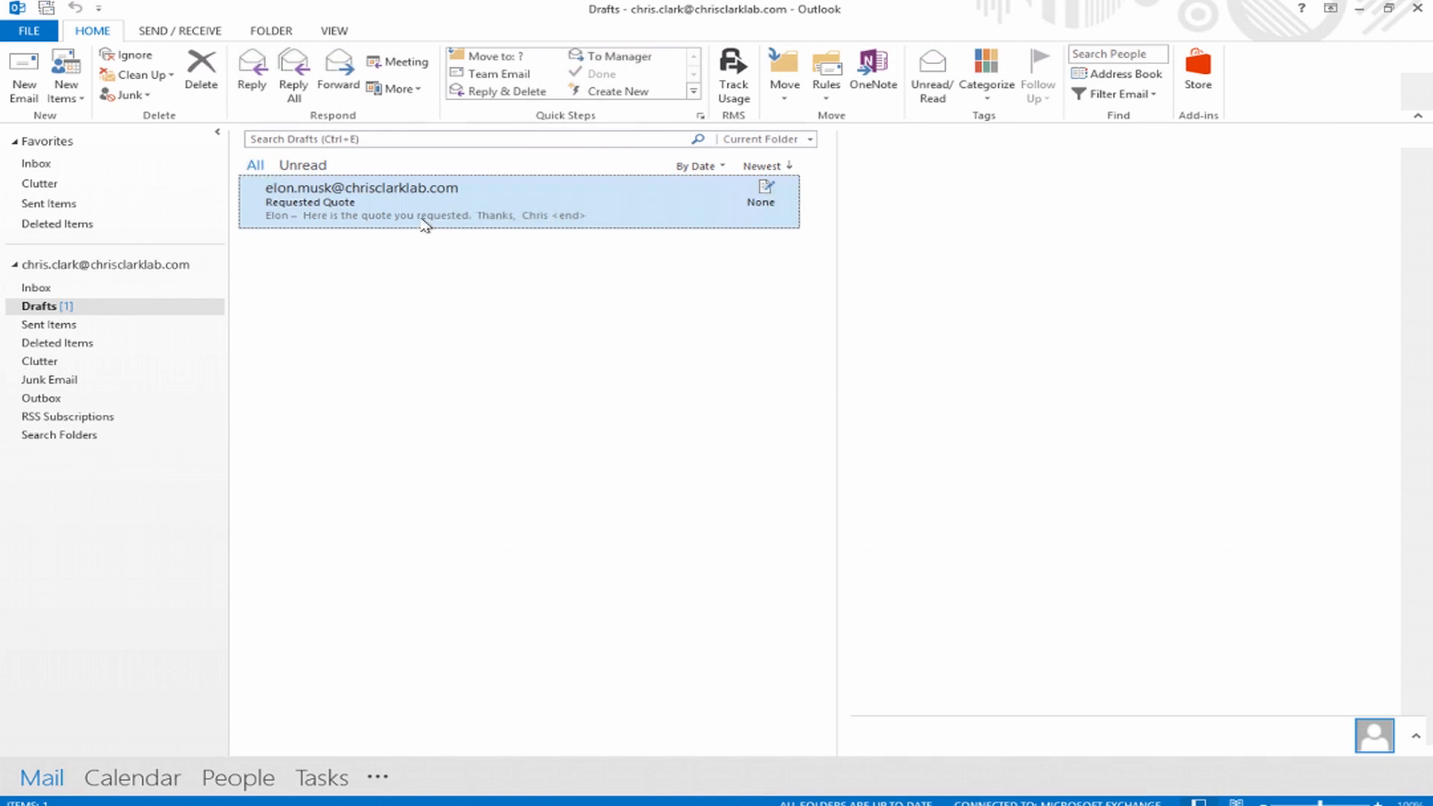
pyautogui.doubleClick(366, 215)
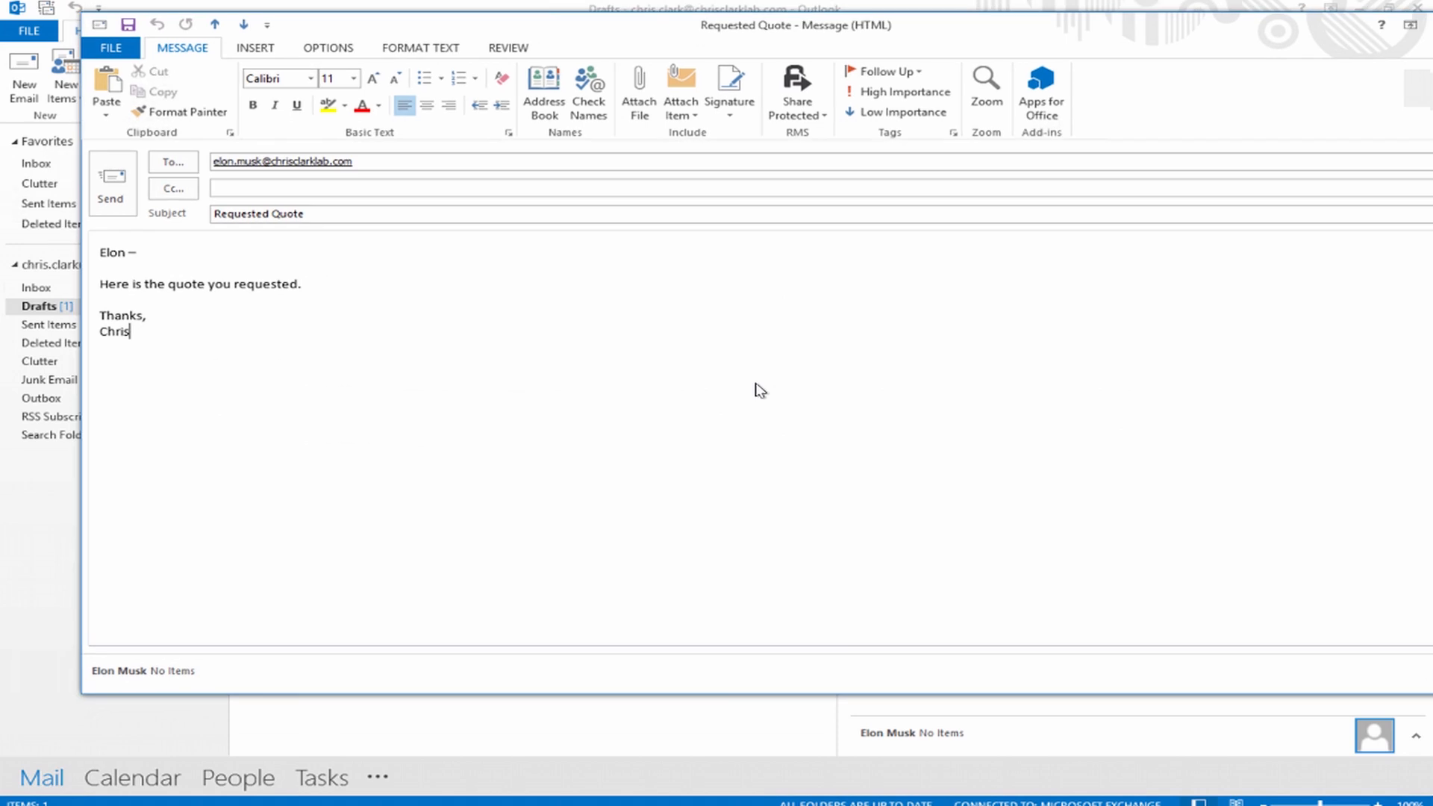
pyautogui.moveTo(638, 89)
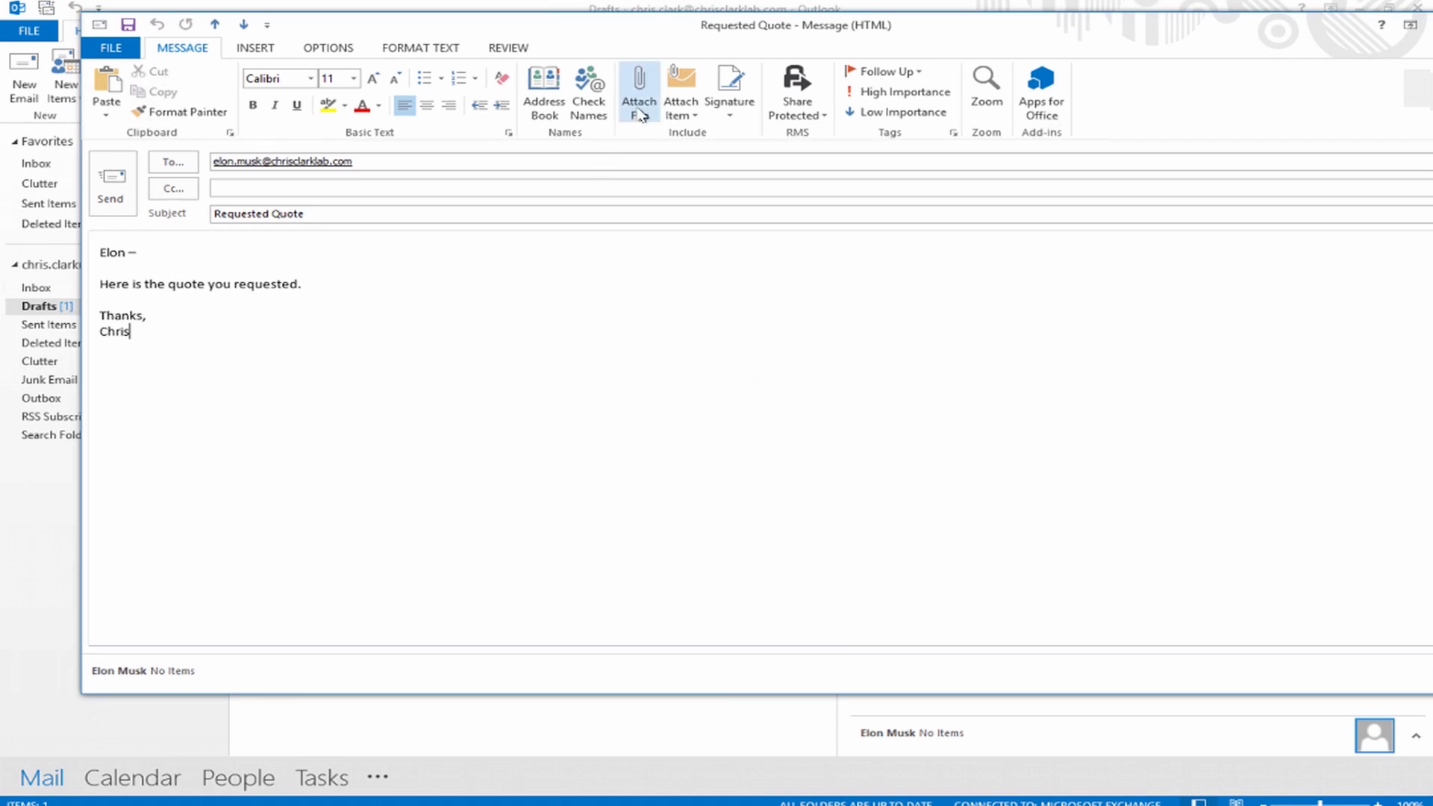
# Attach Sales Quote # 118976.docx from the Desktop to the draft
pyautogui.click(638, 84)
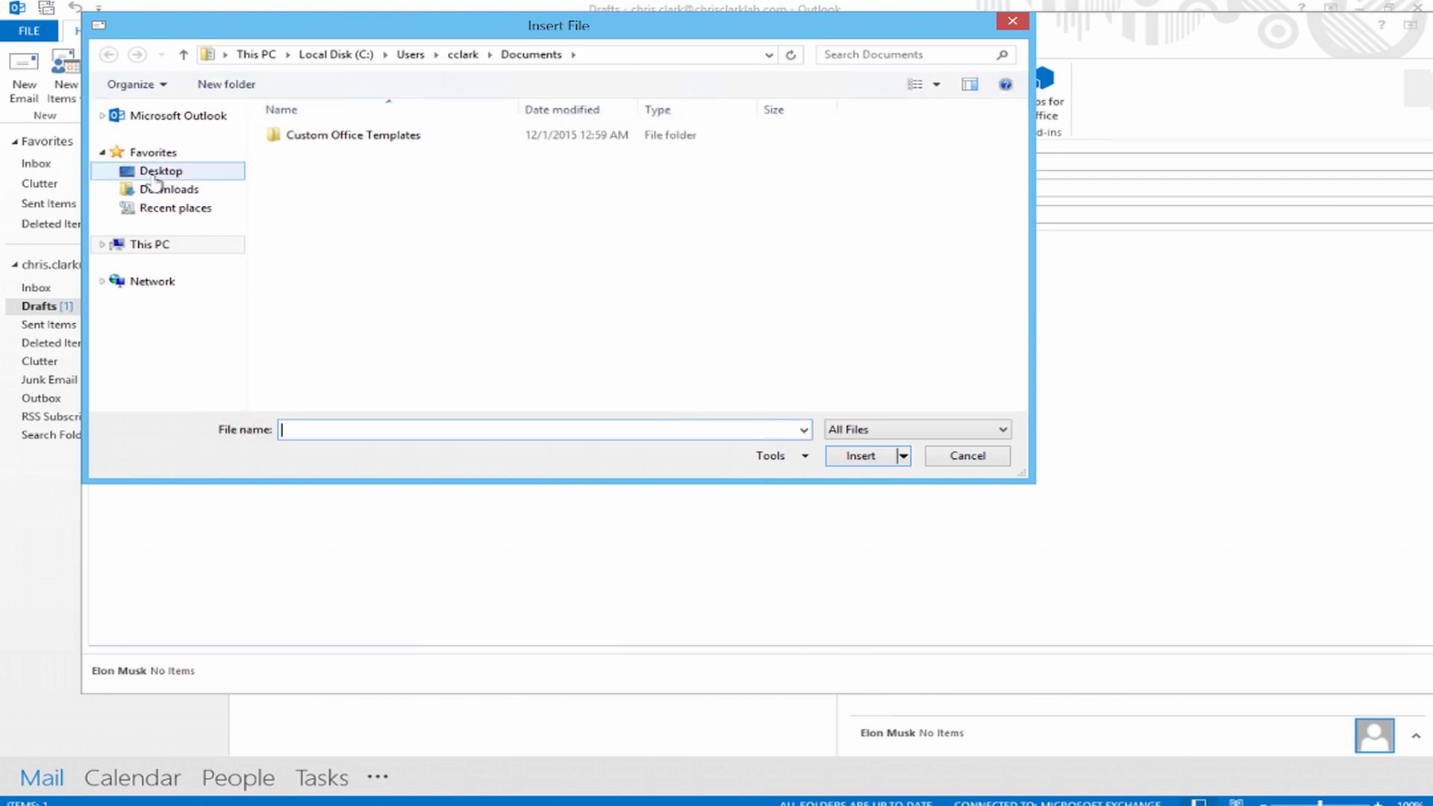
pyautogui.click(161, 171)
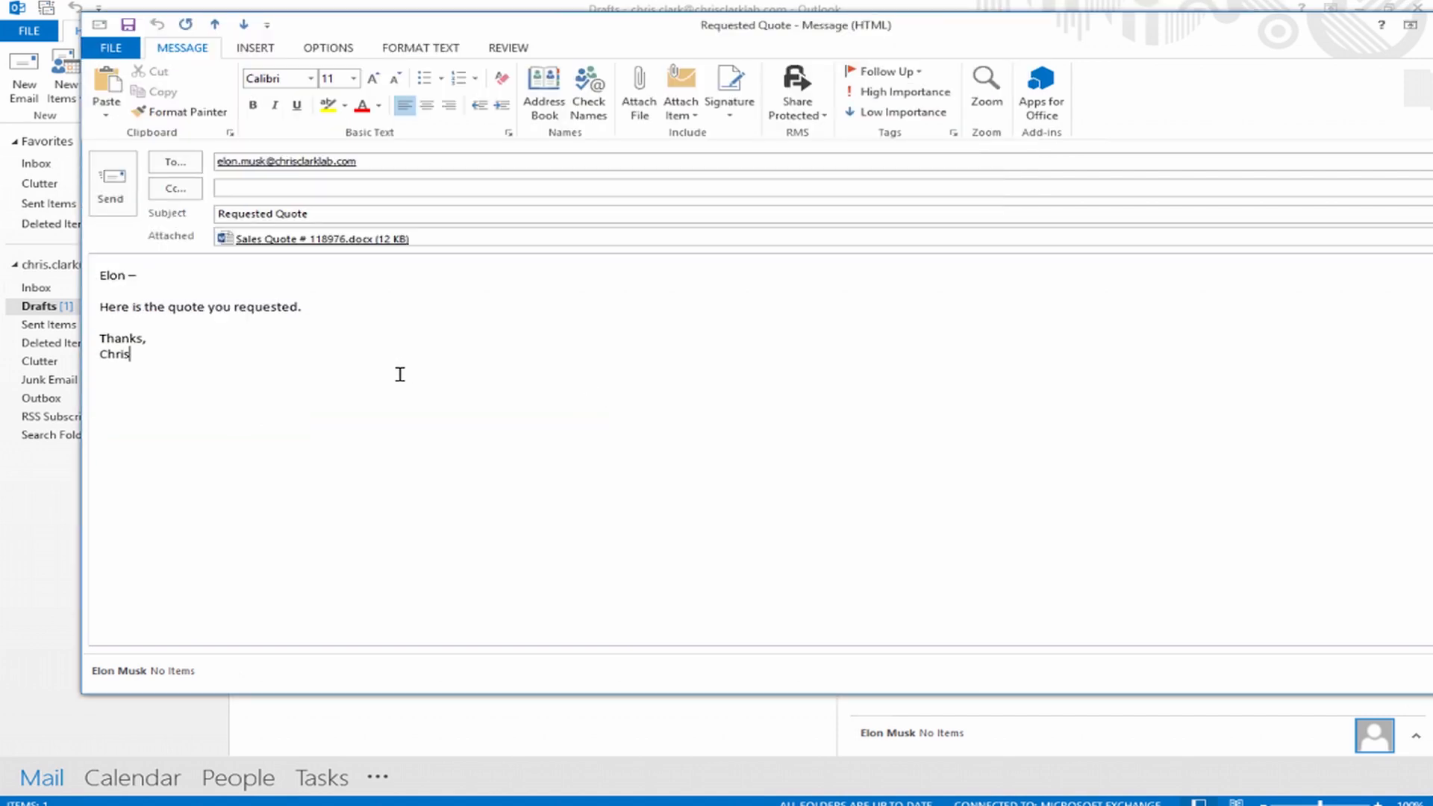
# List the message's permission templates, including Vendor Quotes - View Only
pyautogui.click(797, 89)
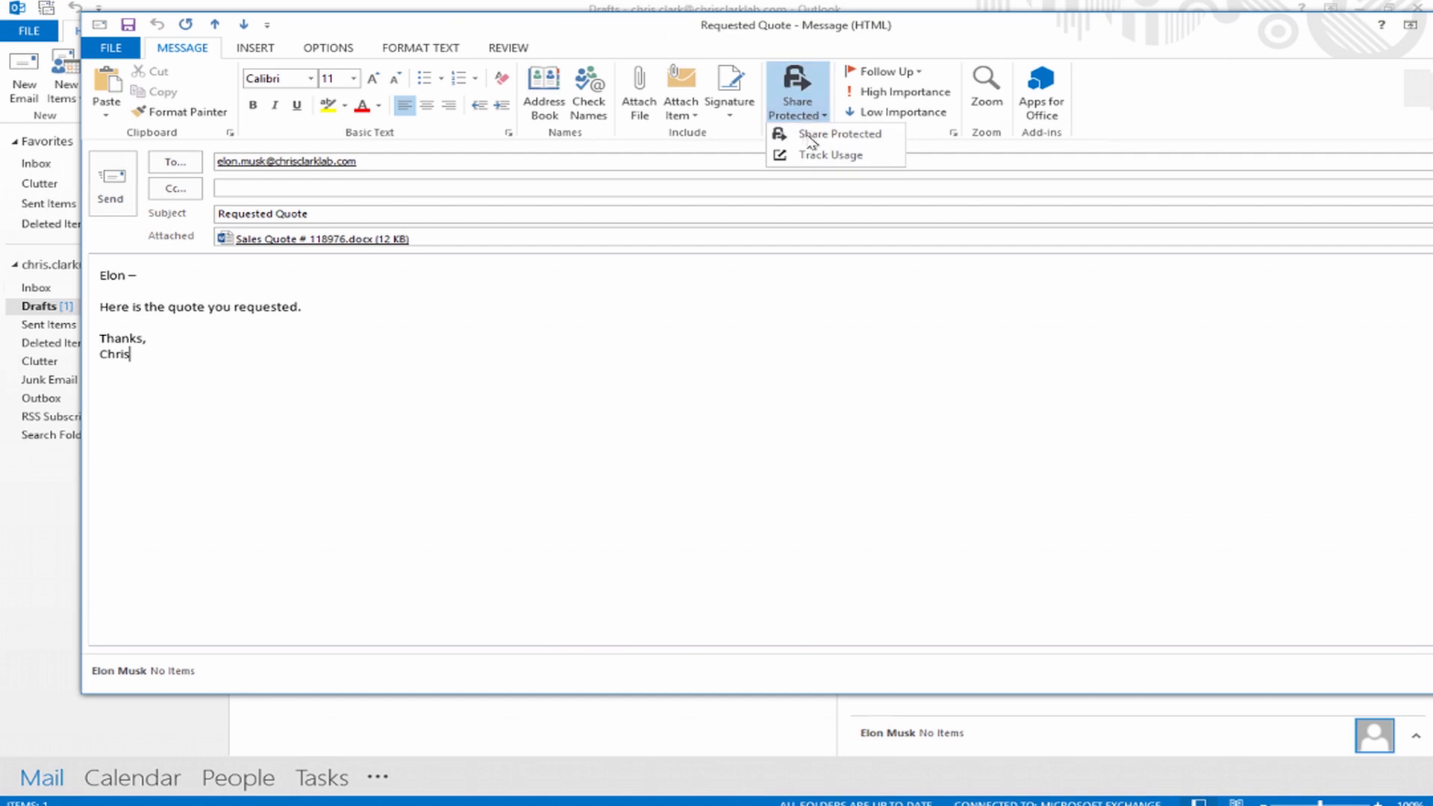
pyautogui.moveTo(834, 135)
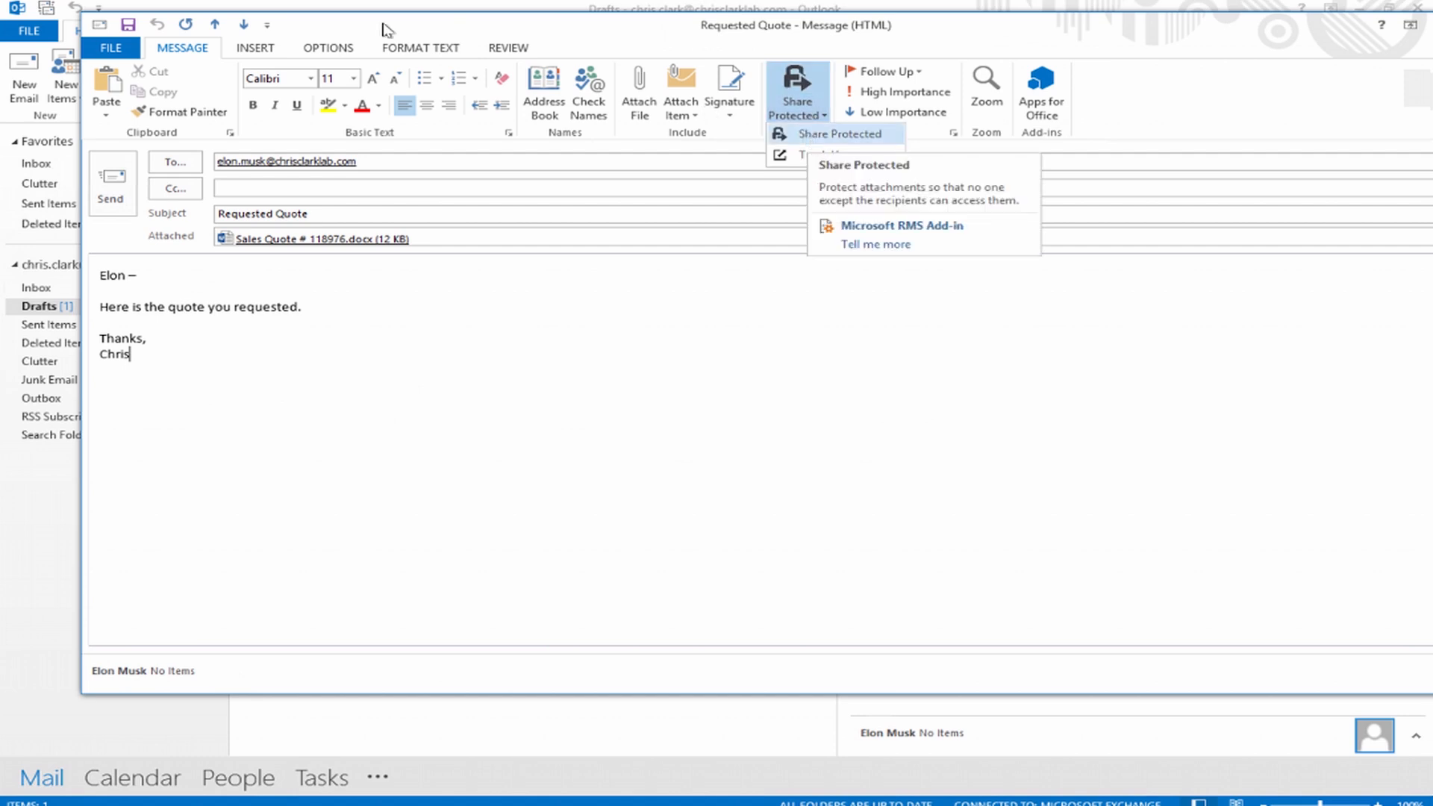
pyautogui.click(327, 48)
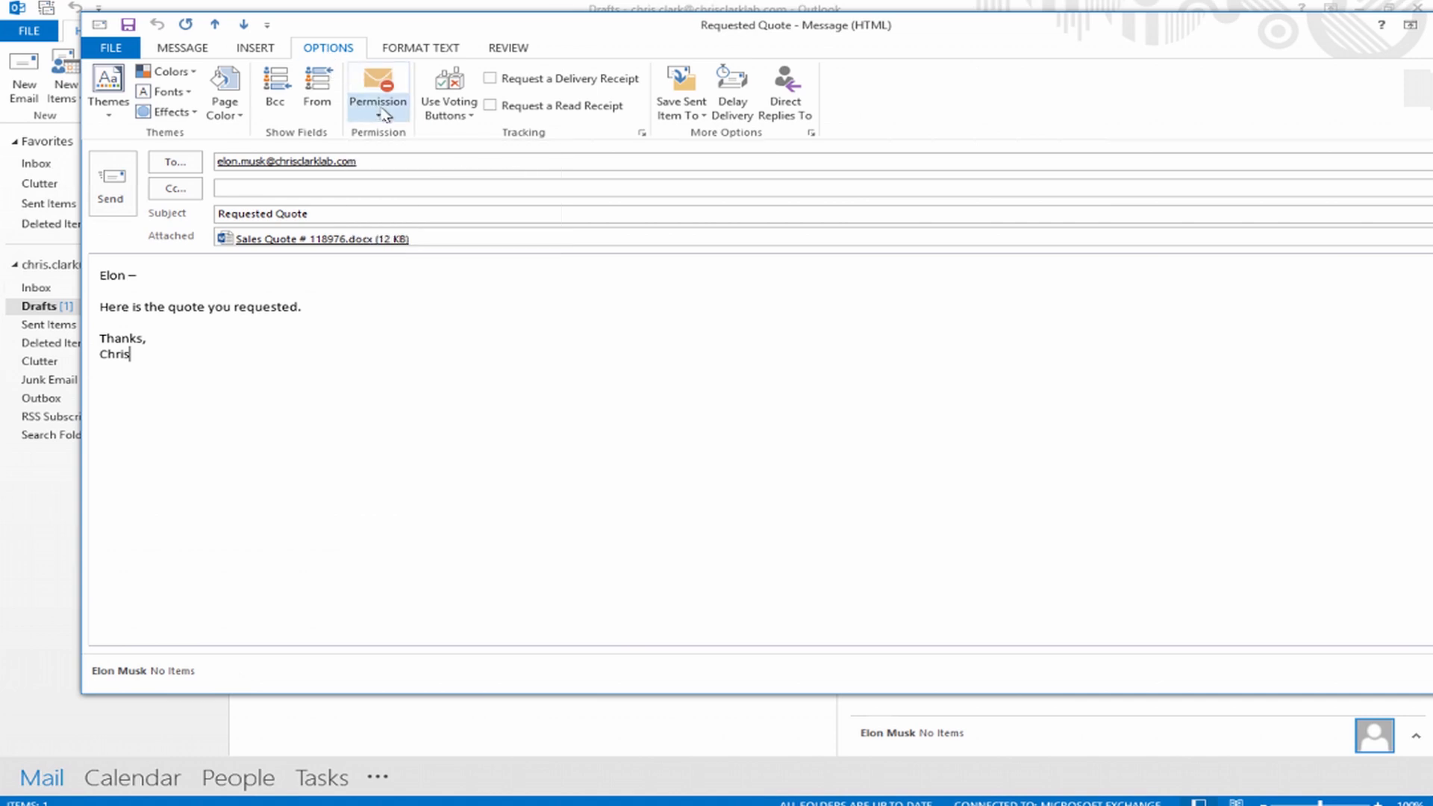
pyautogui.click(377, 93)
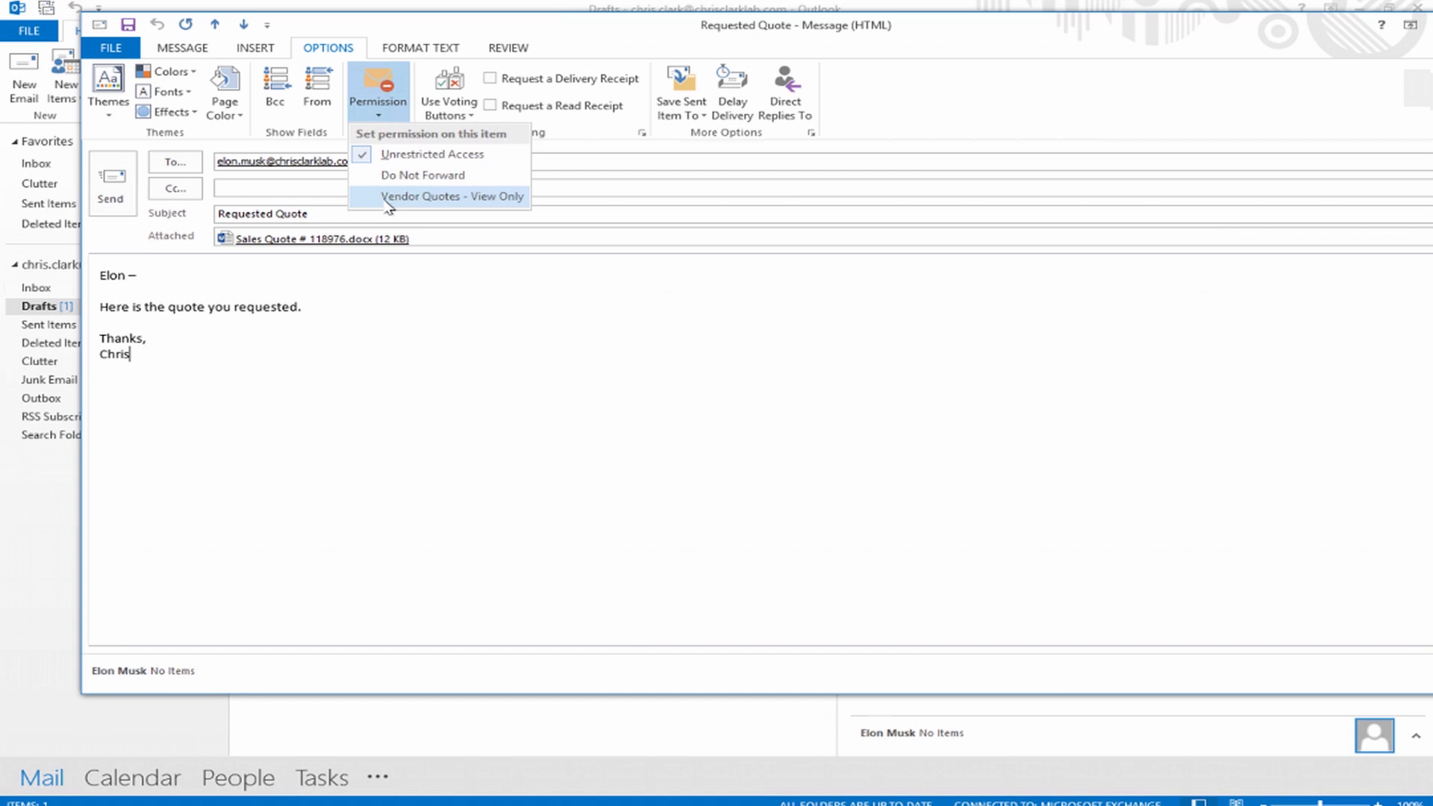
pyautogui.moveTo(448, 93)
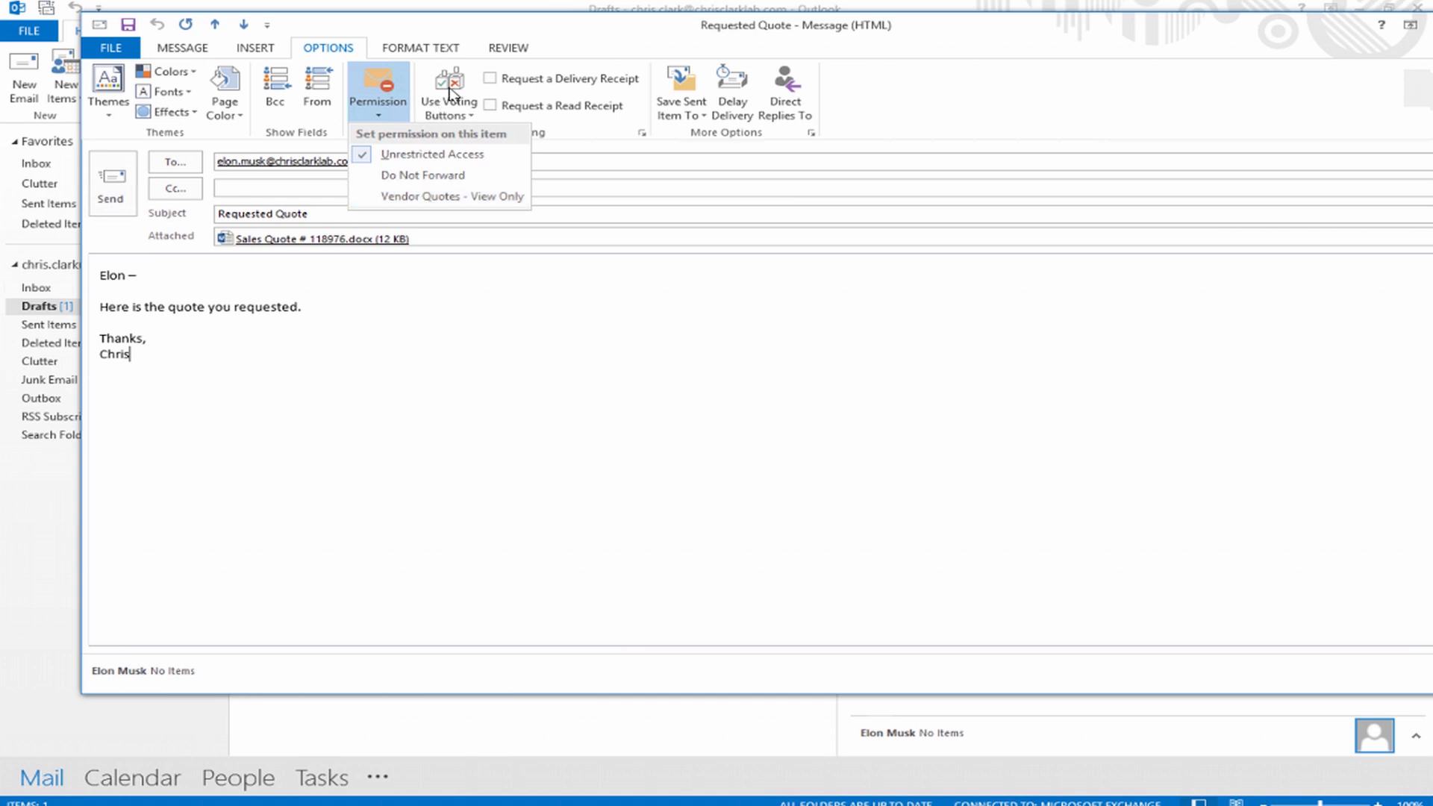
# Choose Vendor Quotes - View Only for sharing, enabling instant revoke and open-notification emails
pyautogui.click(182, 48)
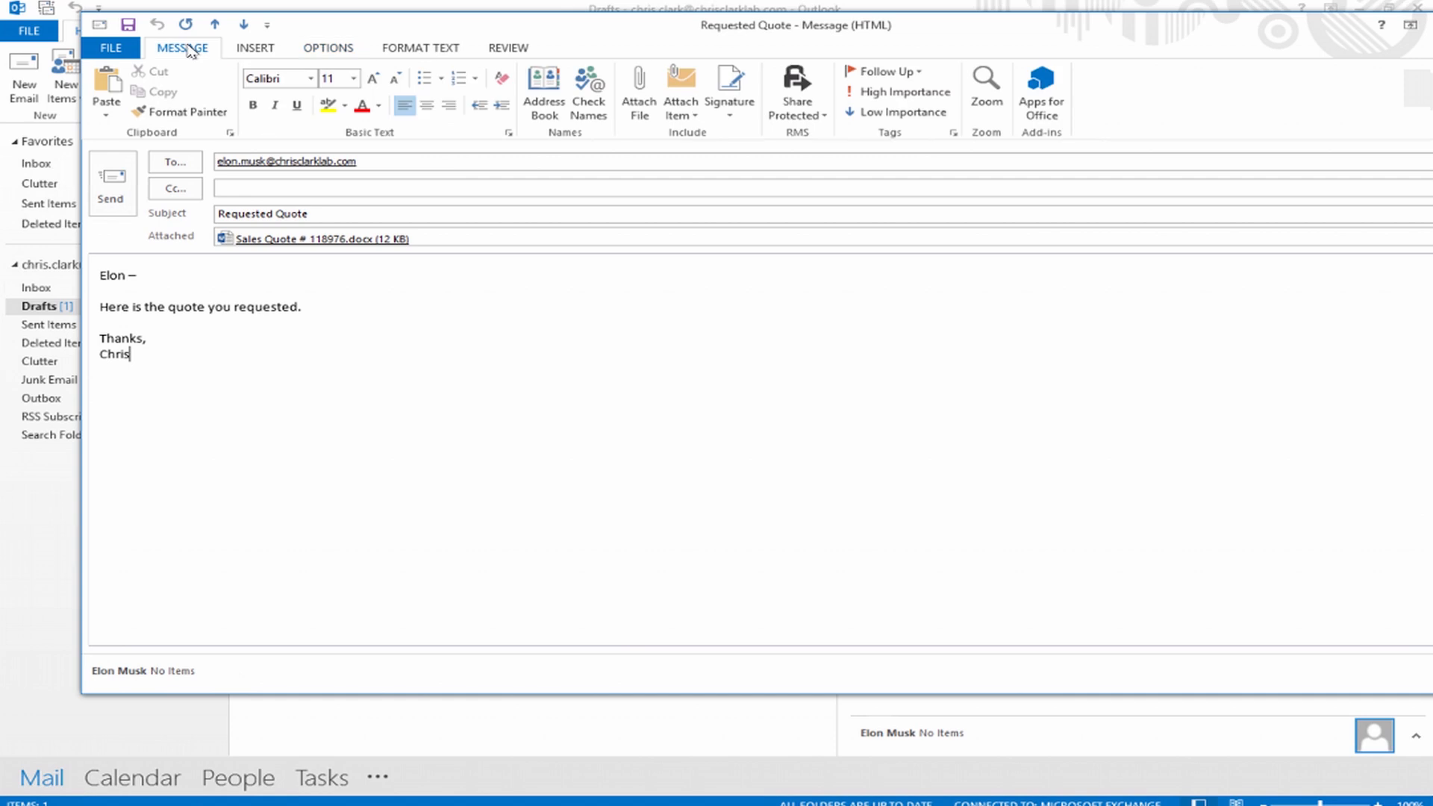
pyautogui.click(797, 89)
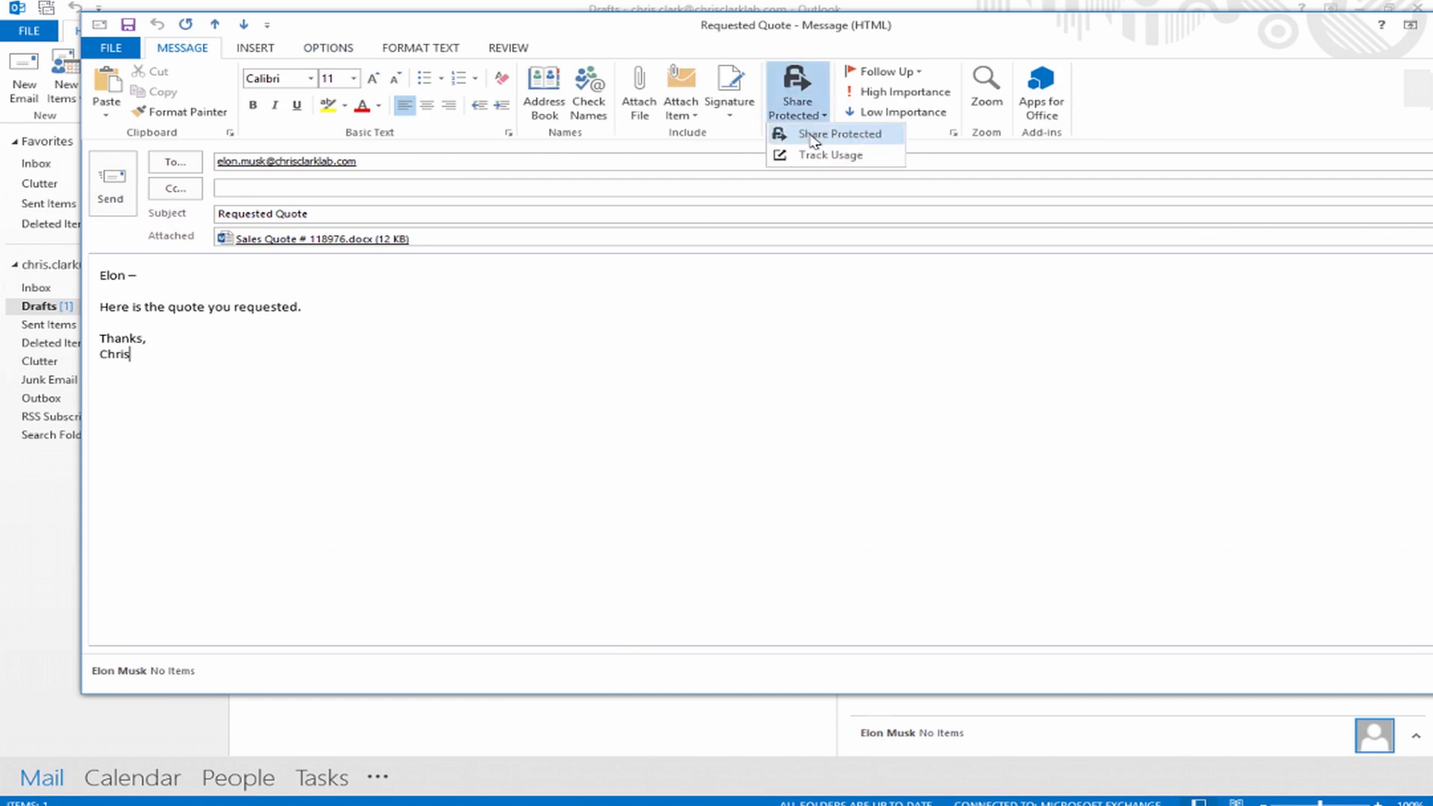
pyautogui.click(840, 134)
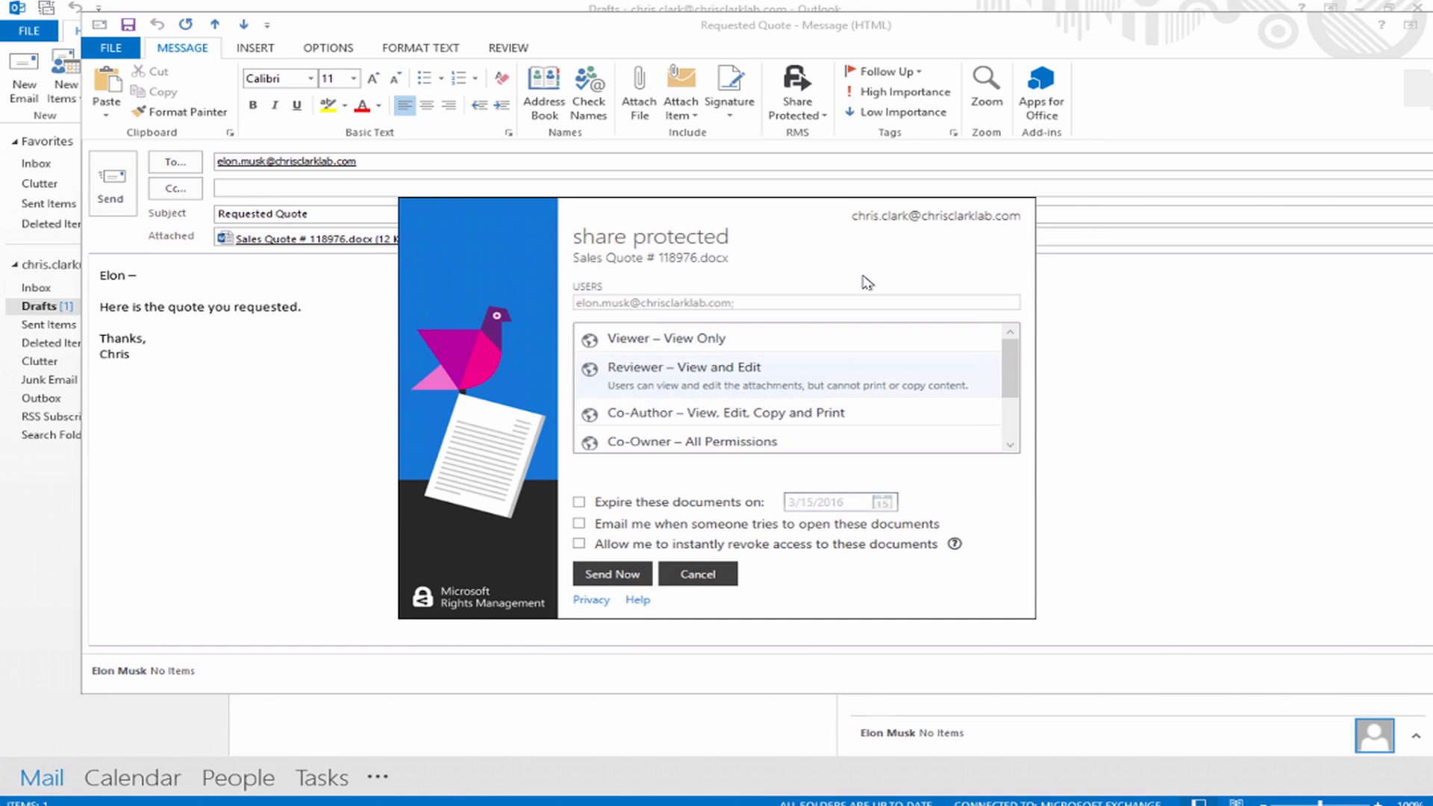
pyautogui.moveTo(827, 331)
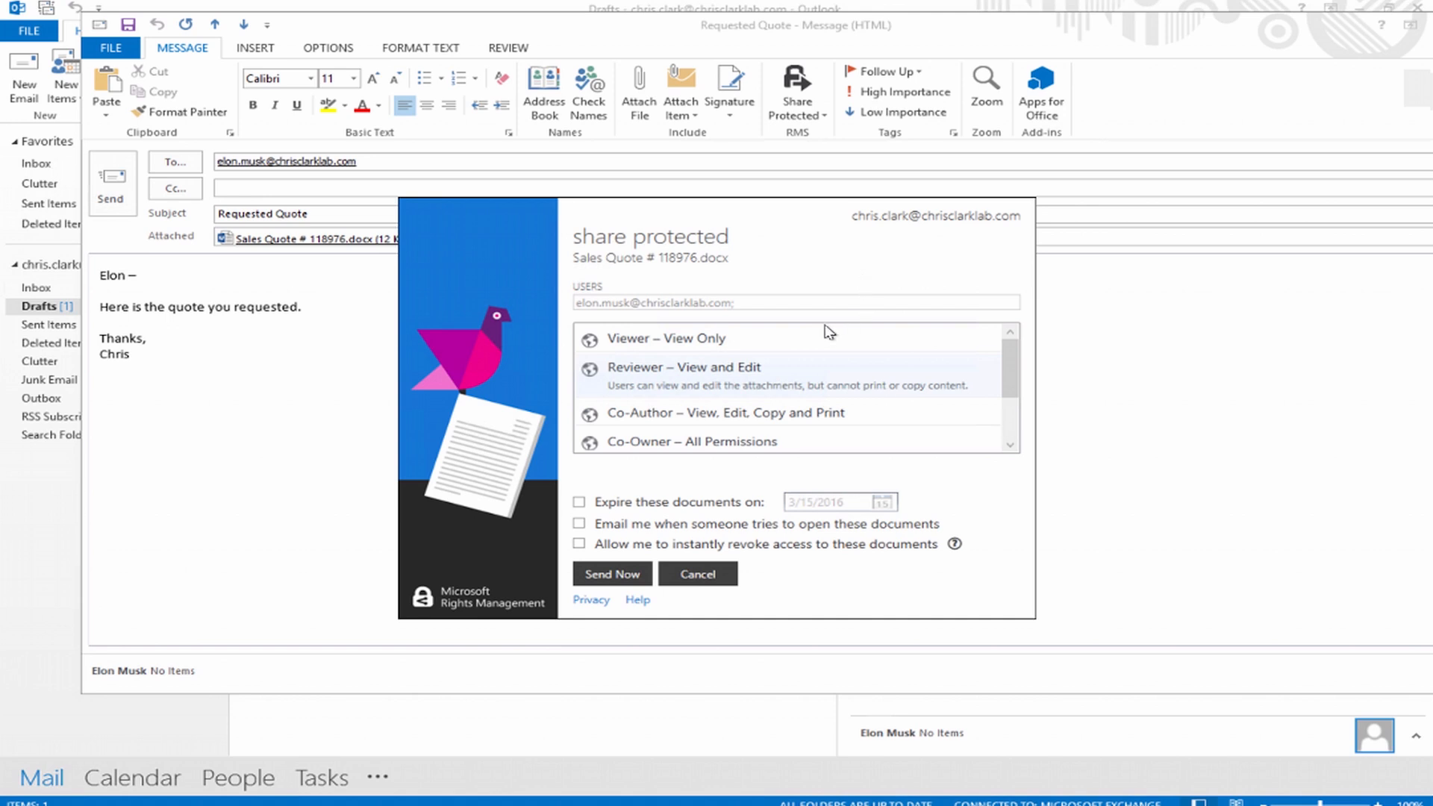
pyautogui.moveTo(723, 337)
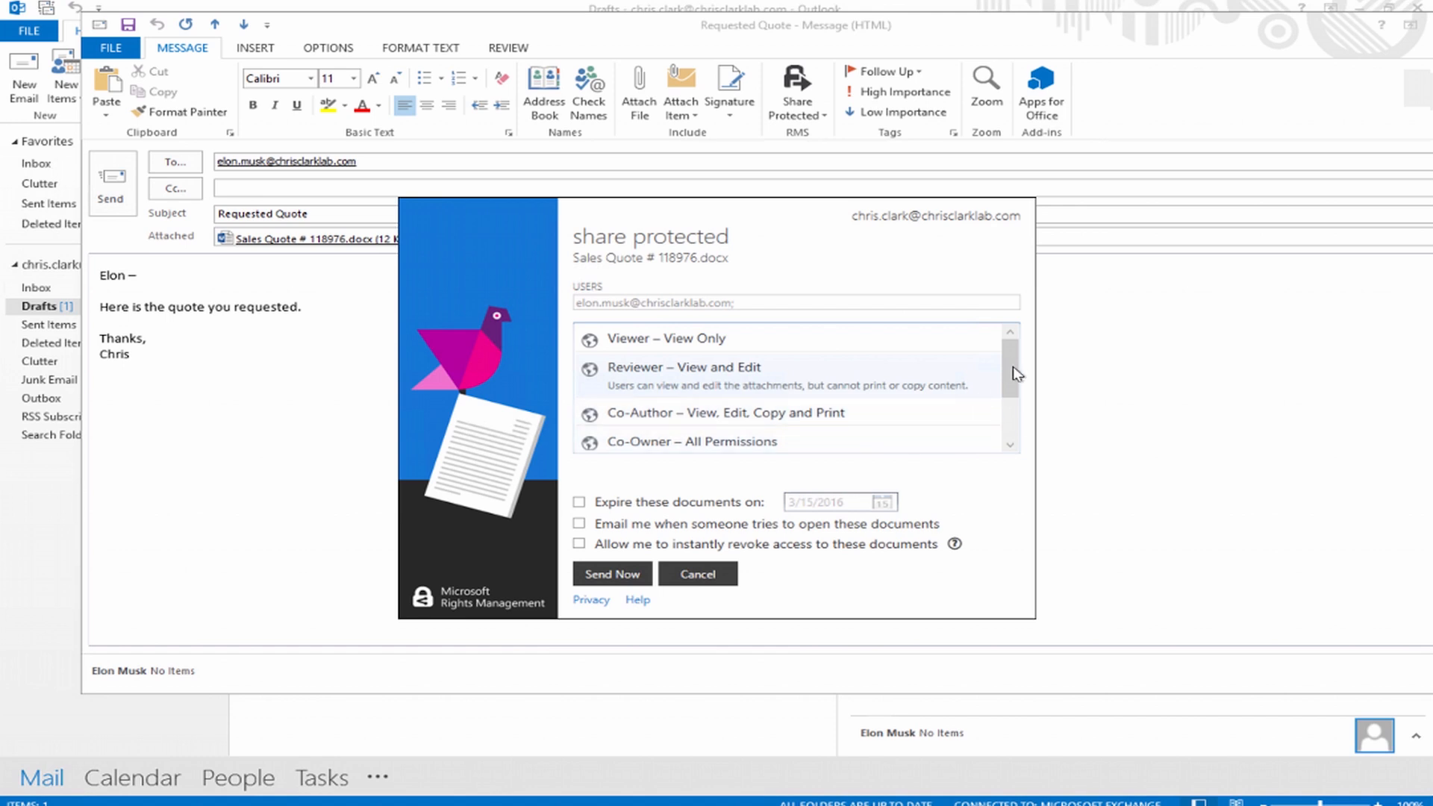
pyautogui.scroll(-3)
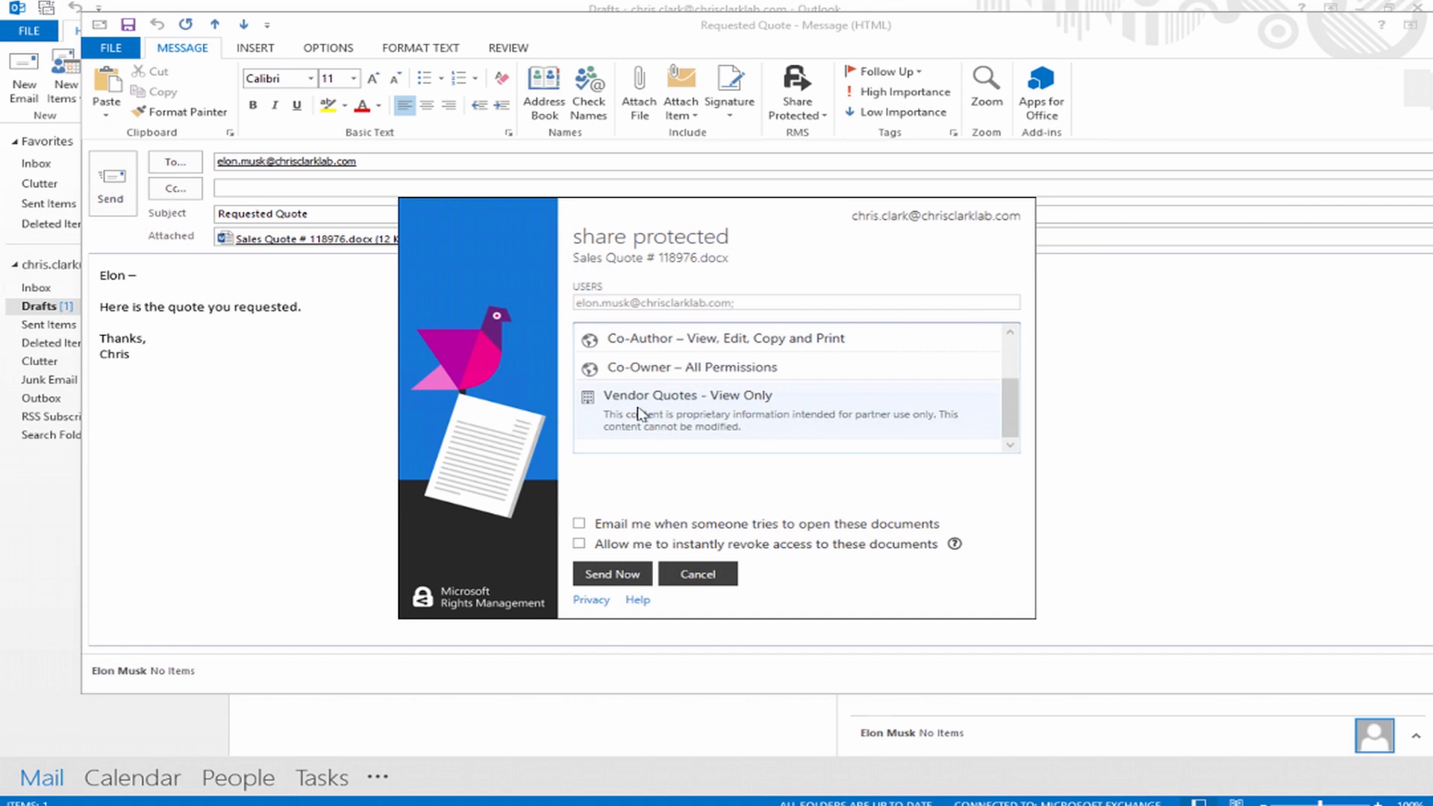
pyautogui.moveTo(582, 548)
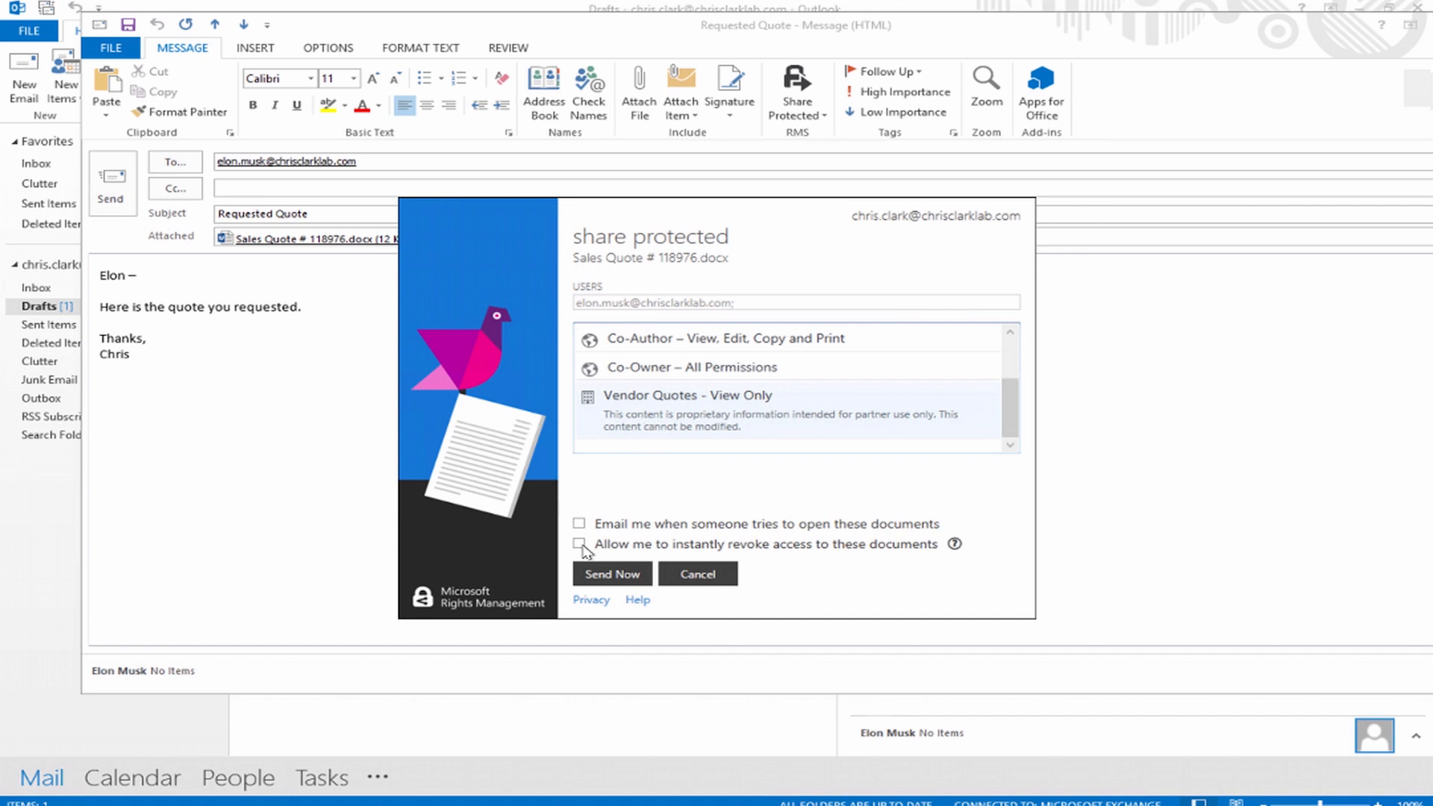
pyautogui.click(580, 545)
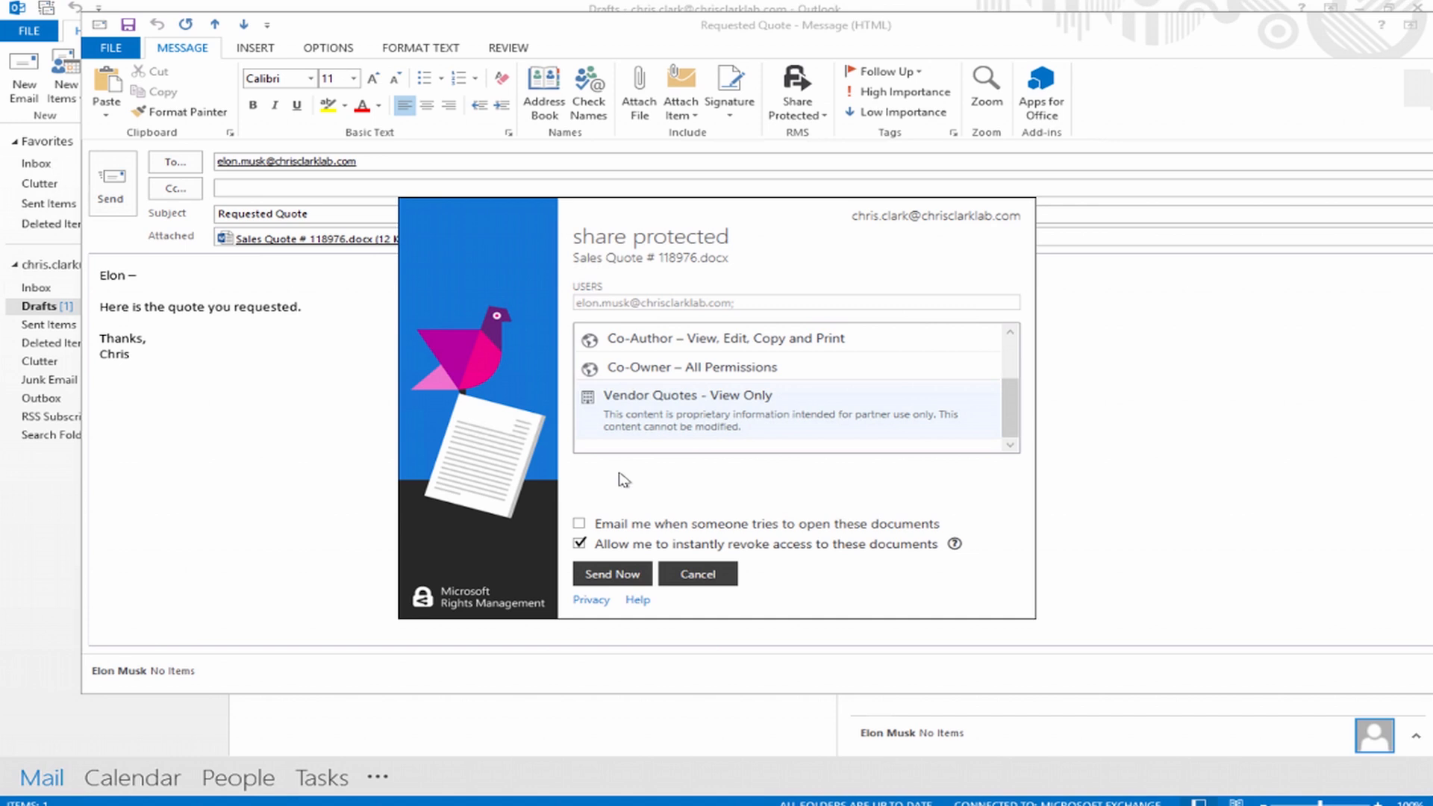
pyautogui.moveTo(597, 512)
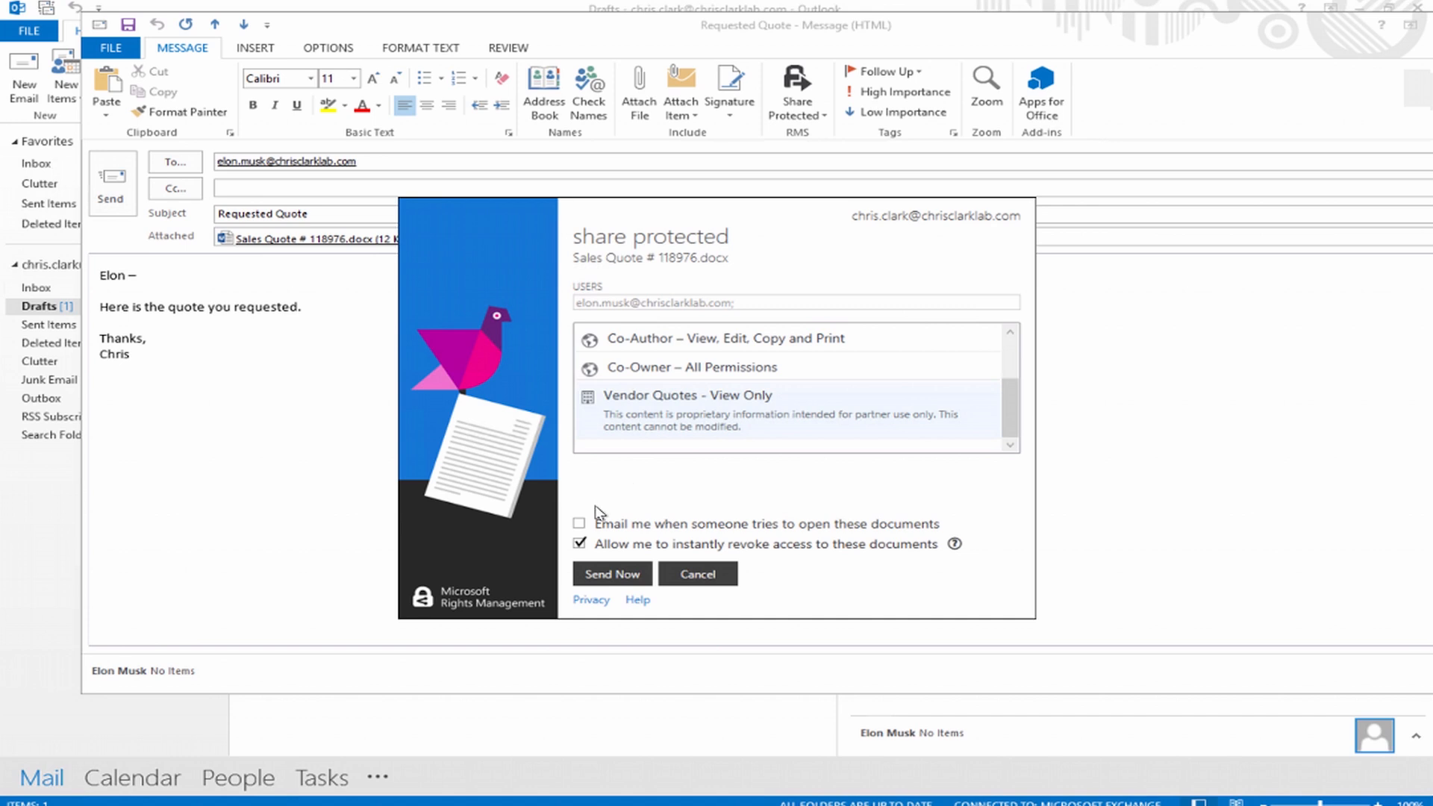
pyautogui.click(579, 524)
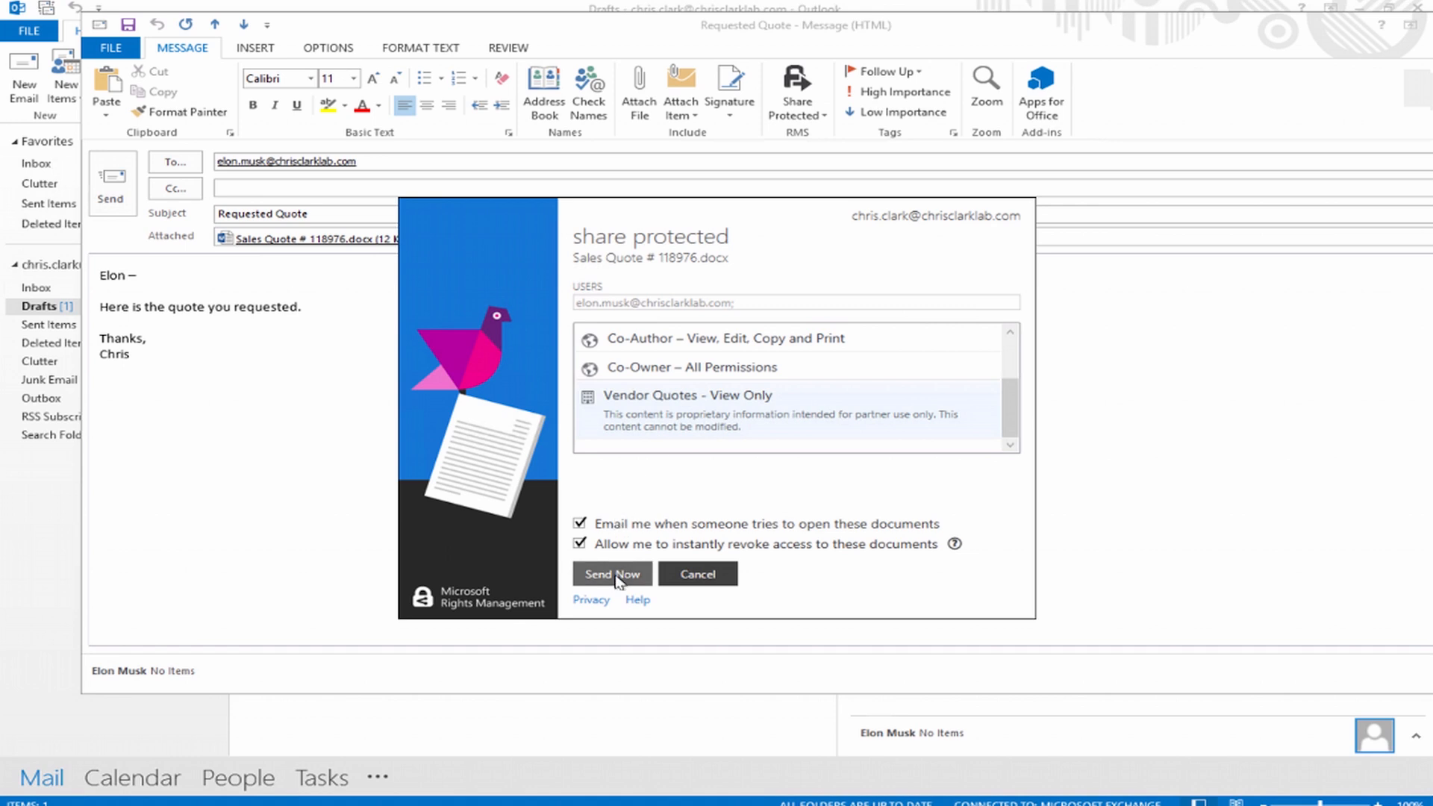
# Apply protection to Sales Quote # 118976.docx and send the Requested Quote
pyautogui.click(612, 573)
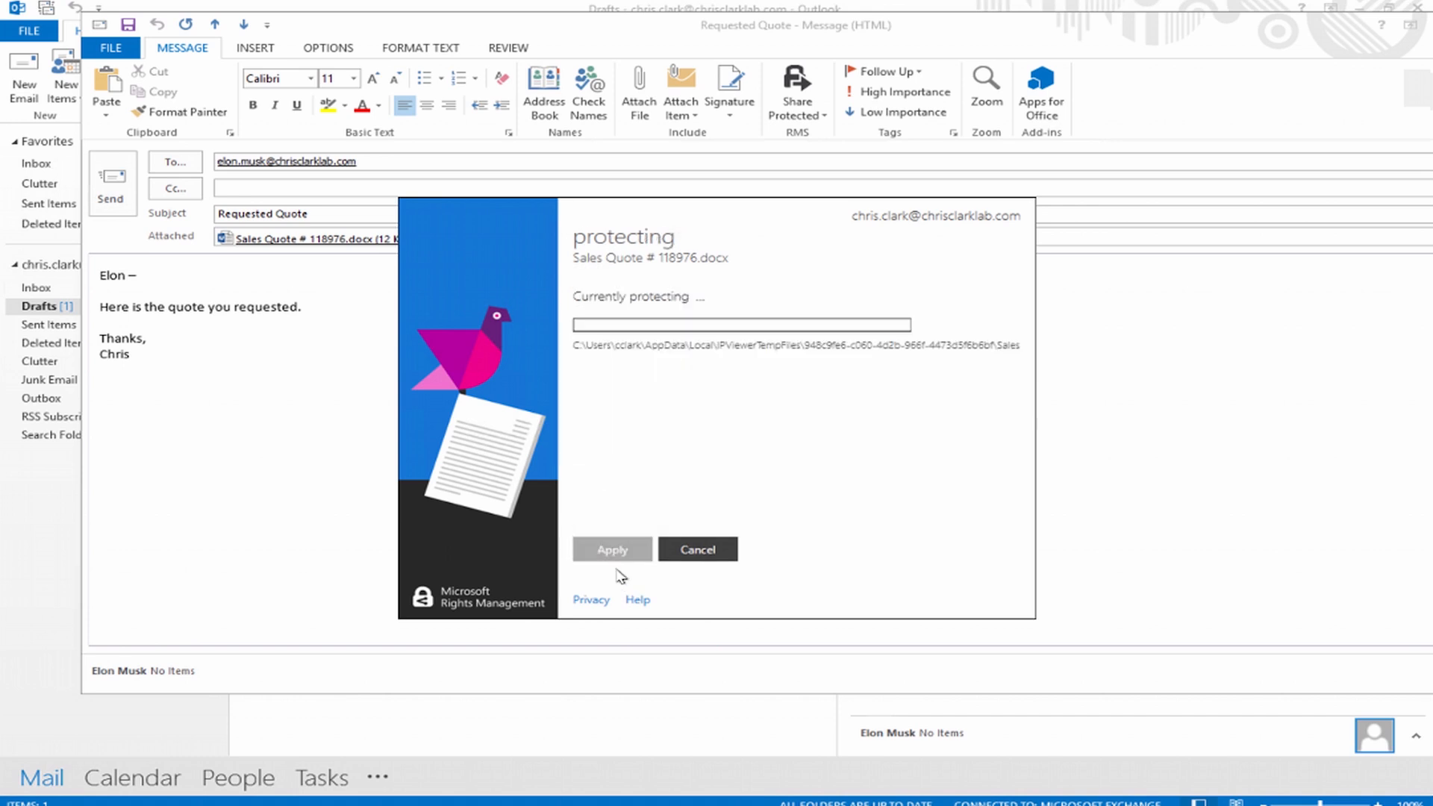
pyautogui.click(611, 550)
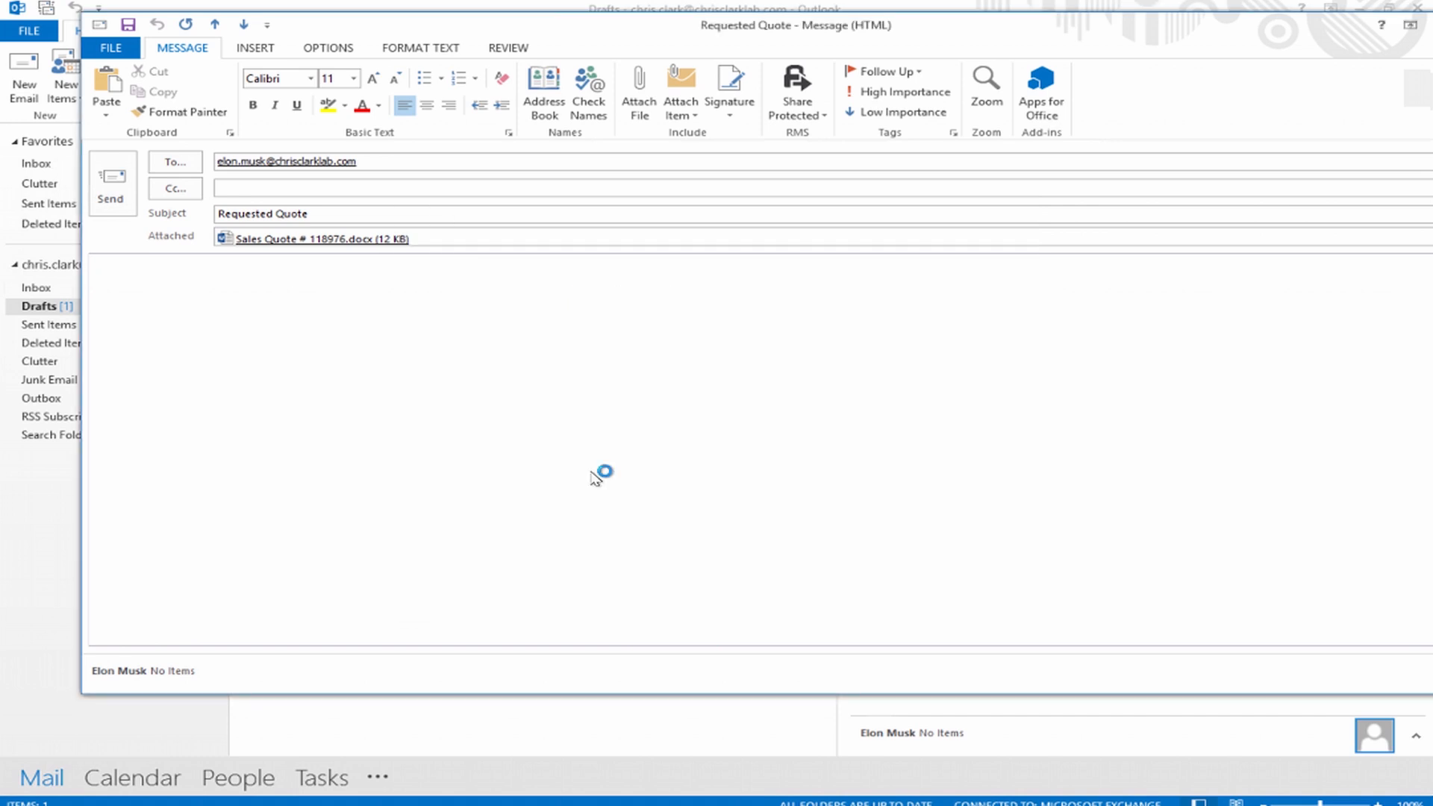
pyautogui.click(112, 187)
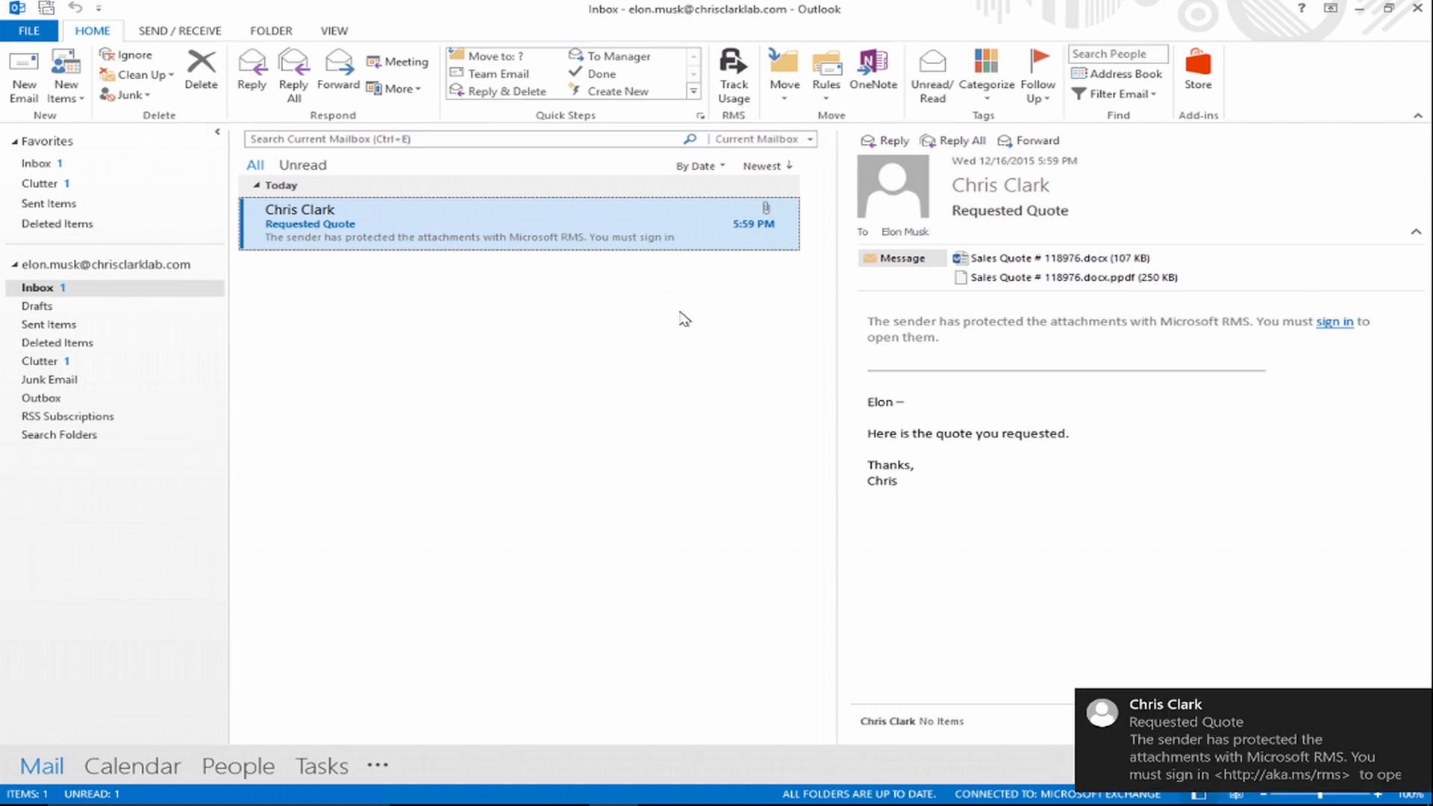
pyautogui.moveTo(683, 356)
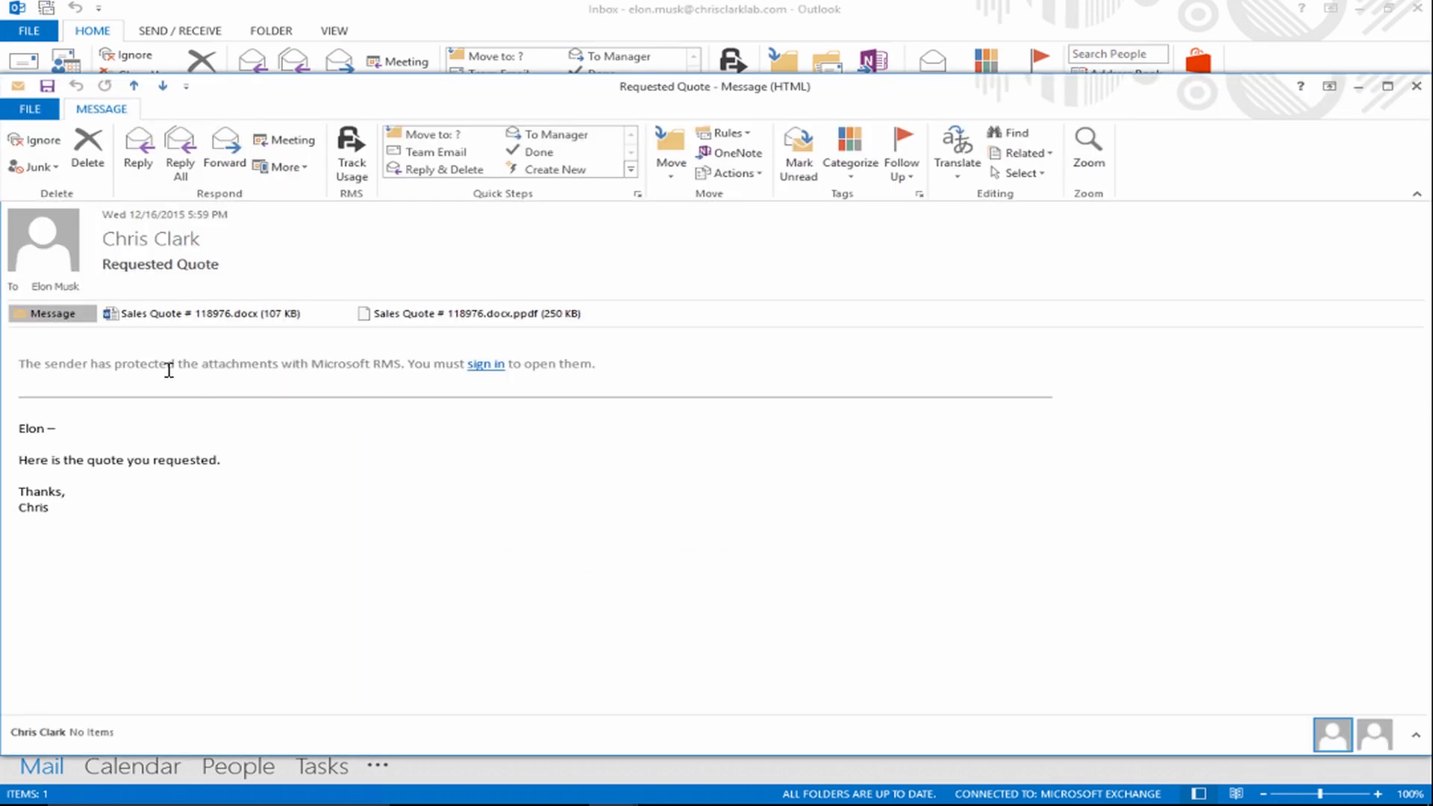
pyautogui.moveTo(215, 337)
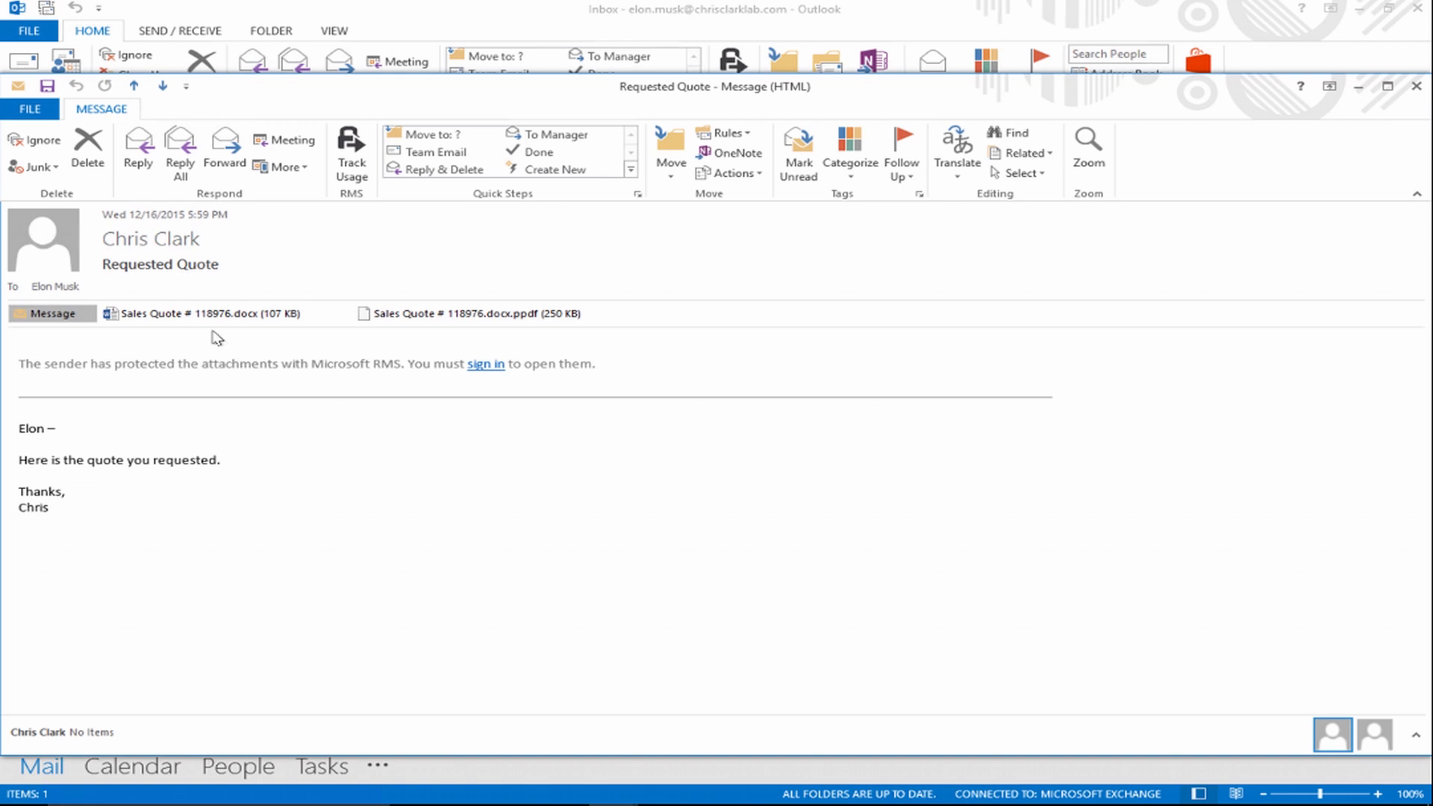
pyautogui.moveTo(270, 336)
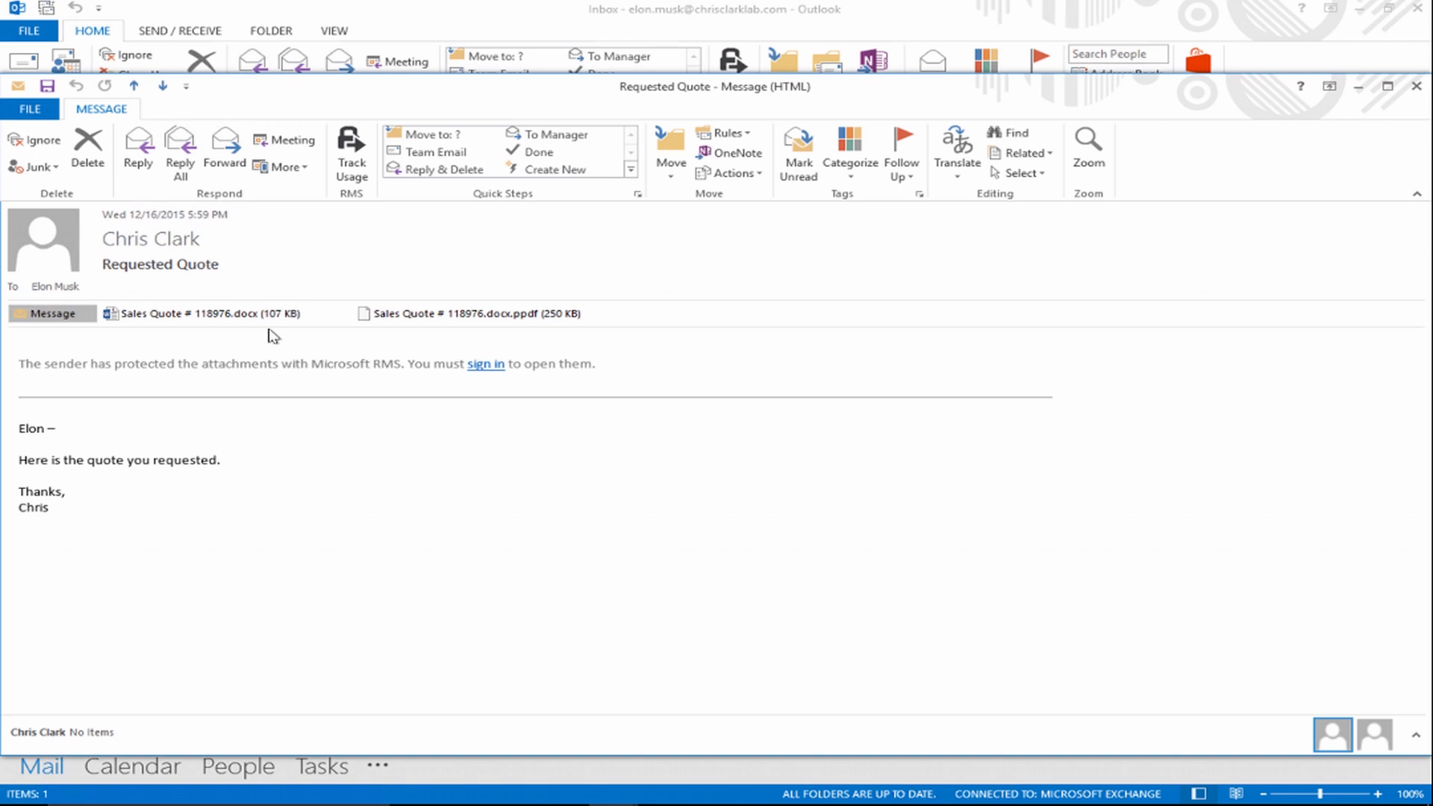
pyautogui.moveTo(483, 314)
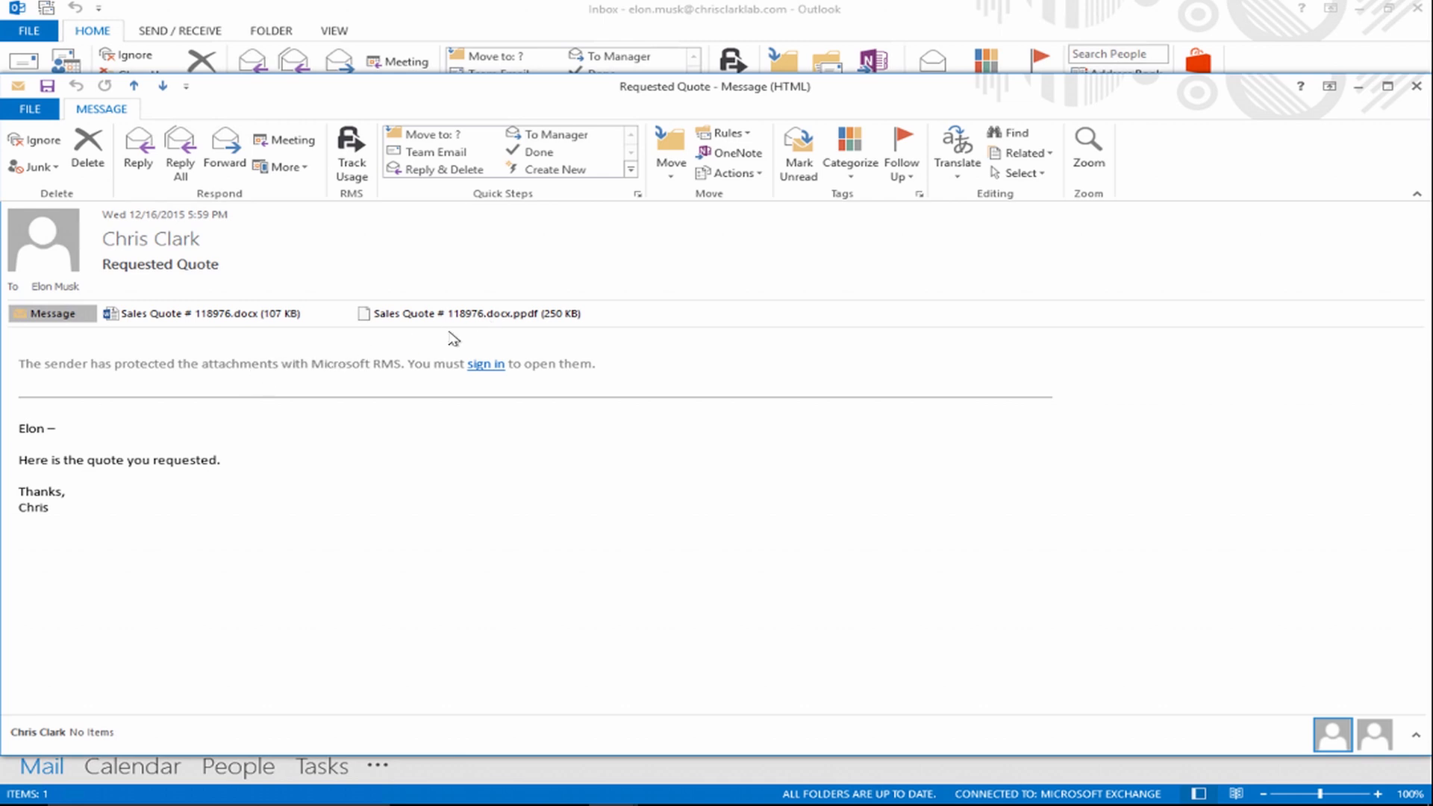
pyautogui.moveTo(544, 342)
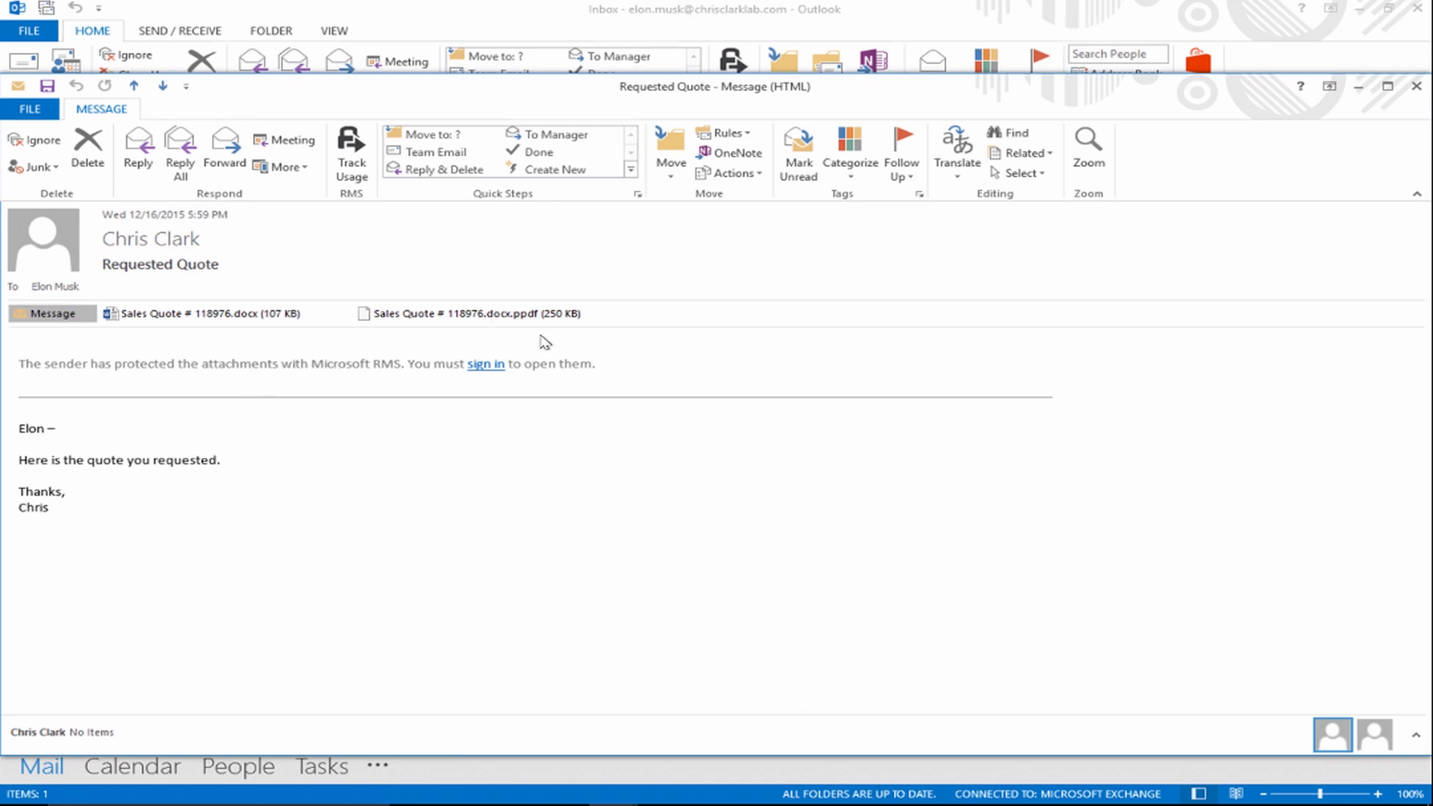
pyautogui.click(201, 313)
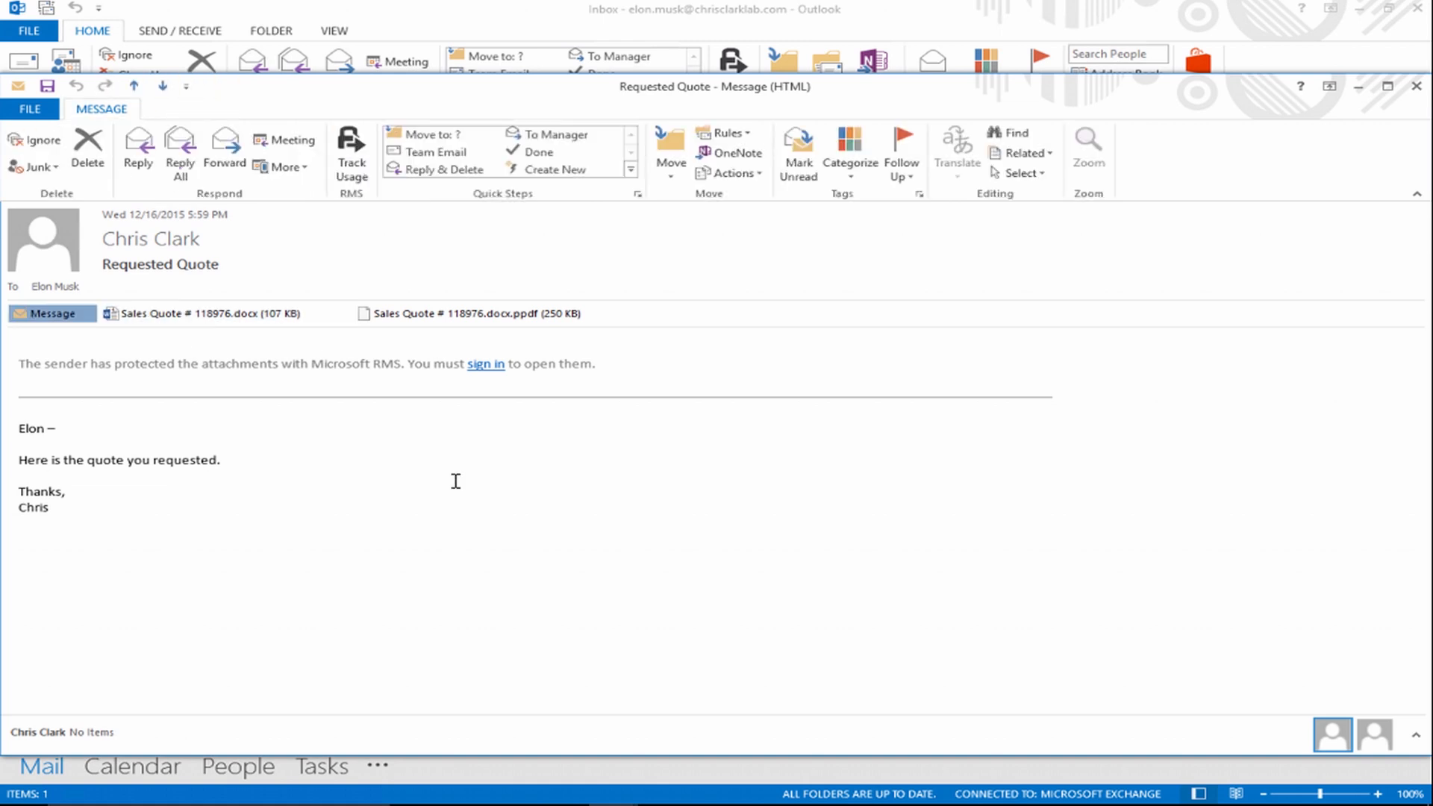
# Open Sales Quote # 118976 read-only and confirm view-only permissions expiring January 15, 2016
pyautogui.doubleClick(183, 313)
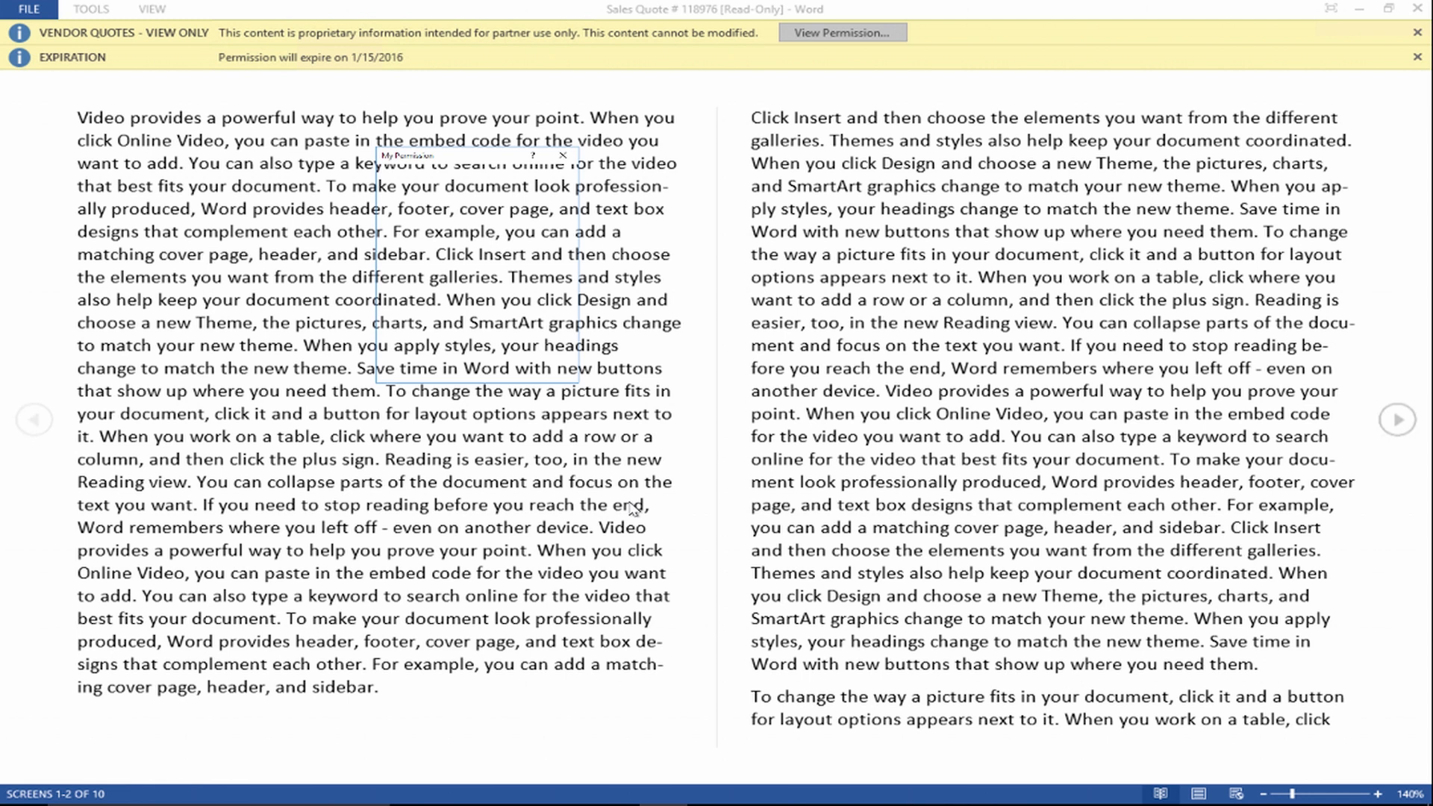
pyautogui.click(843, 32)
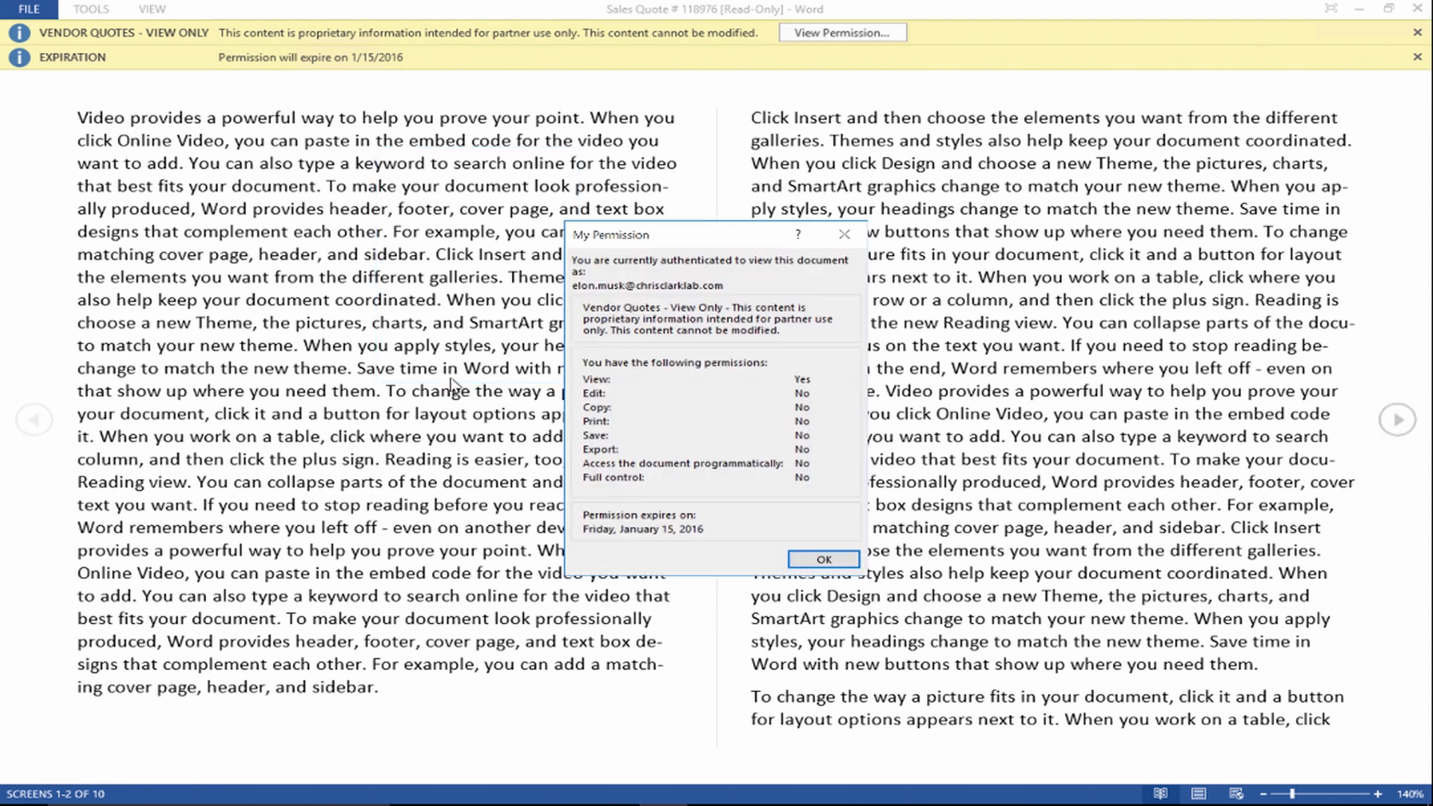
pyautogui.moveTo(688, 398)
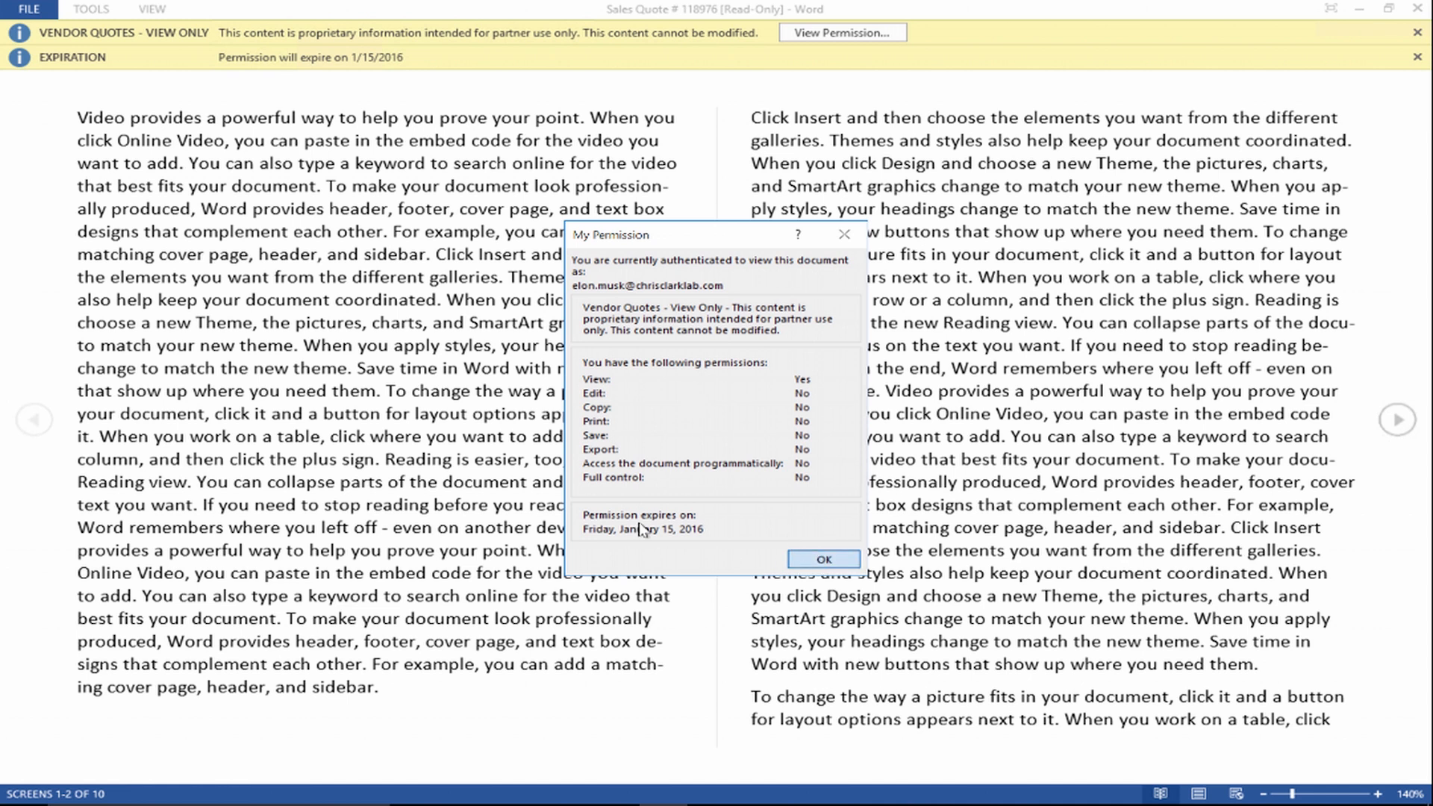
pyautogui.click(823, 559)
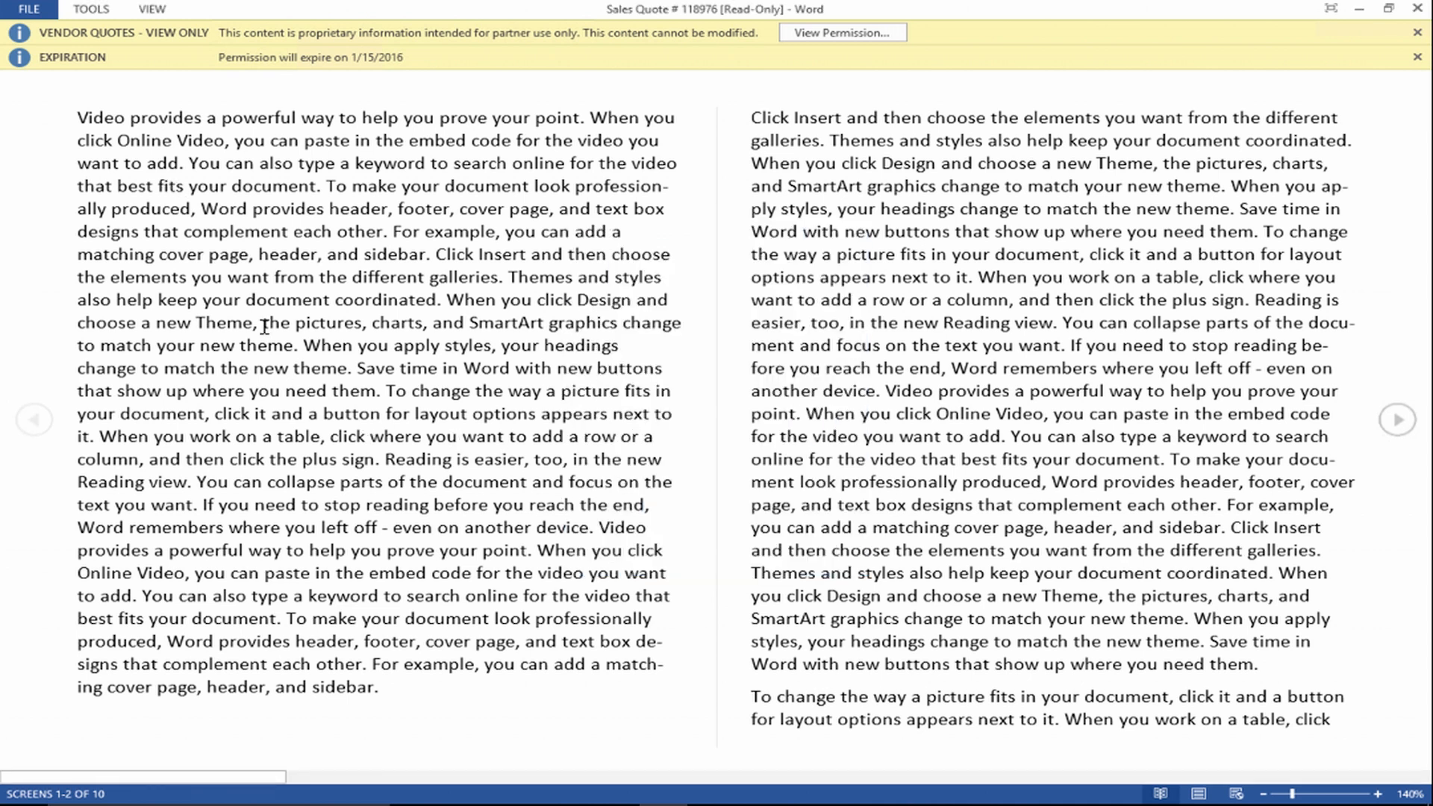
# Select a long passage of the read-only quote, confirm Copy is unavailable, and check save/print options
pyautogui.moveTo(191, 208); pyautogui.dragTo(526, 459)
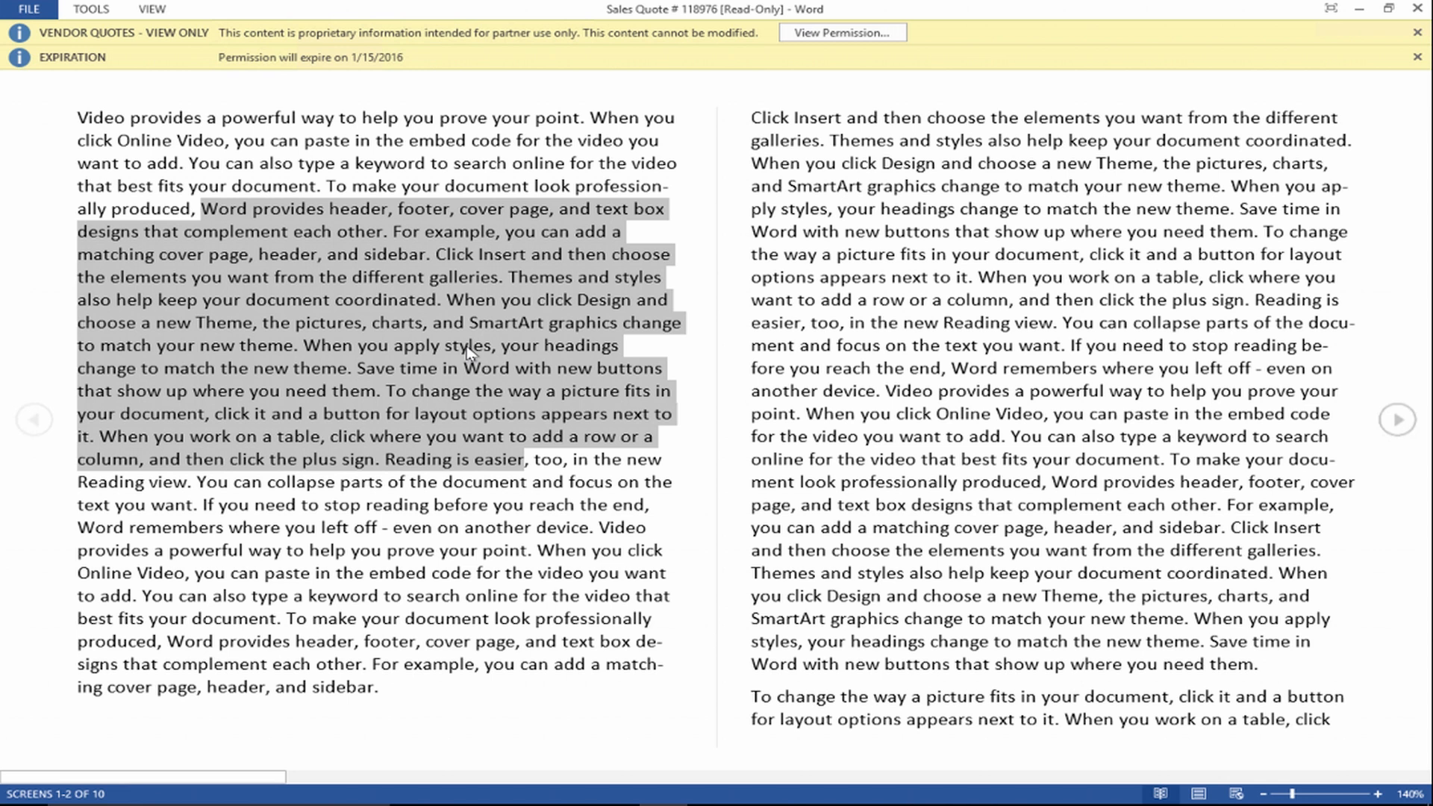
pyautogui.rightClick(470, 353)
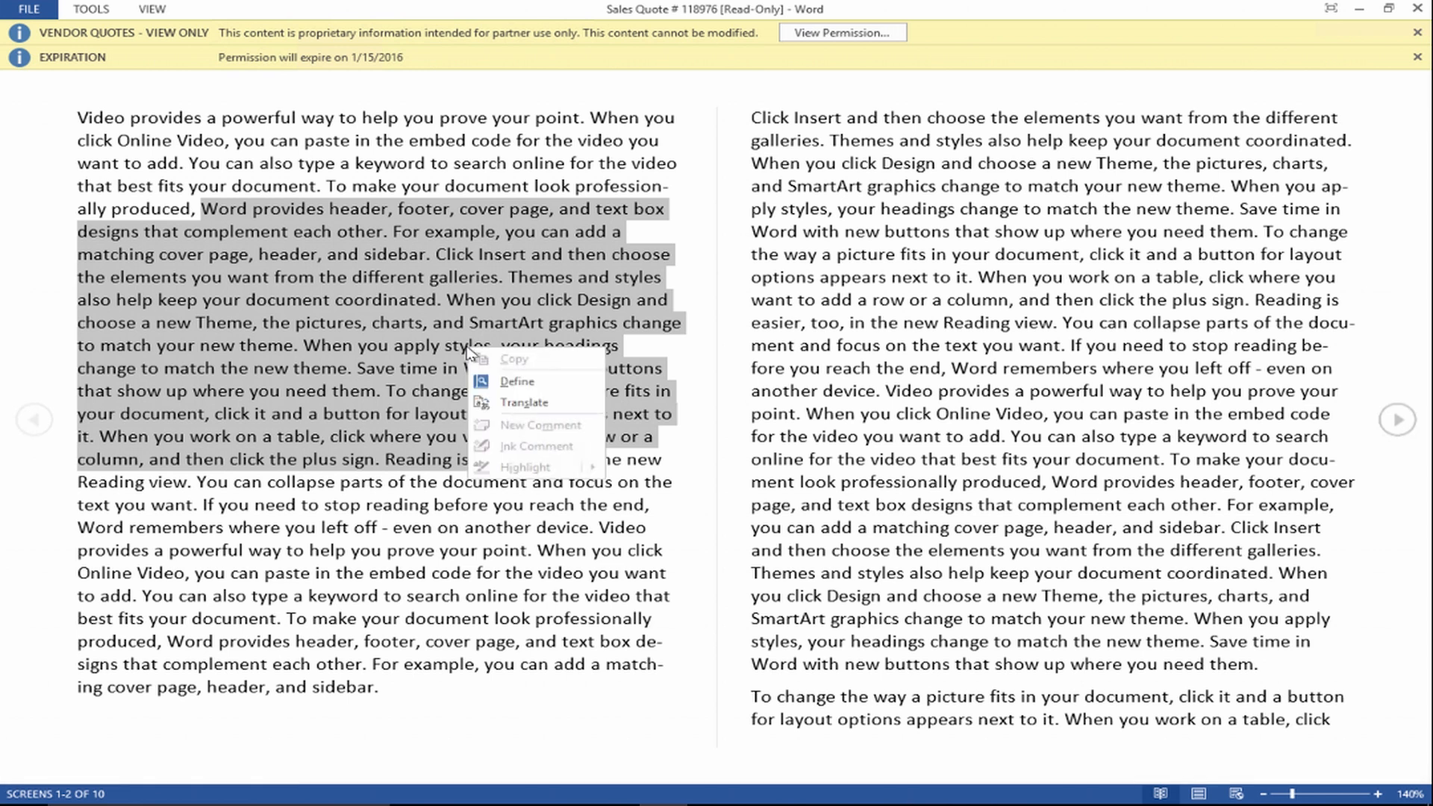
pyautogui.moveTo(38, 32)
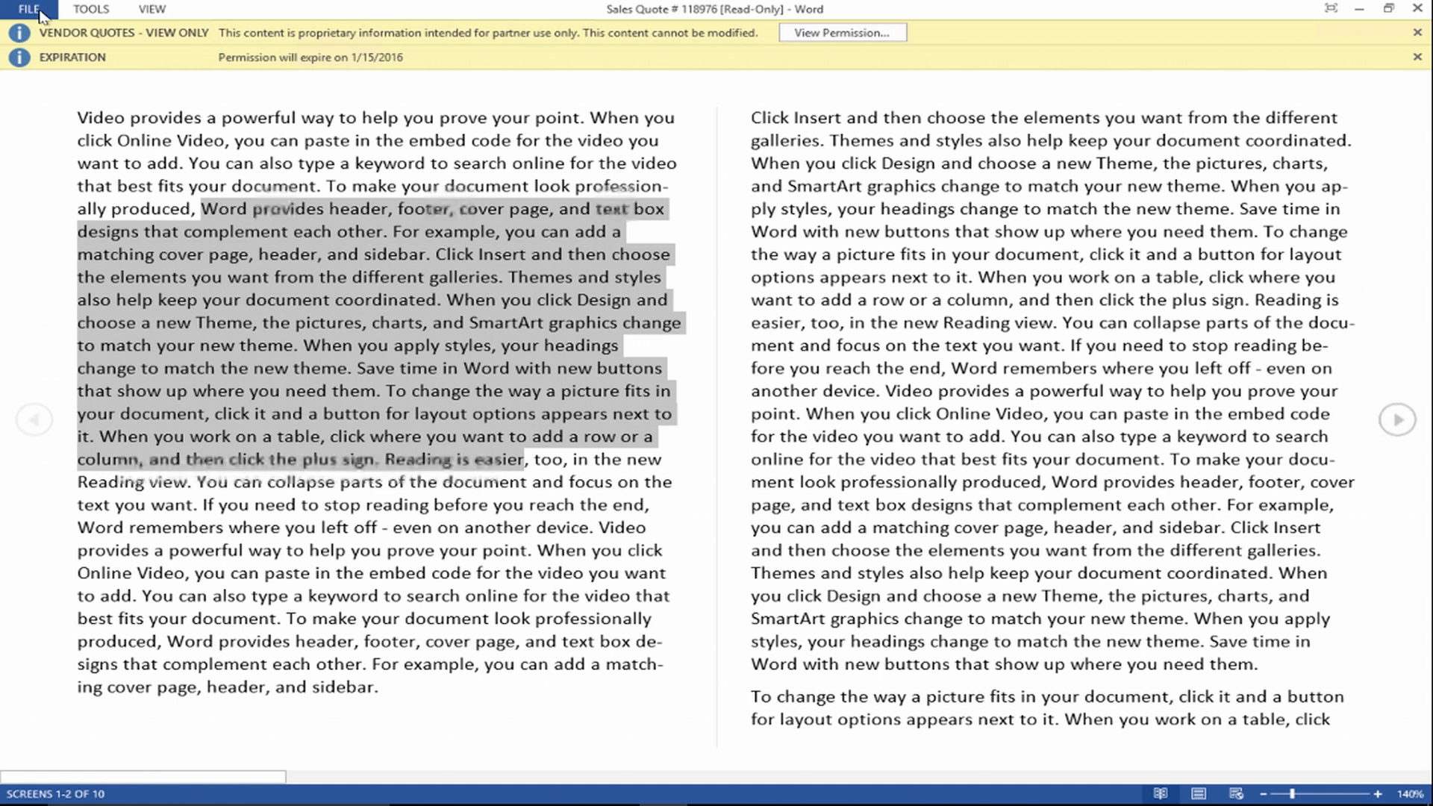
pyautogui.moveTo(39, 15)
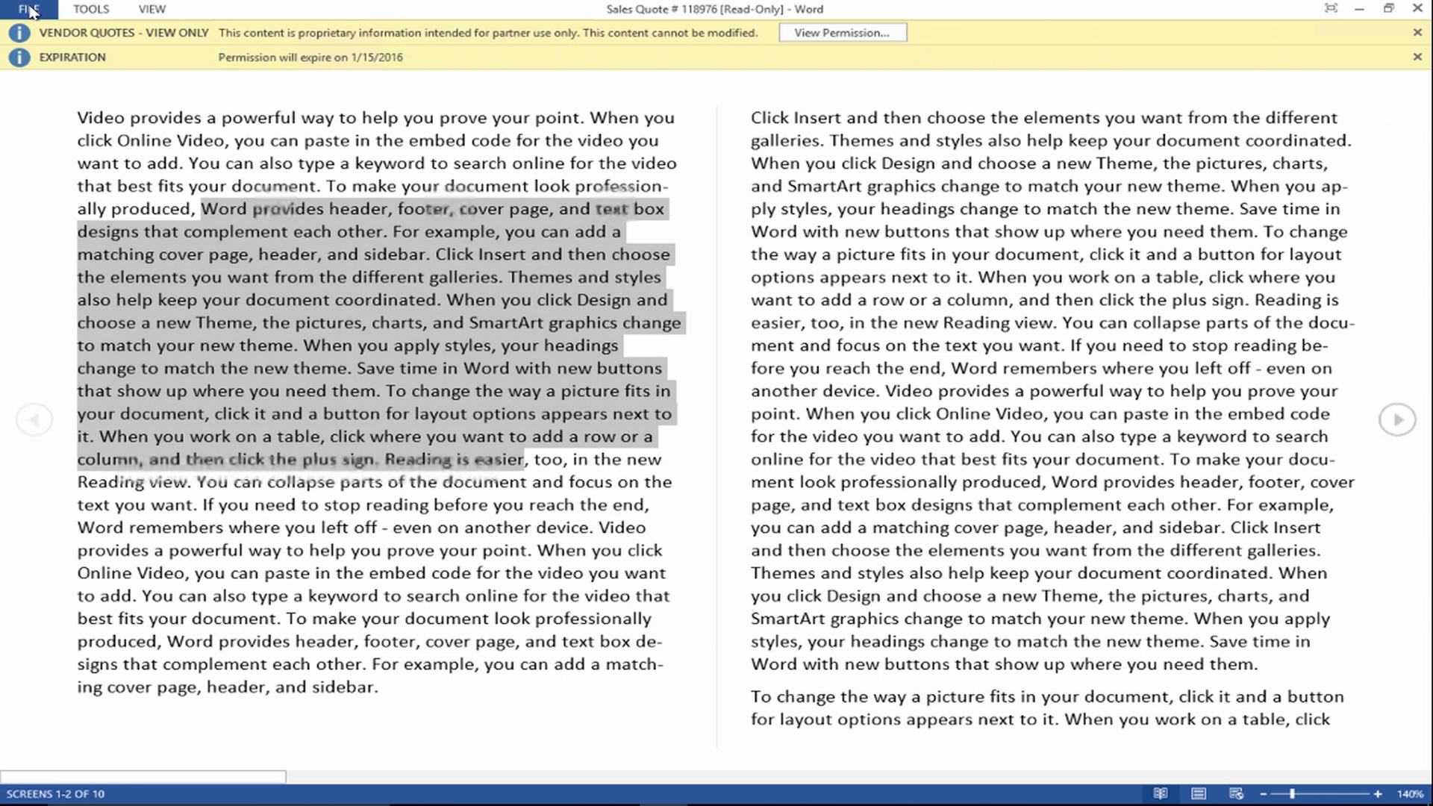
pyautogui.click(35, 10)
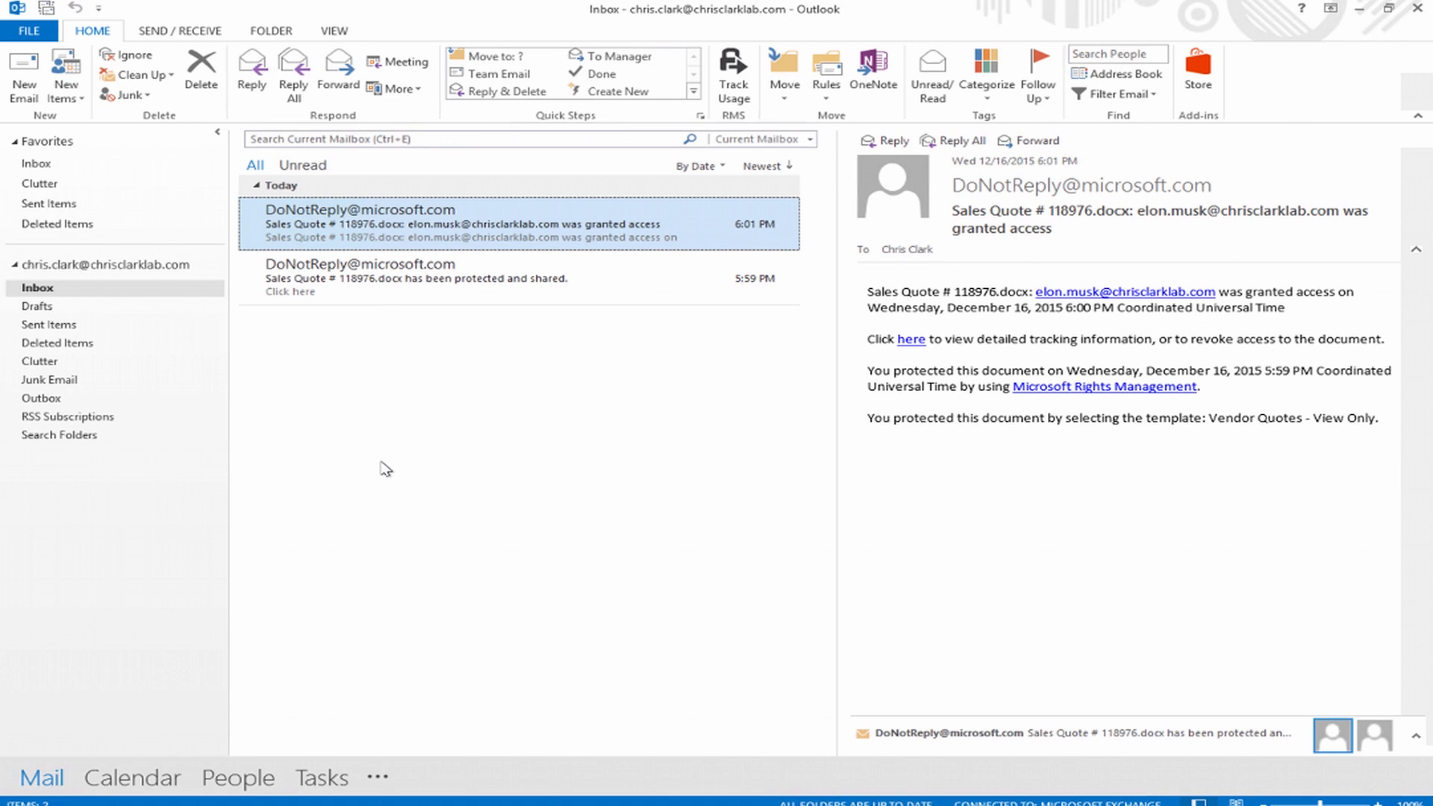
# Open detailed tracking for the Sales Quote # 118976.docx shared document
pyautogui.click(912, 339)
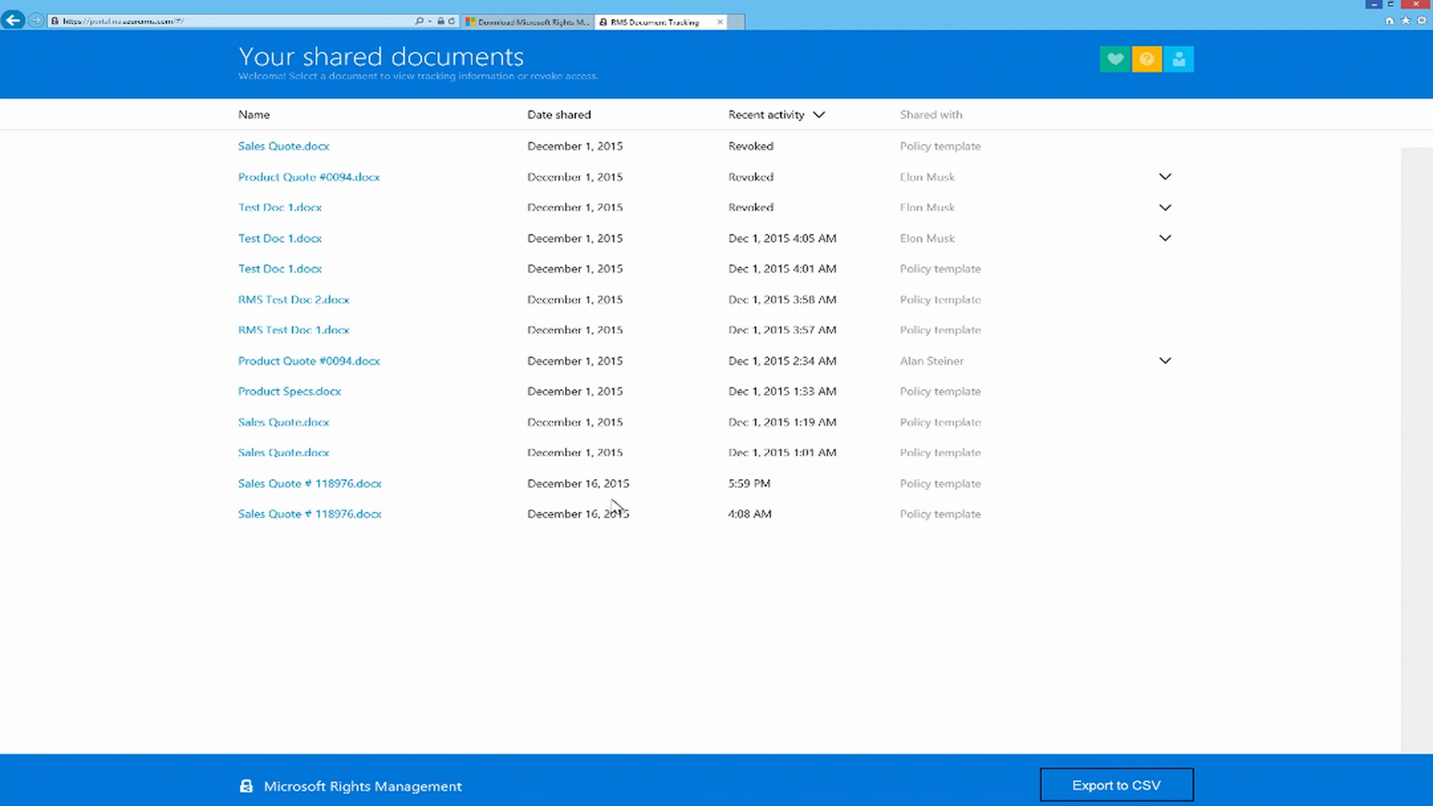
pyautogui.moveTo(564, 643)
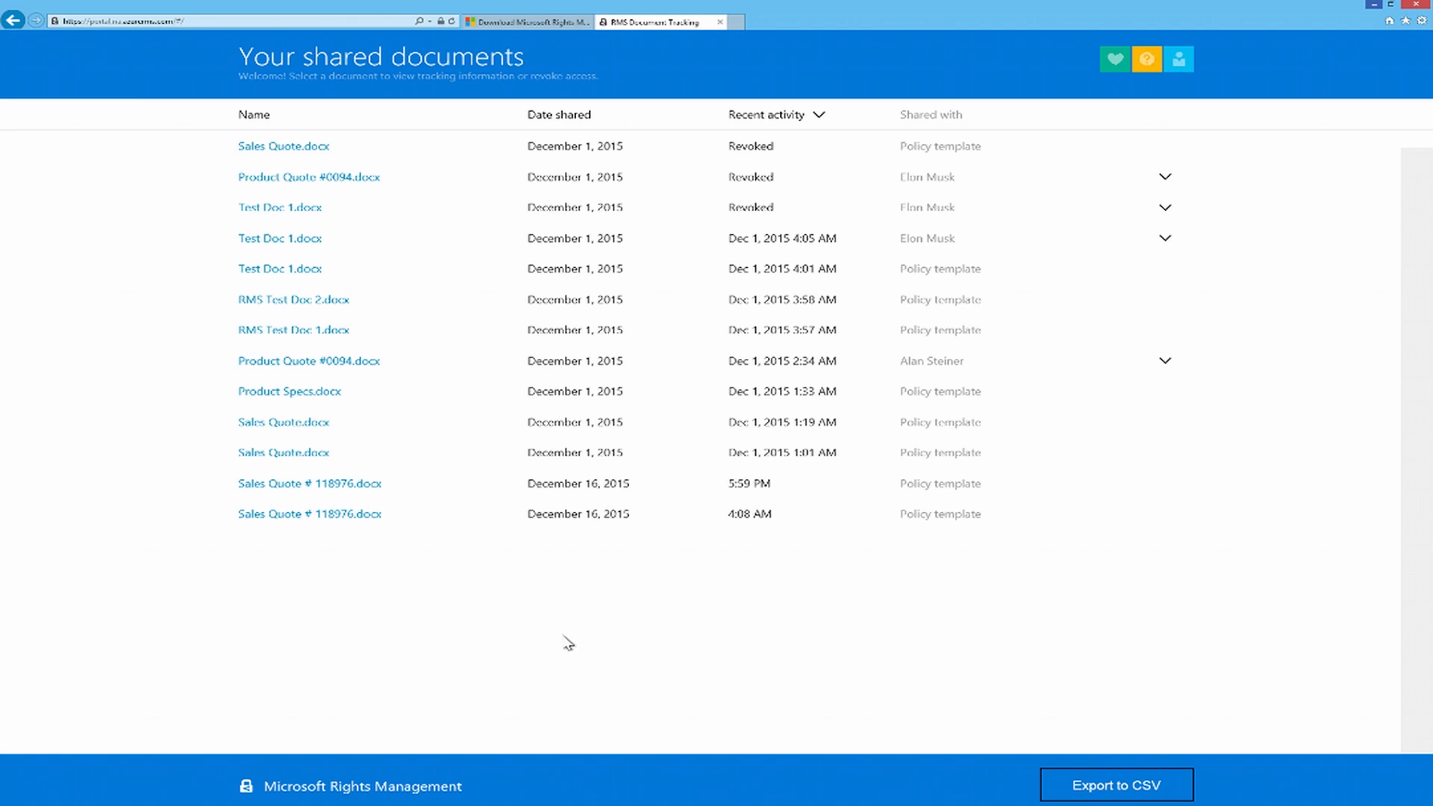
pyautogui.moveTo(1050, 801)
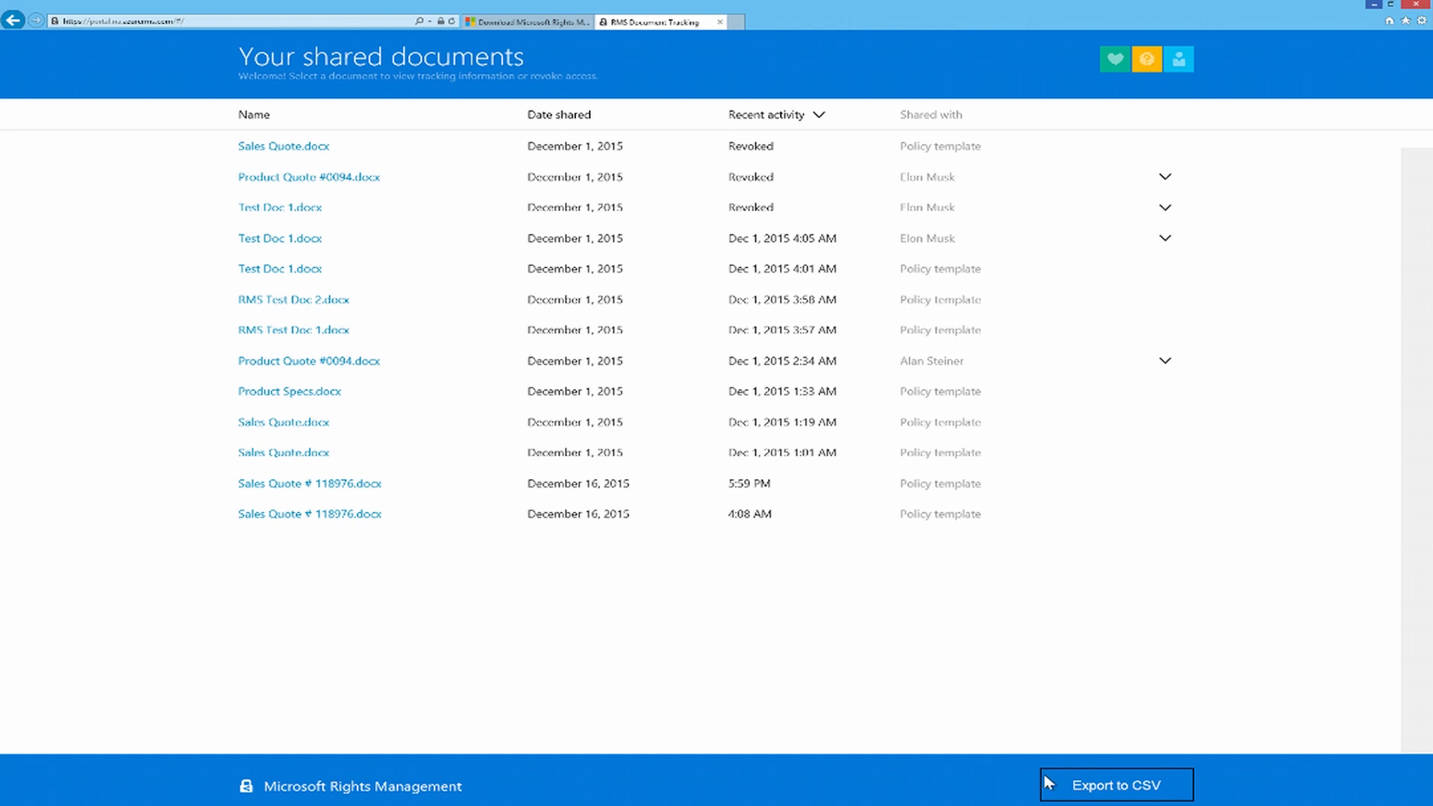
pyautogui.moveTo(862, 679)
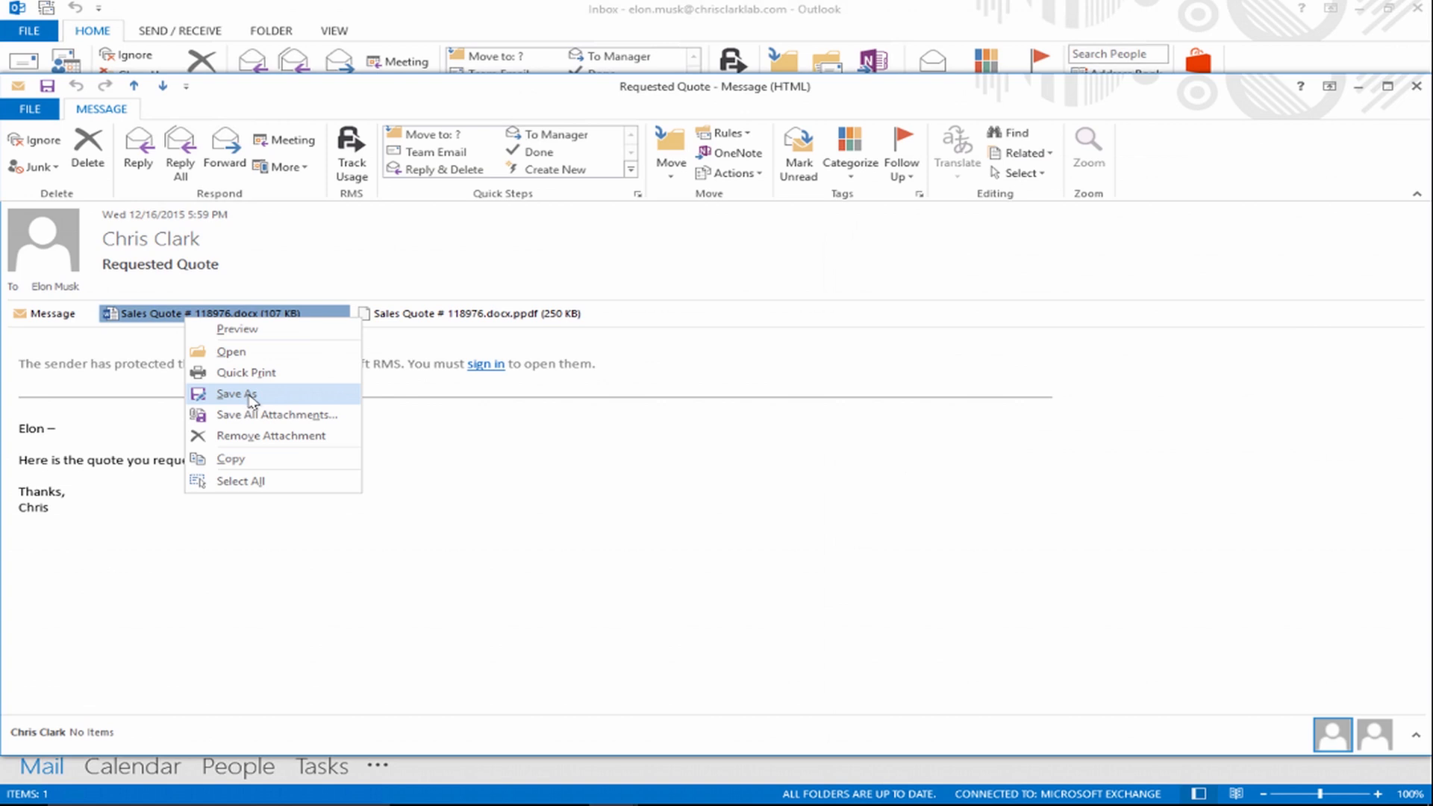
# Save the Sales Quote # 118976.docx attachment to the Desktop under its existing name
pyautogui.click(235, 394)
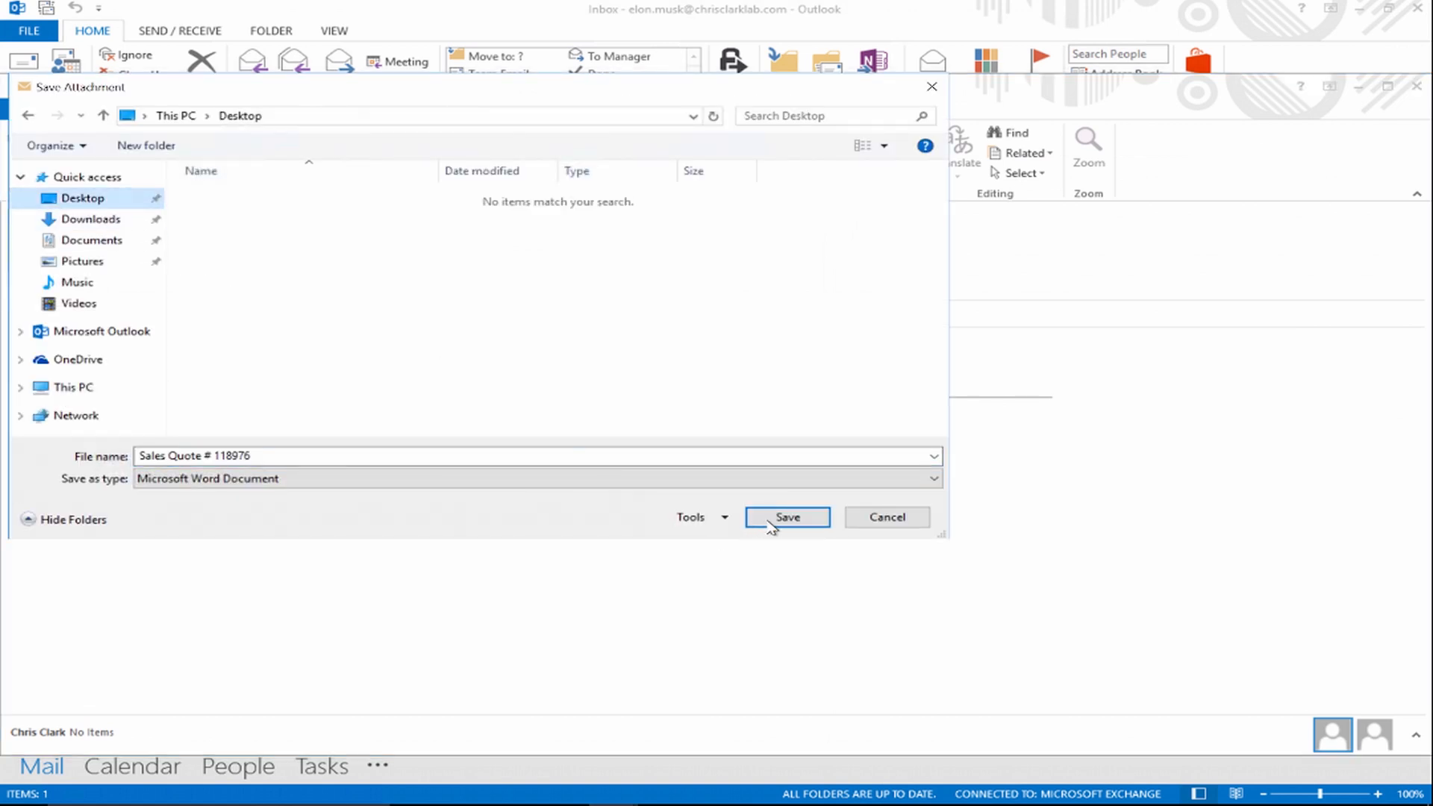
pyautogui.click(788, 517)
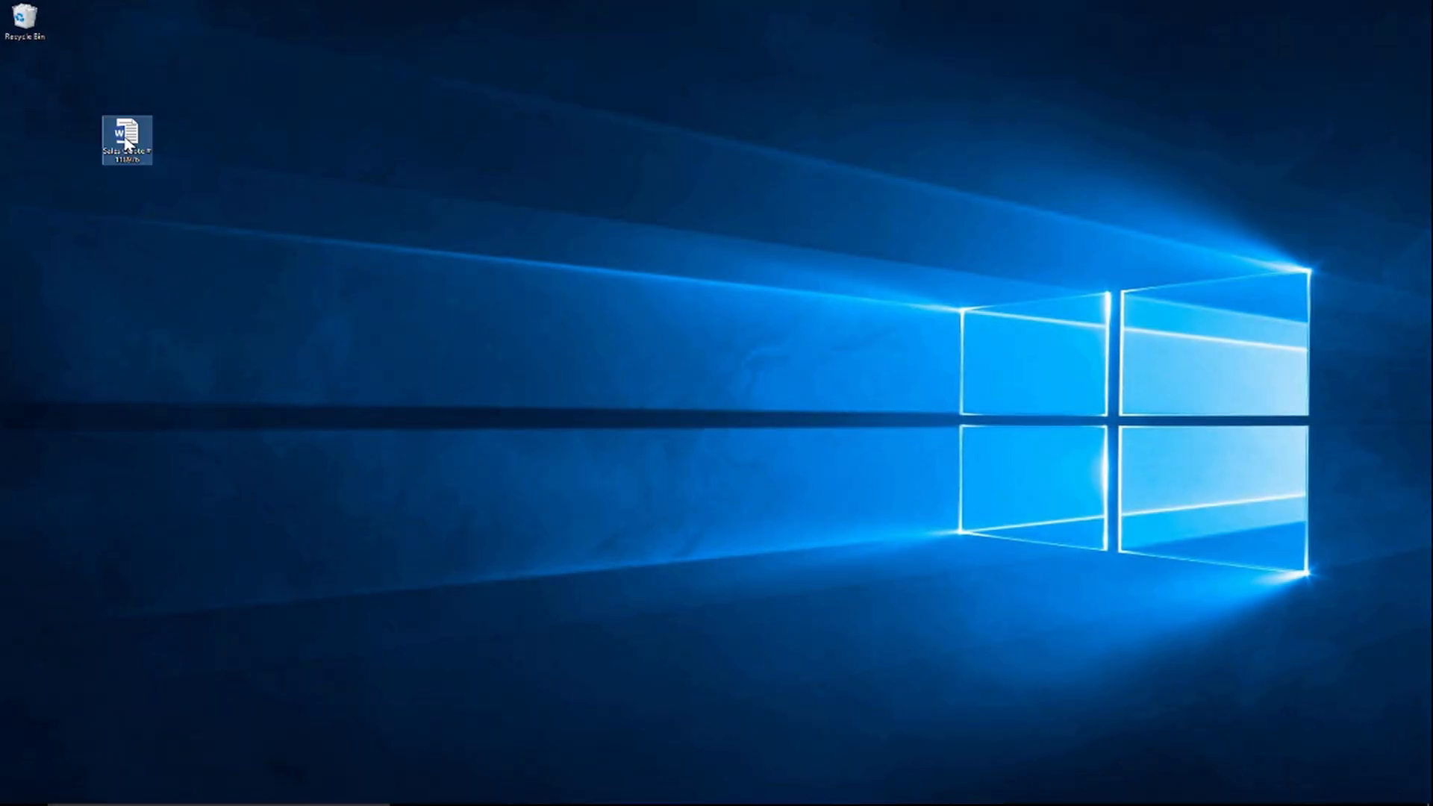
# Show the context menu for the Sales Quote # 118976 icon on the desktop
pyautogui.rightClick(126, 138)
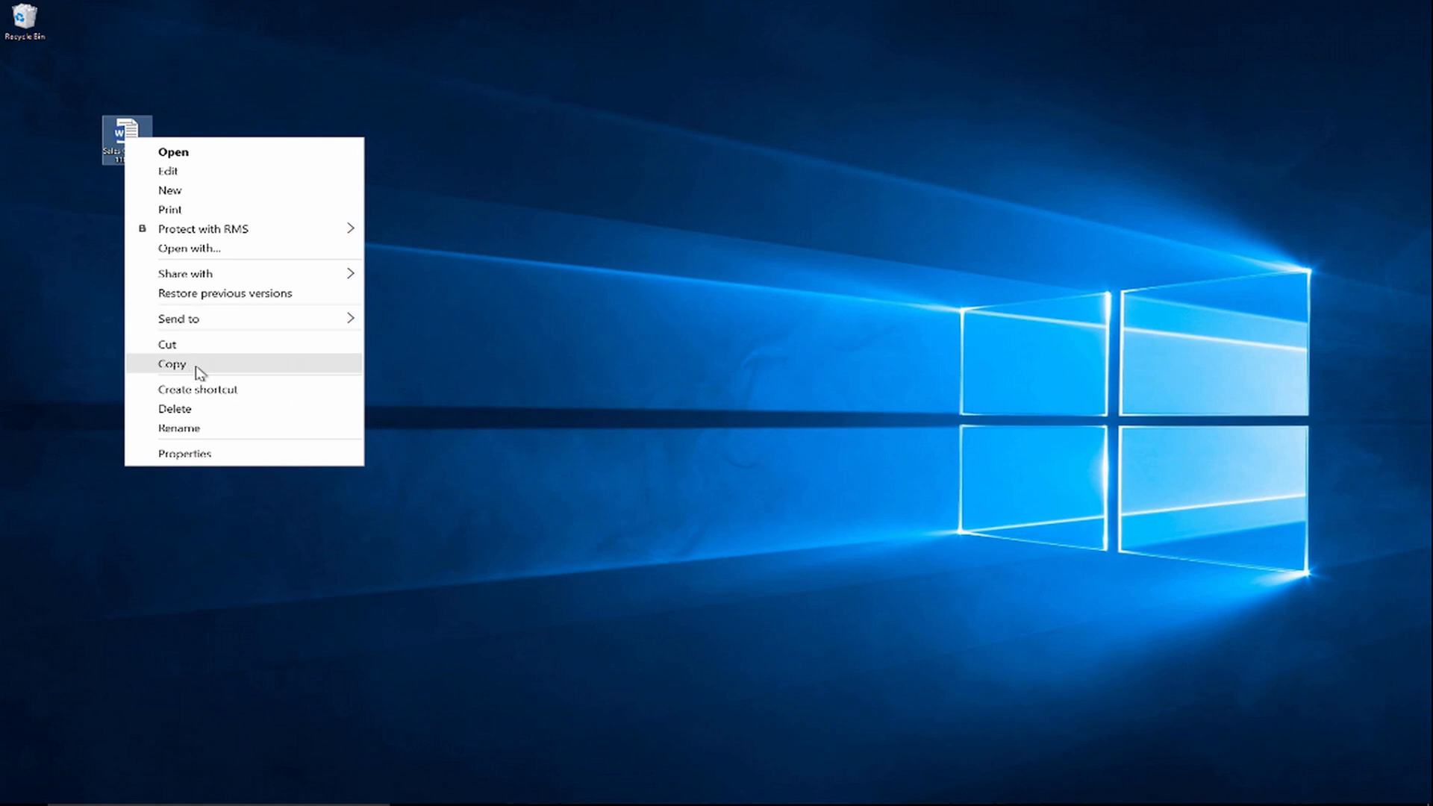